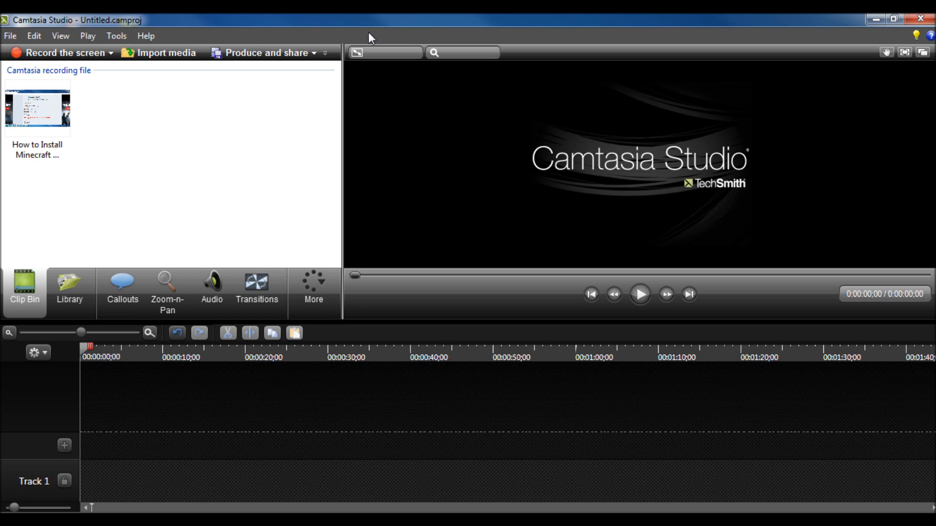
mouse_move(420, 213)
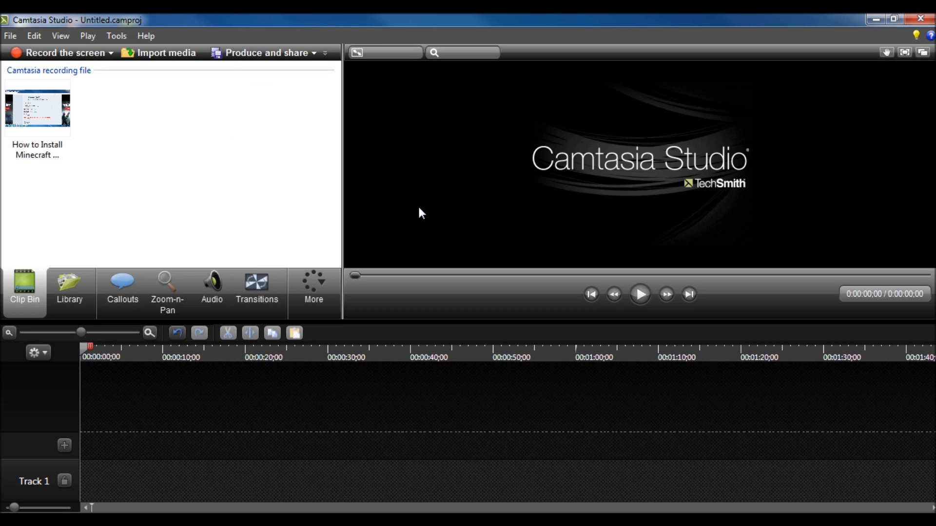
mouse_move(283, 350)
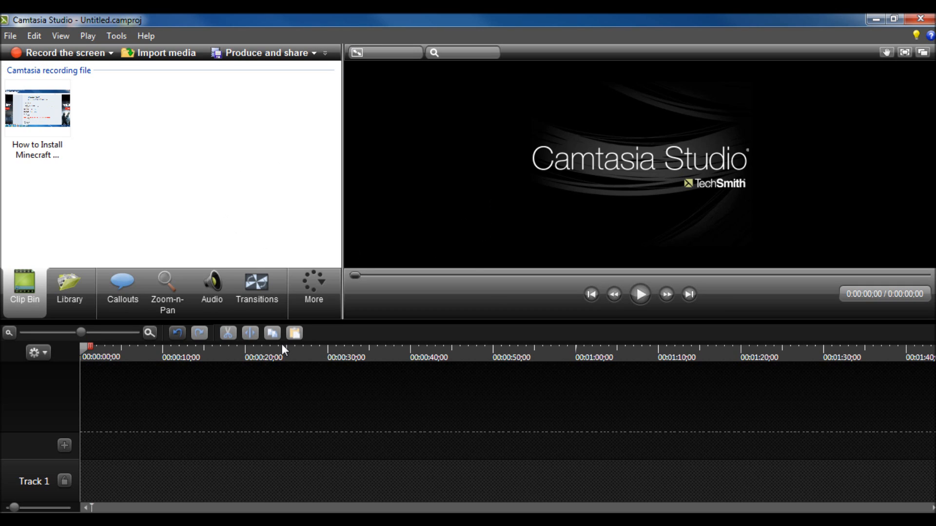
mouse_move(509, 315)
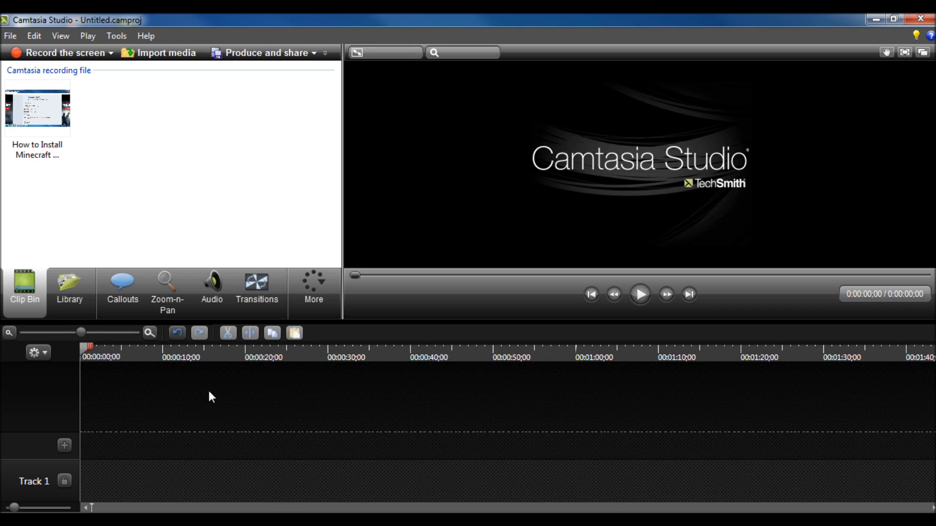
mouse_move(142, 225)
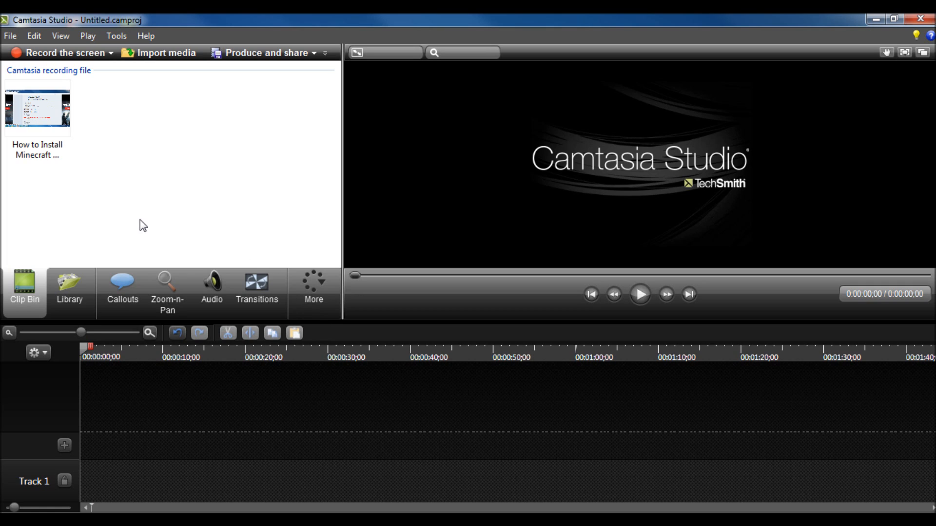
mouse_move(499, 459)
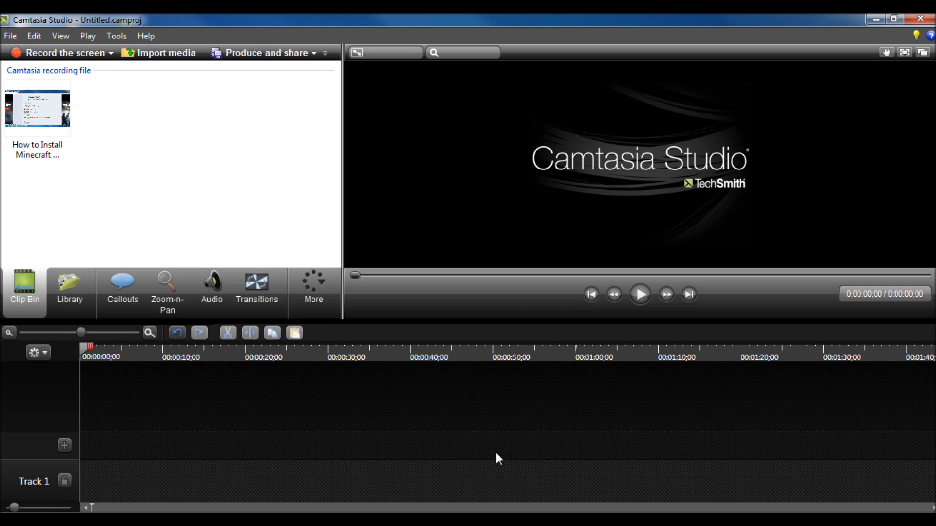
mouse_move(669, 315)
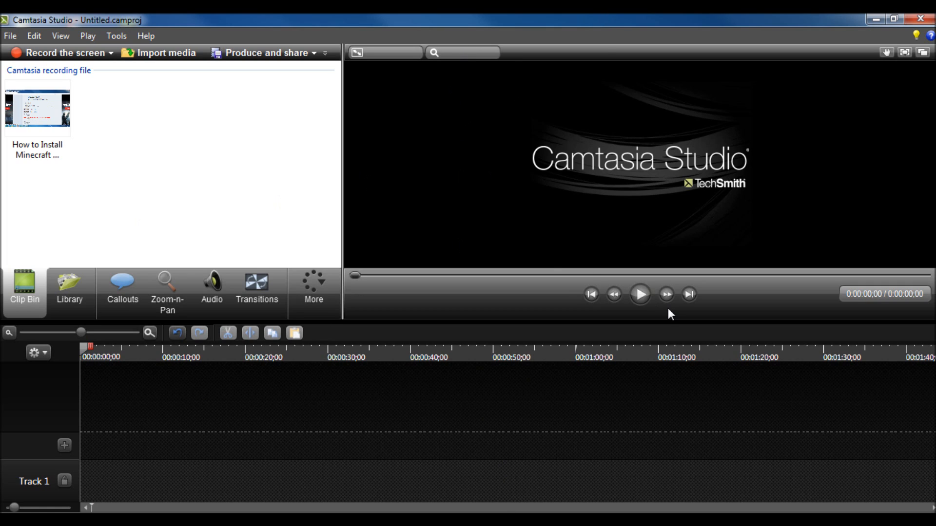
mouse_move(379, 385)
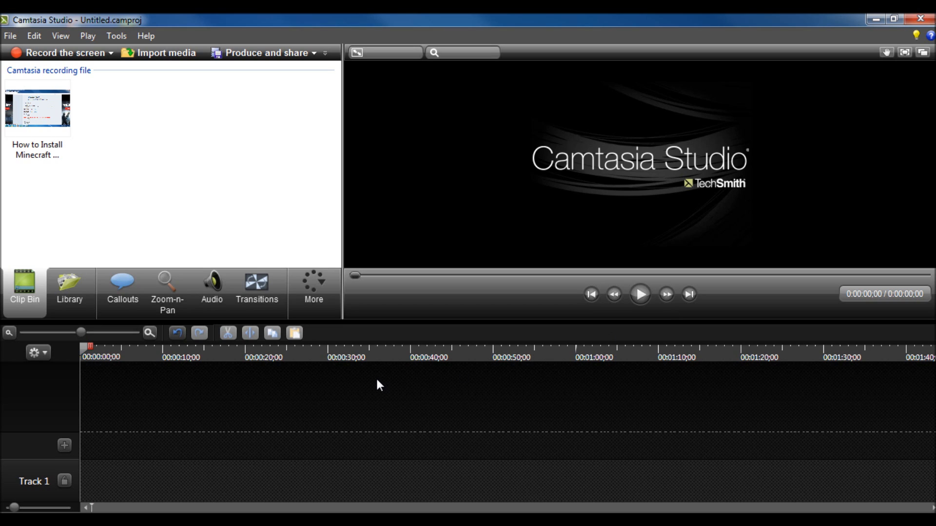
mouse_move(166, 382)
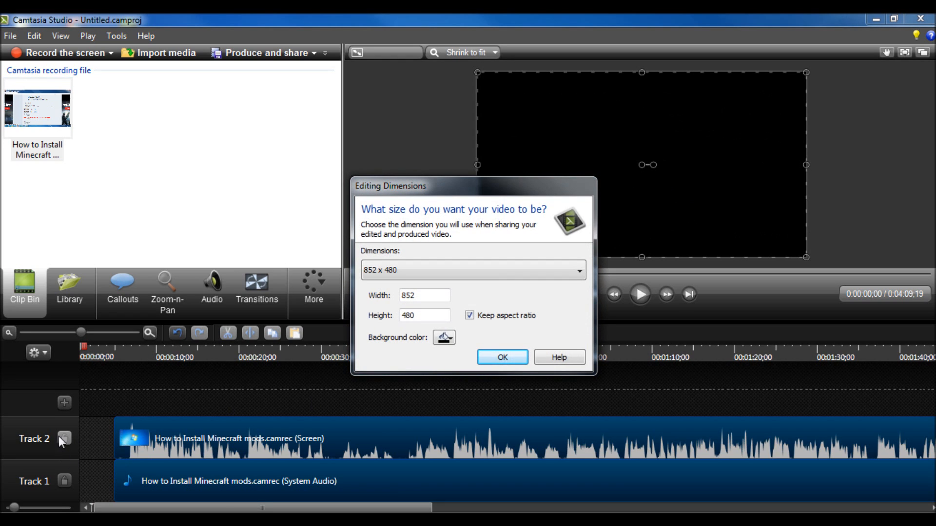
mouse_move(456, 329)
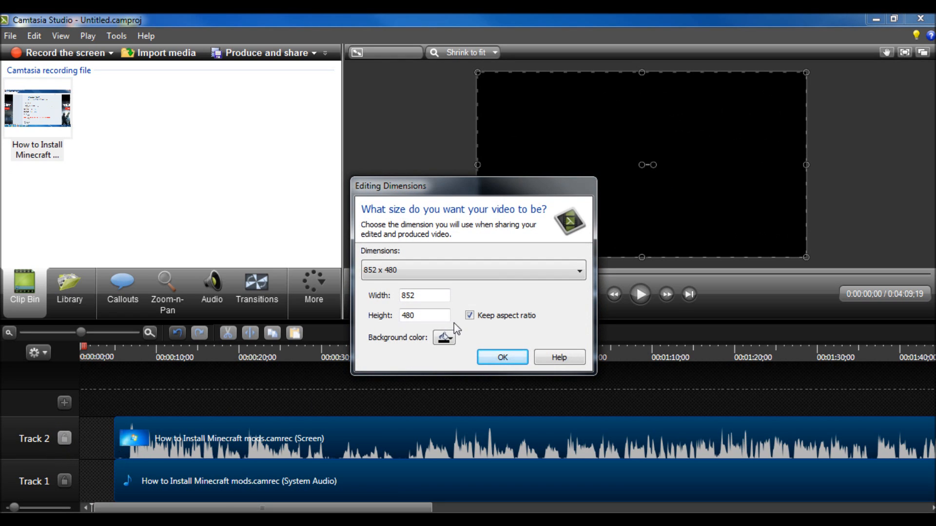
mouse_move(518, 232)
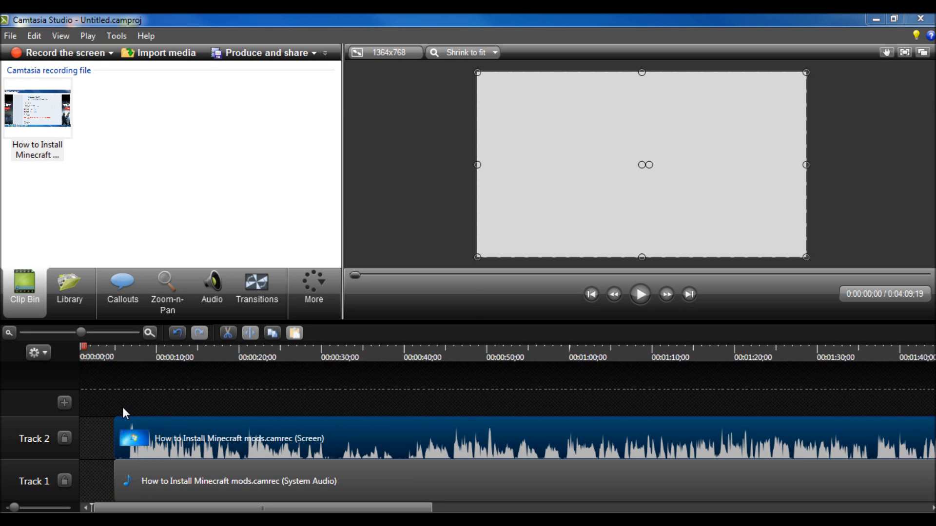
mouse_move(98, 384)
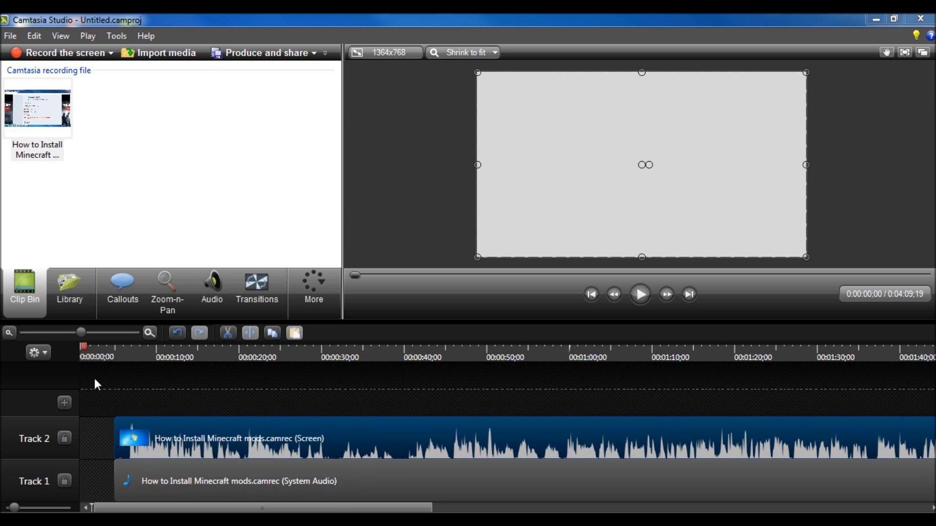
mouse_move(147, 492)
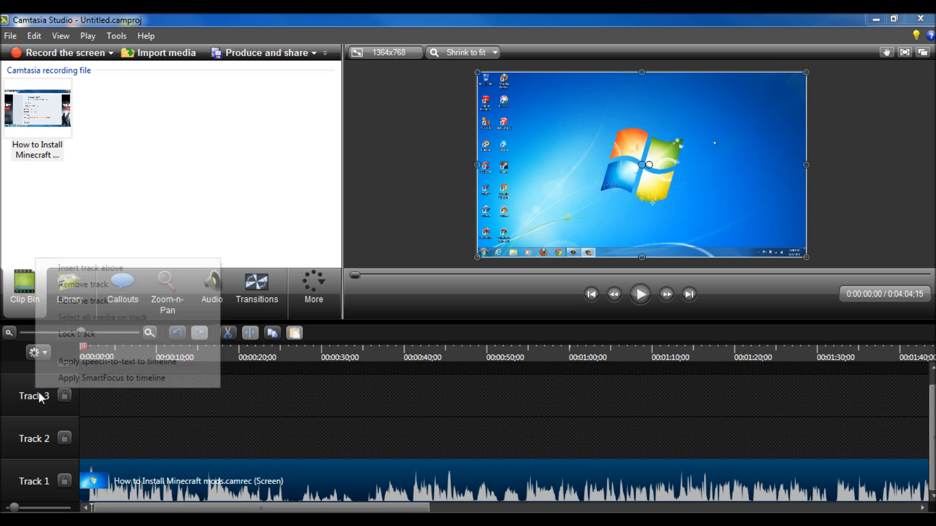
Remove empty Track 3, rename Track 2 to 'Blank', and select the screen clip on Track 1
left_click(84, 284)
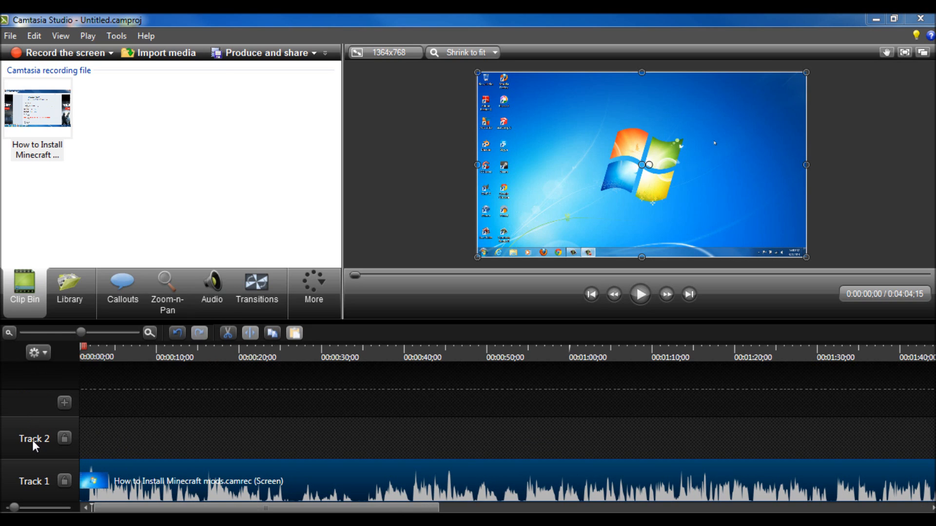
left_click(33, 437)
type("Blank")
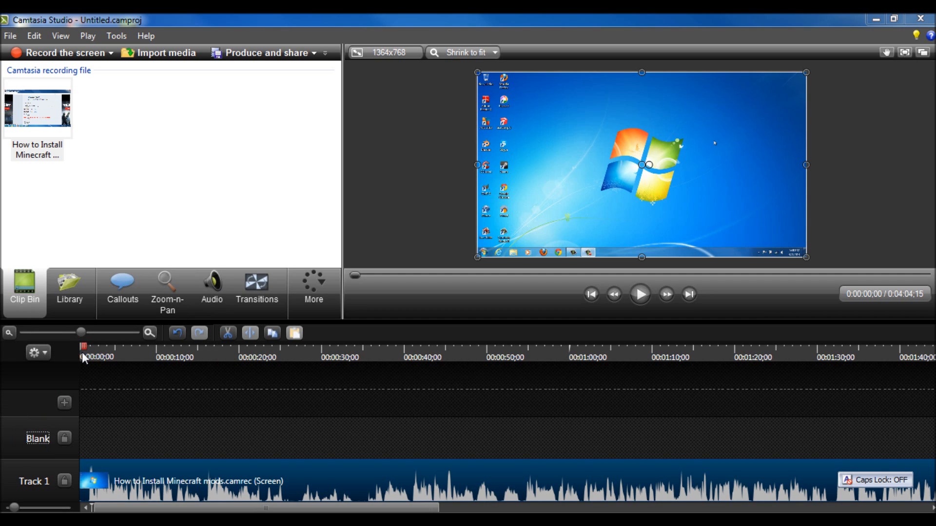
mouse_move(173, 429)
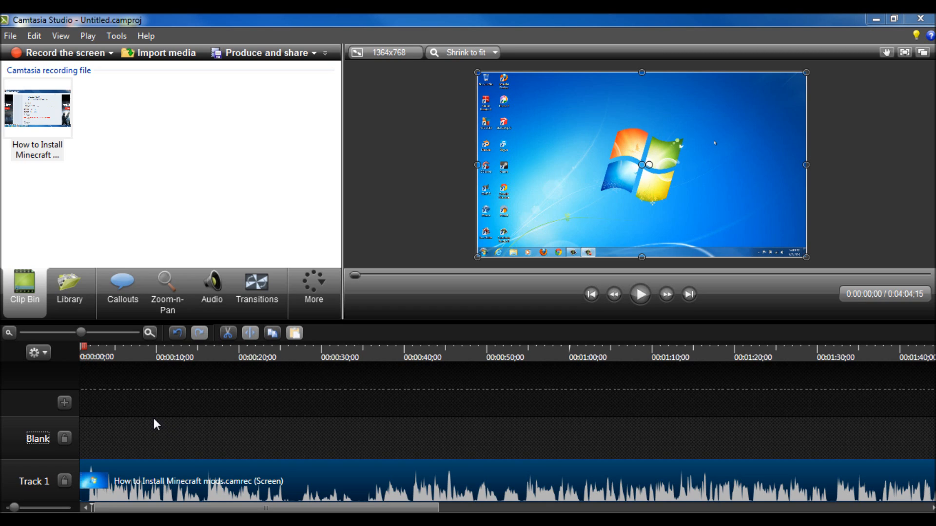
left_click(179, 480)
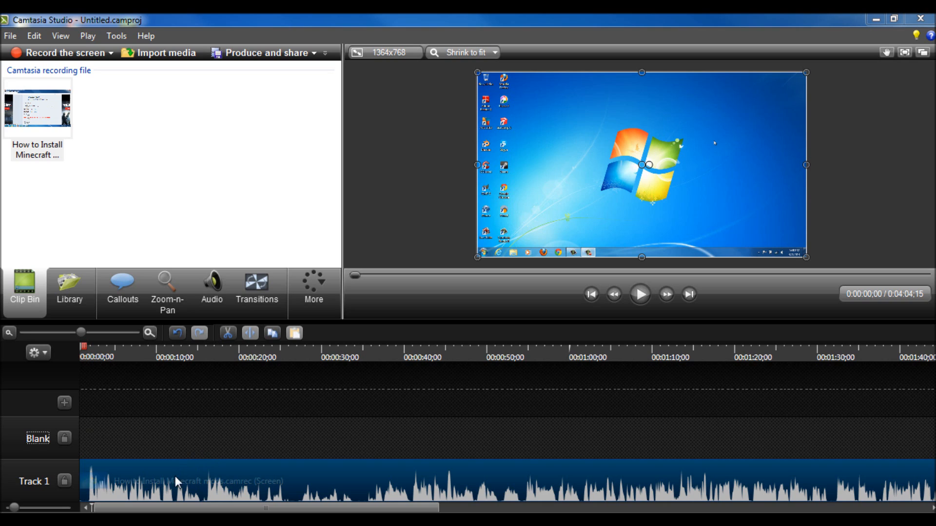
mouse_move(154, 481)
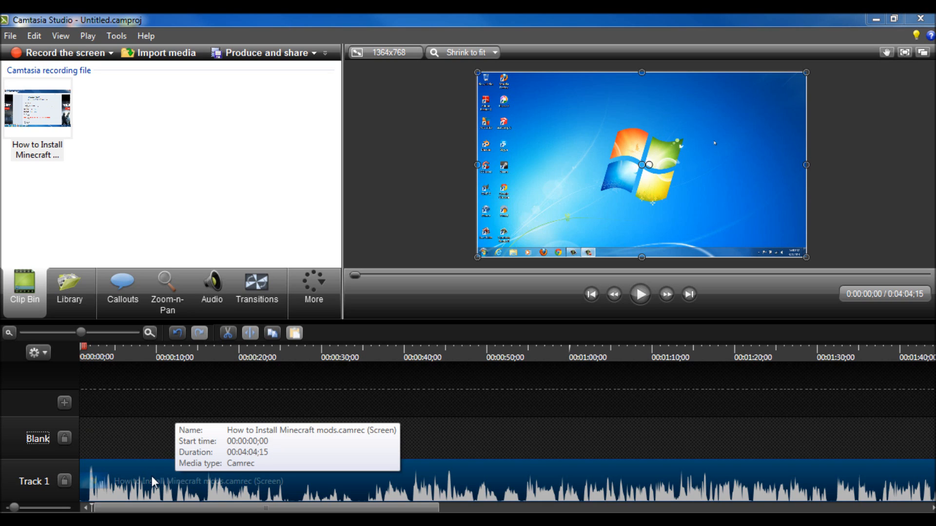
mouse_move(143, 497)
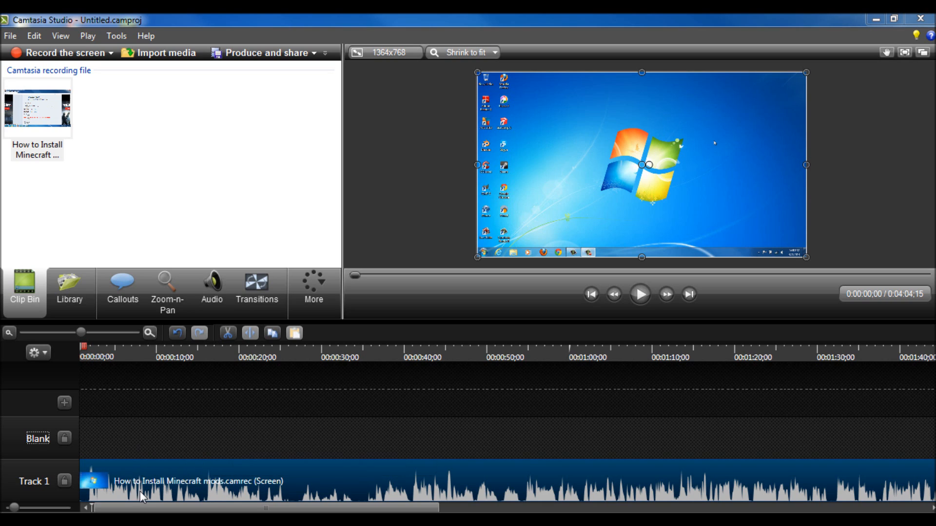
mouse_move(265, 443)
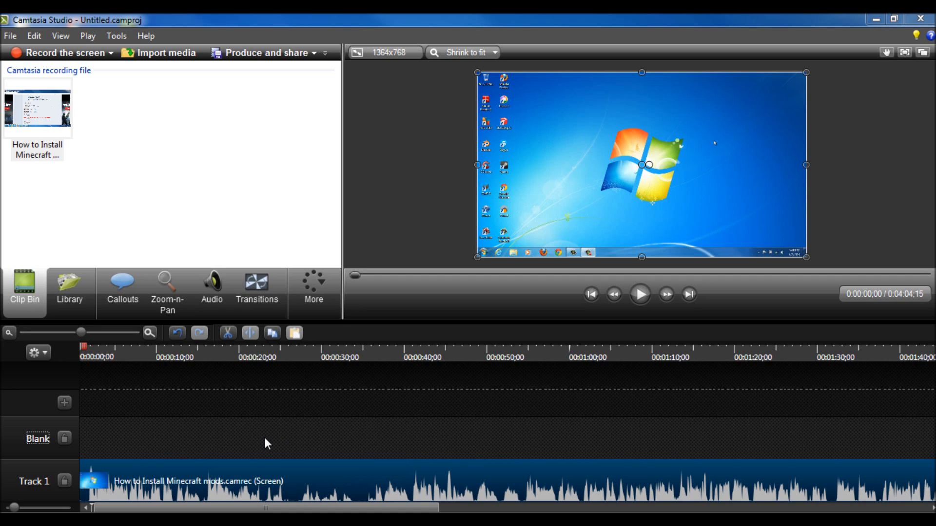
Separate the clip's video and audio, leaving audio on Blank, and return the playhead to the start
right_click(197, 481)
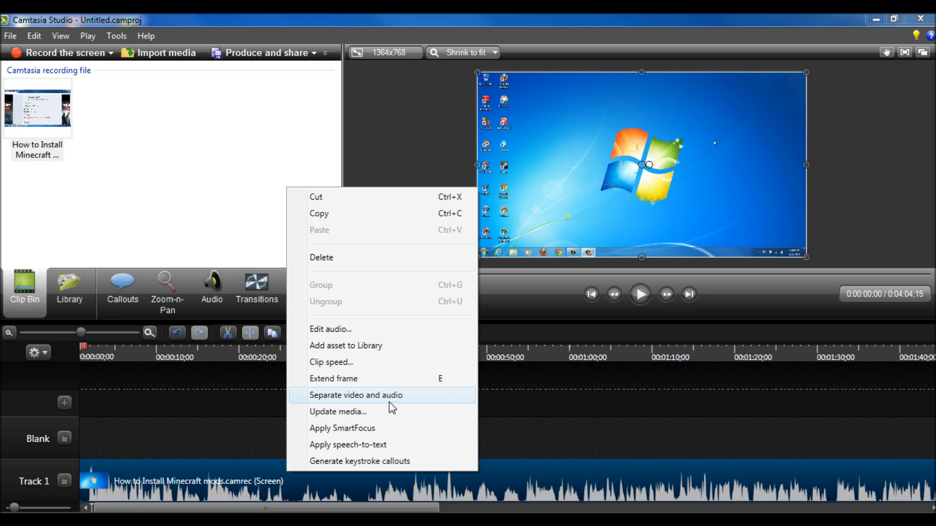
left_click(355, 395)
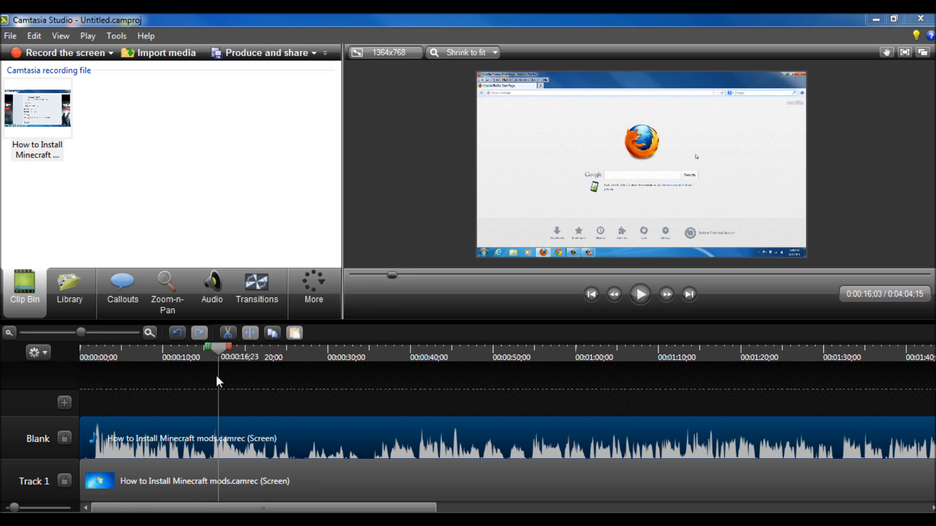
left_click(591, 294)
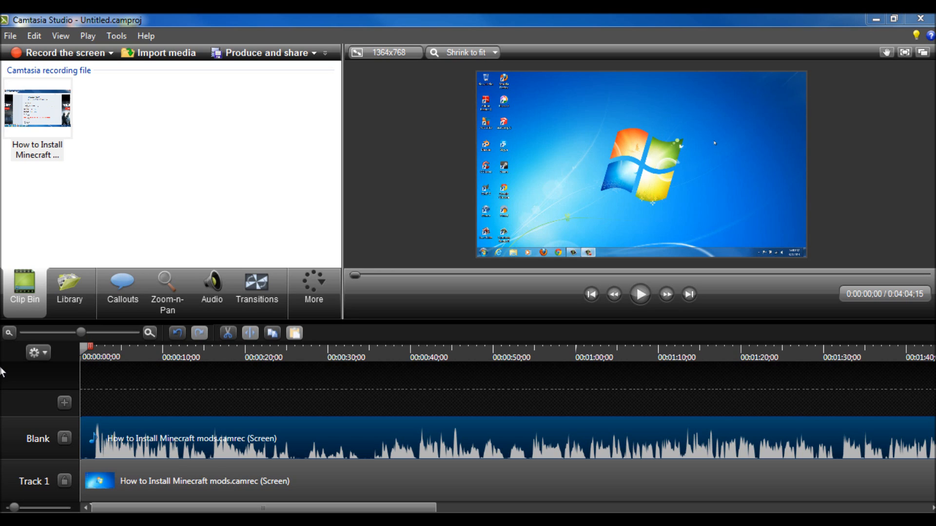
mouse_move(65, 403)
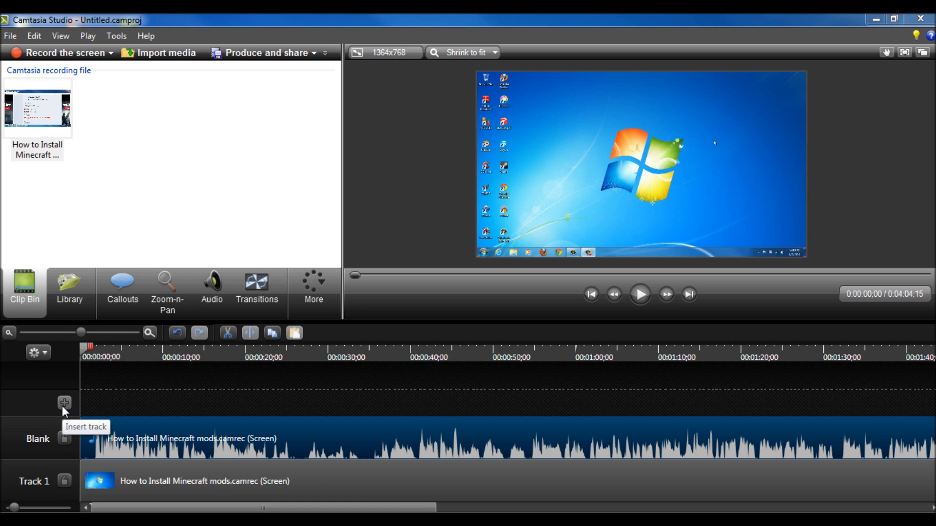
mouse_move(272, 389)
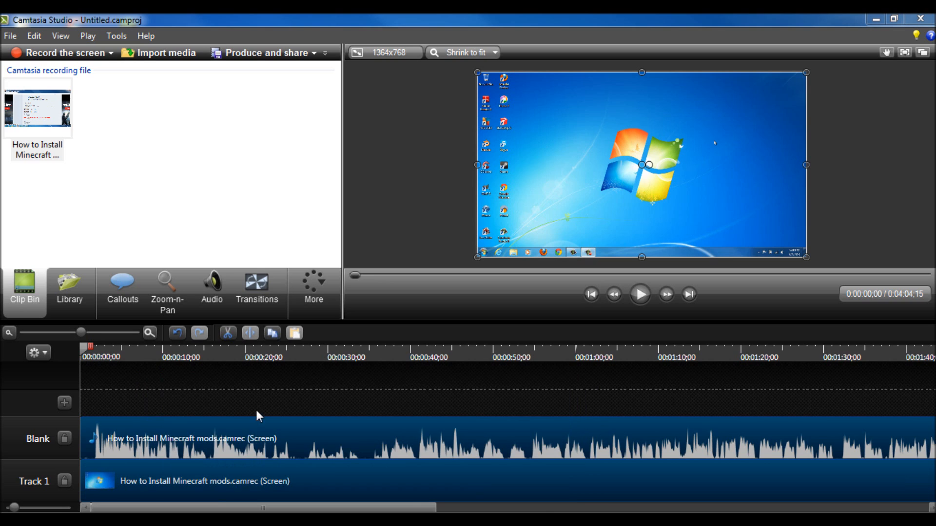
Group the selected audio and video clips into Group 1 via the right-click menu
right_click(257, 415)
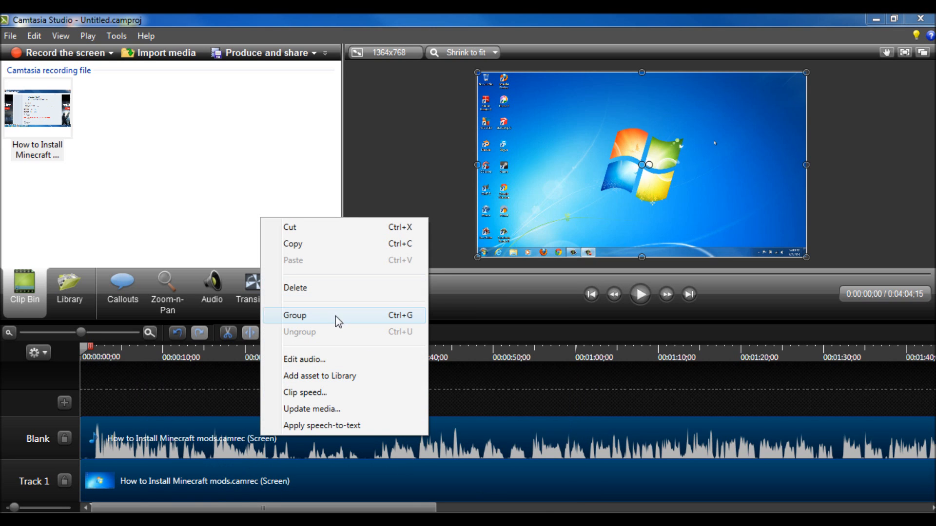
left_click(295, 315)
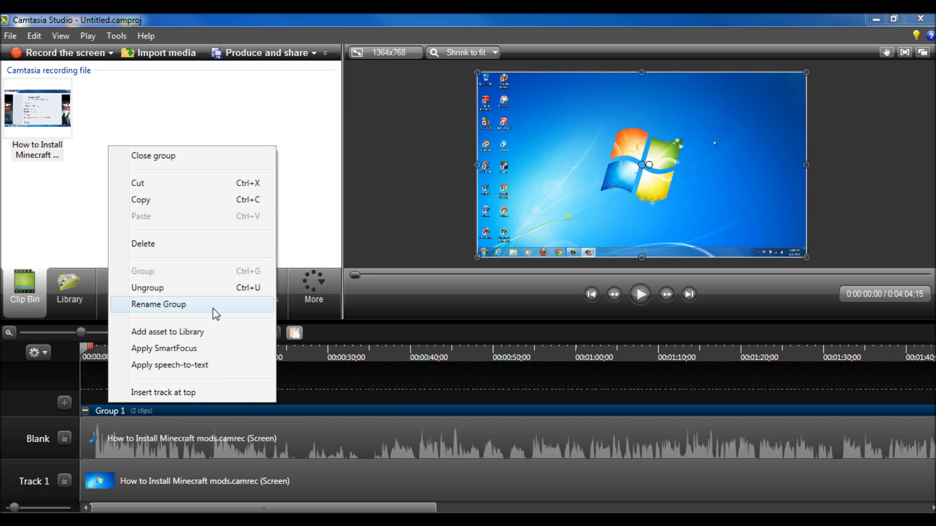
Rename Group 1 to 'Video' and close the group so it shows as one clip on Track 1
left_click(158, 304)
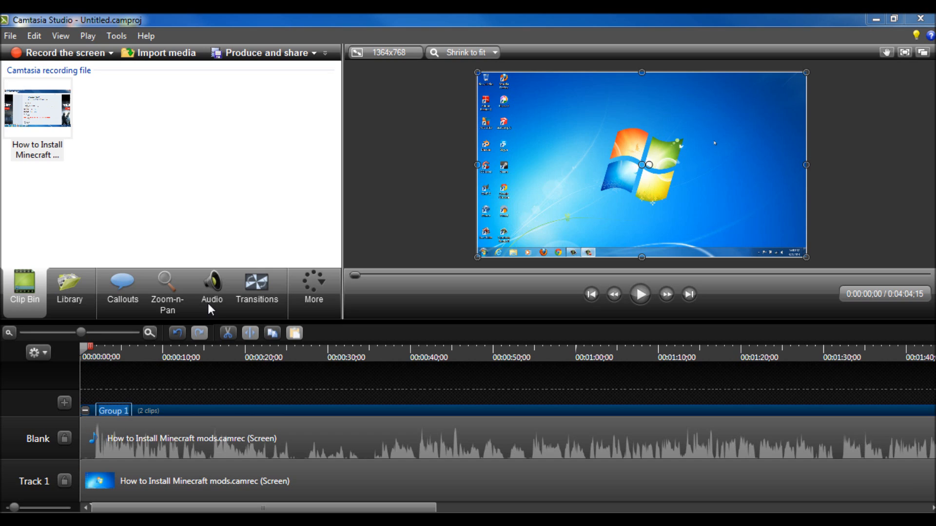
double_click(113, 410)
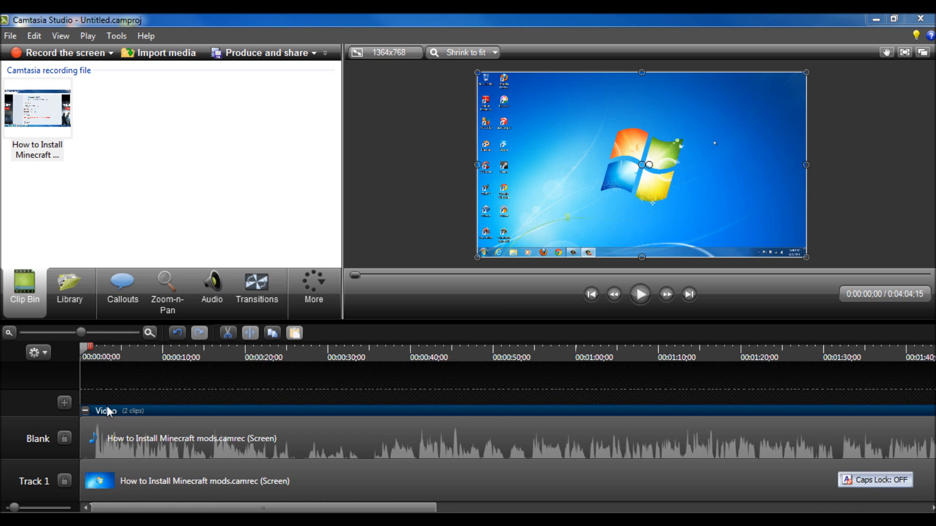
right_click(107, 410)
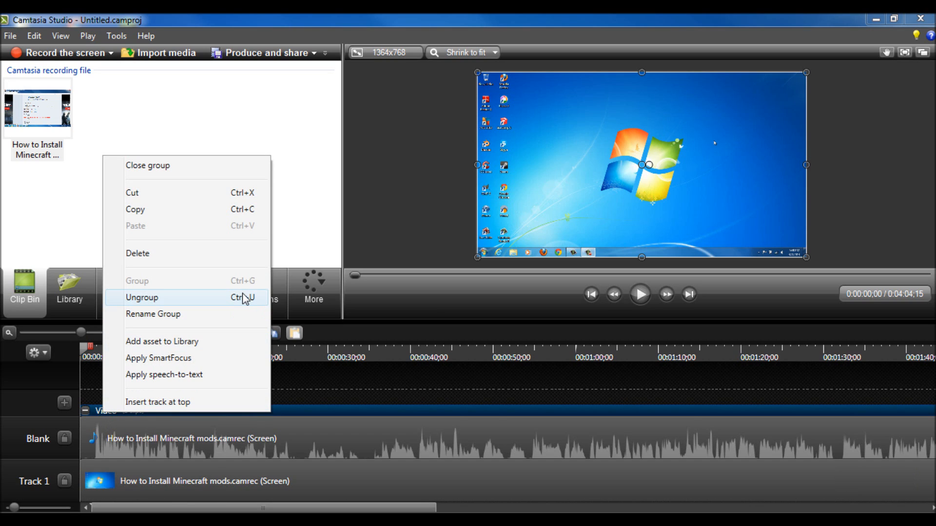
left_click(141, 298)
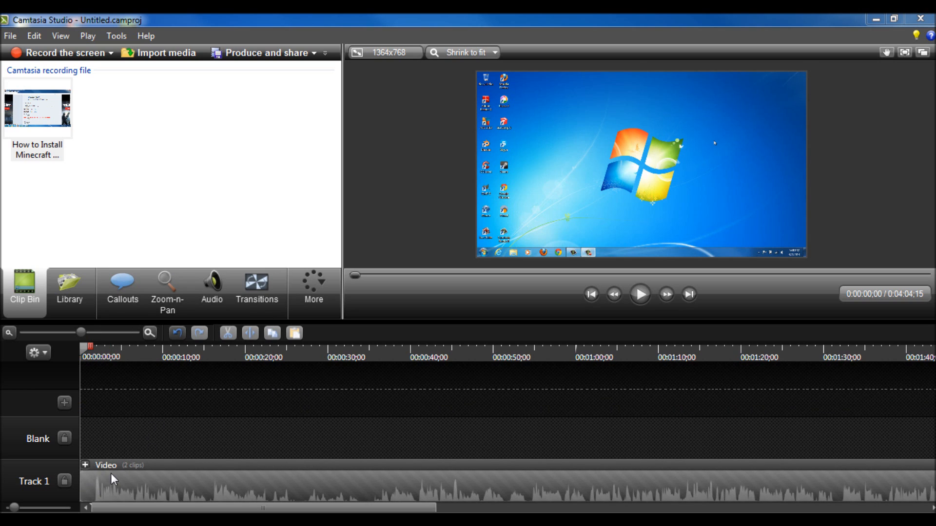
Move the Video group to the Blank track, expand it, then collapse it back onto Track 1
left_click(251, 447)
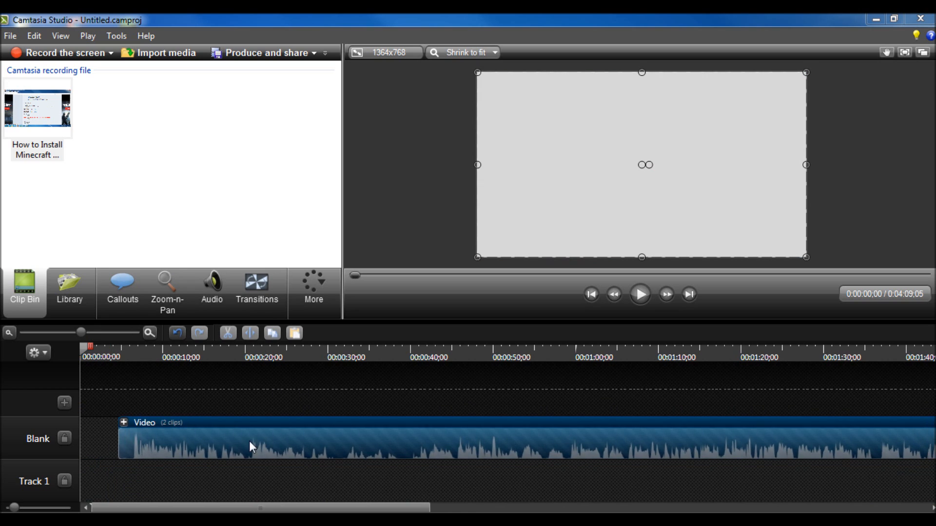
mouse_move(143, 430)
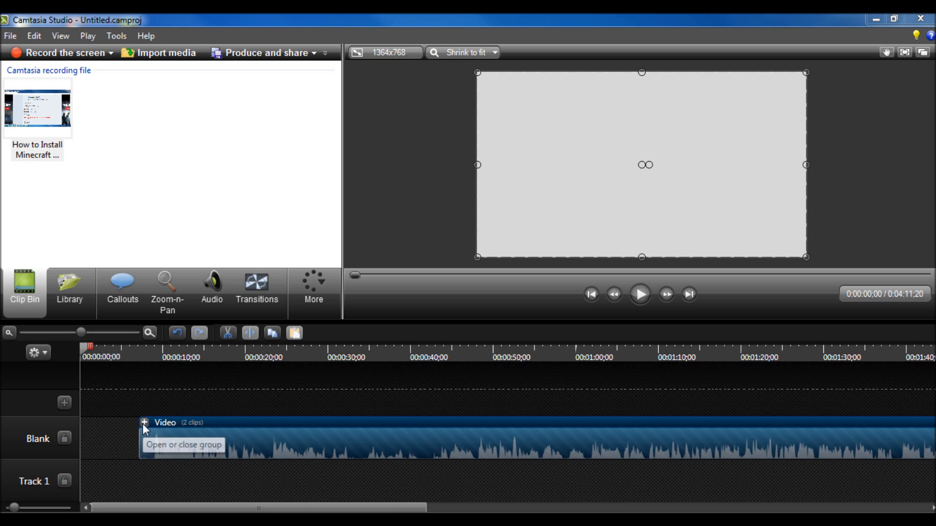
mouse_move(94, 424)
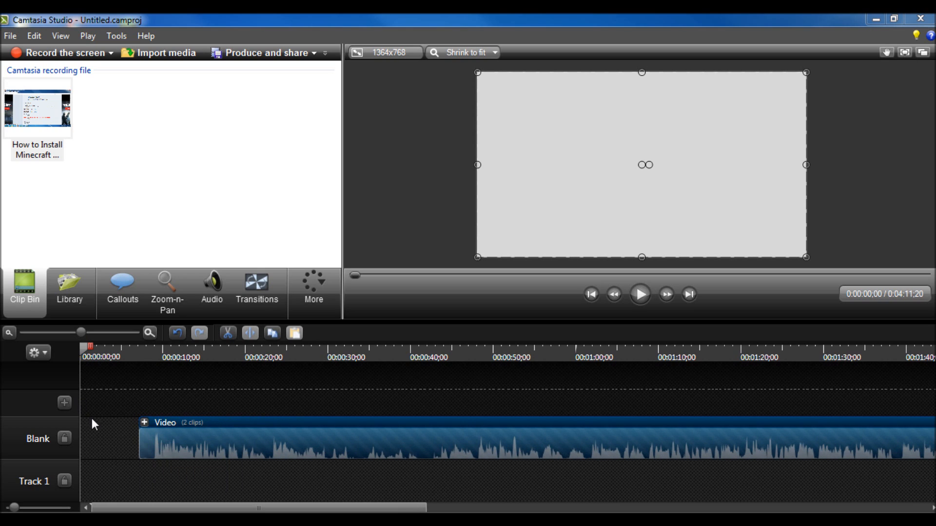
left_click(145, 422)
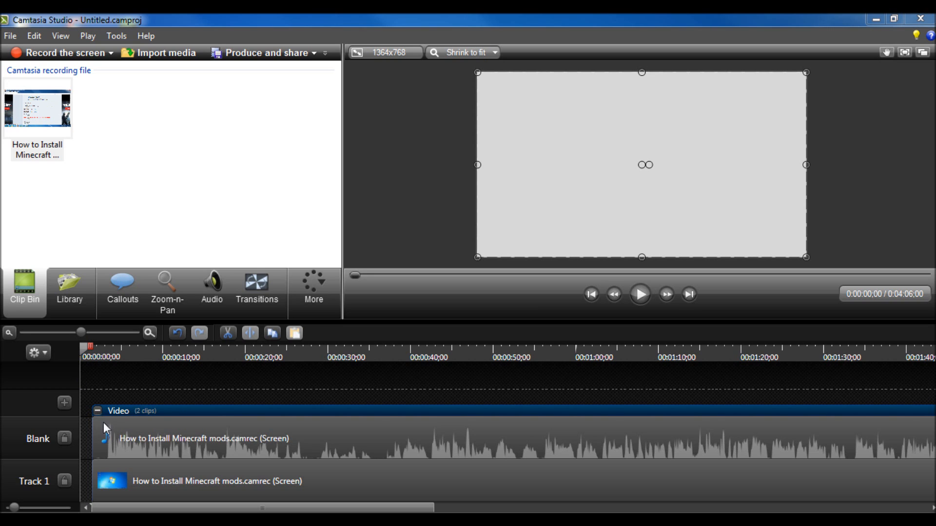
left_click(98, 410)
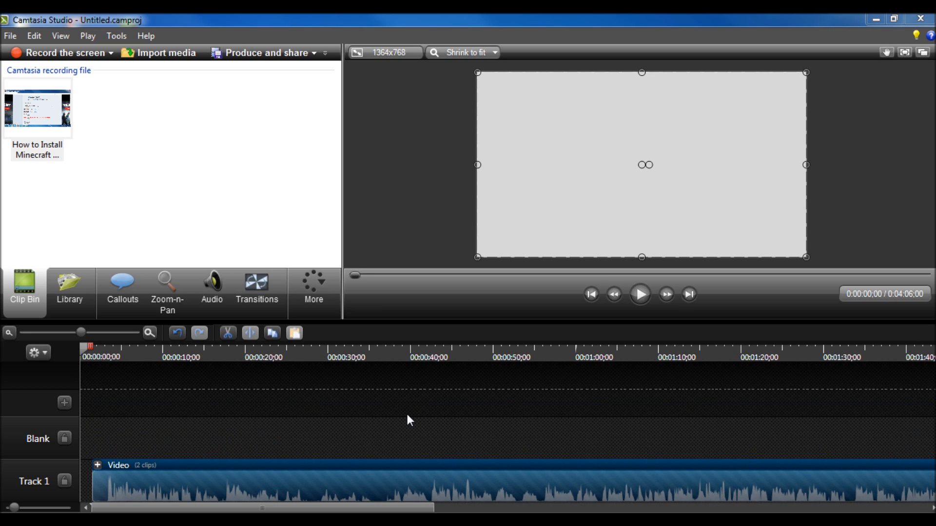
mouse_move(142, 212)
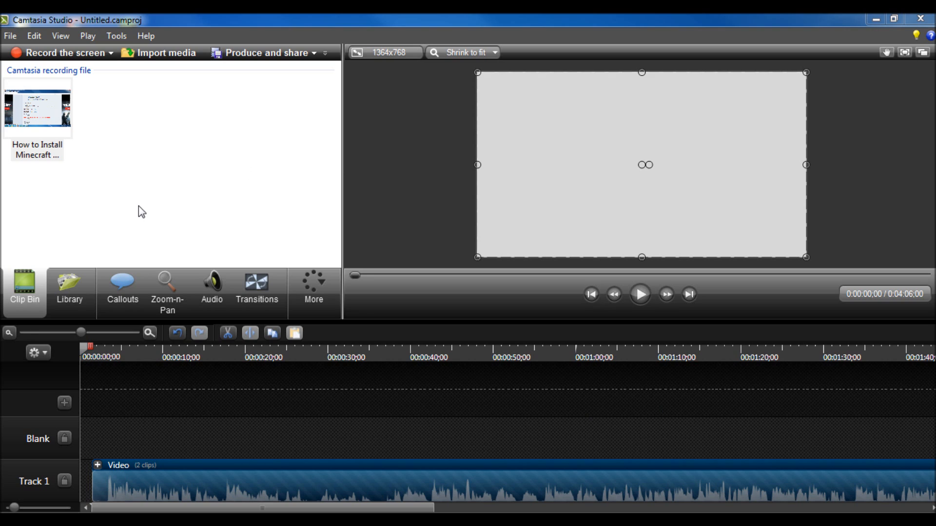
mouse_move(97, 228)
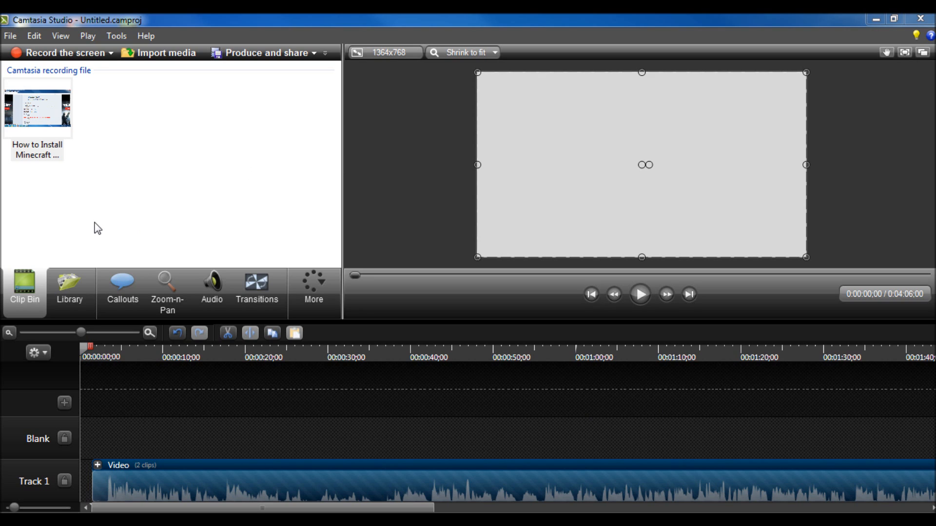
mouse_move(101, 300)
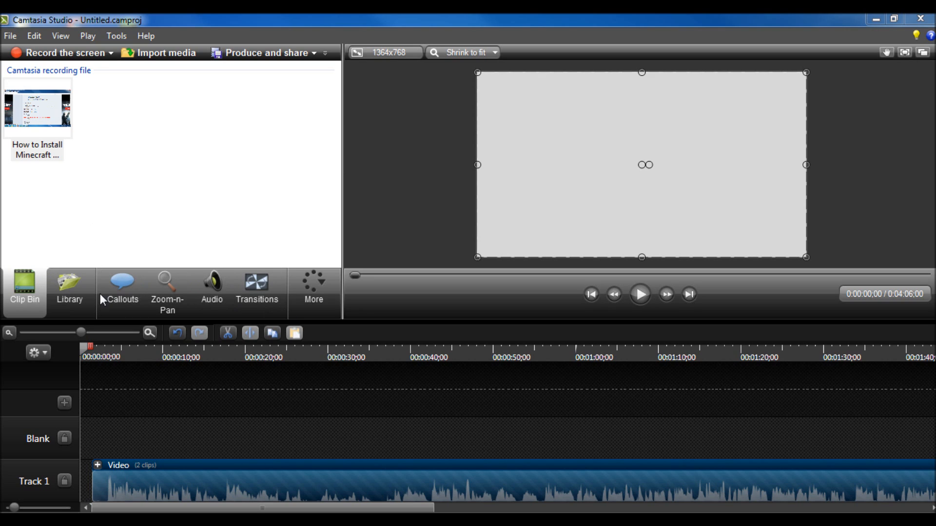
left_click(313, 287)
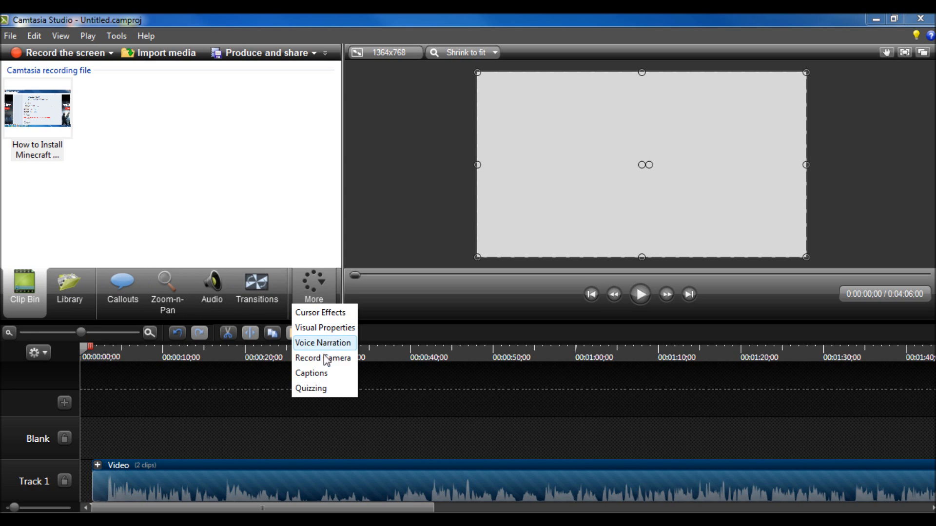
mouse_move(267, 310)
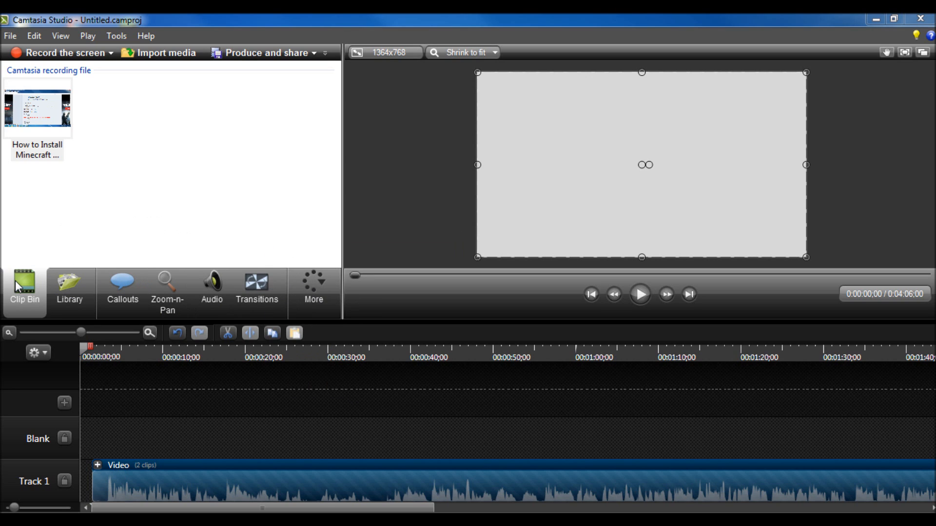
mouse_move(25, 289)
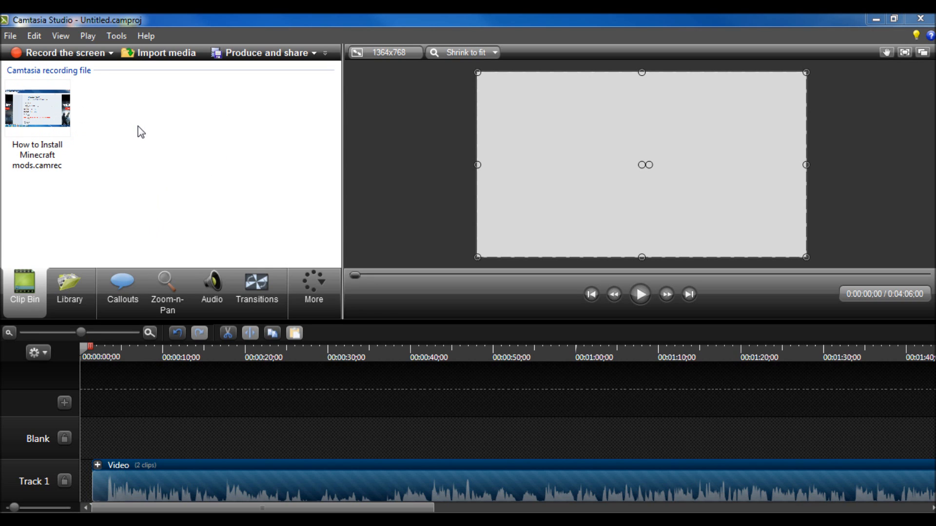
left_click(37, 110)
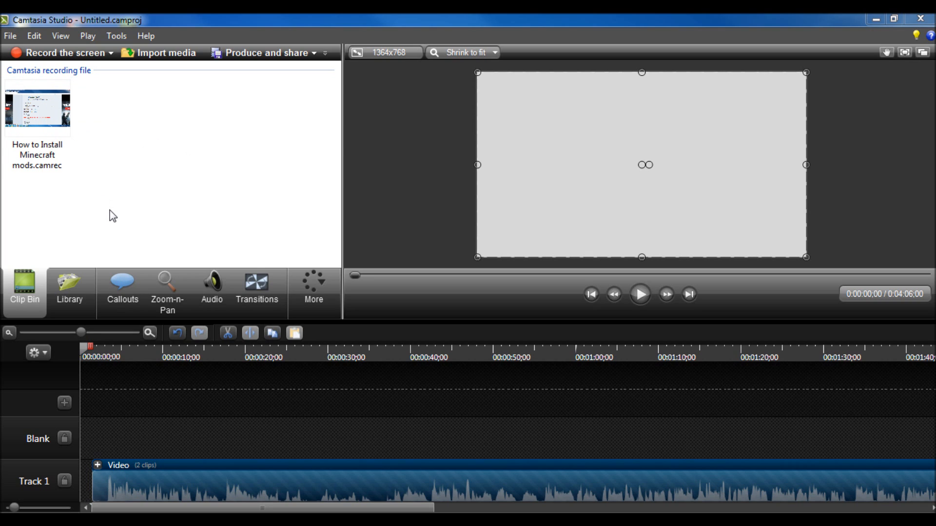
mouse_move(165, 68)
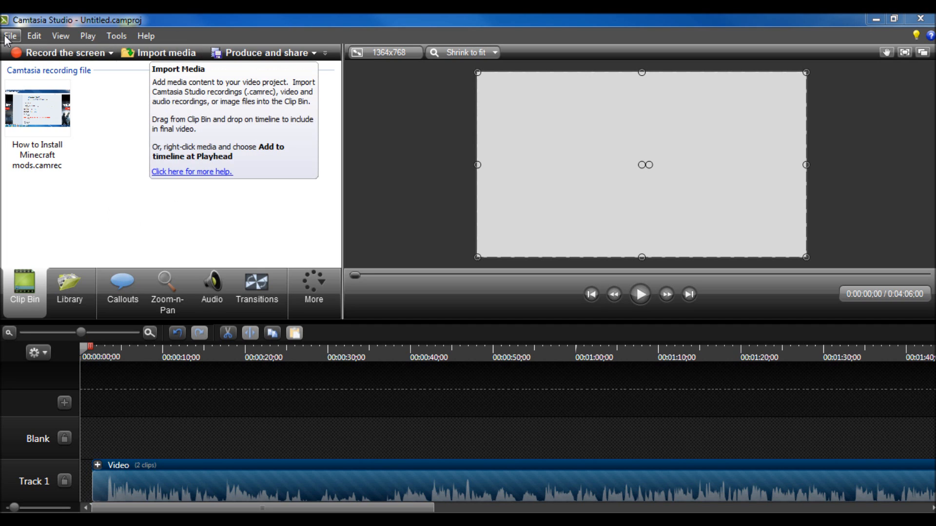
Show the Library panel and collapse the Screenplay folder while browsing the folder list
left_click(10, 36)
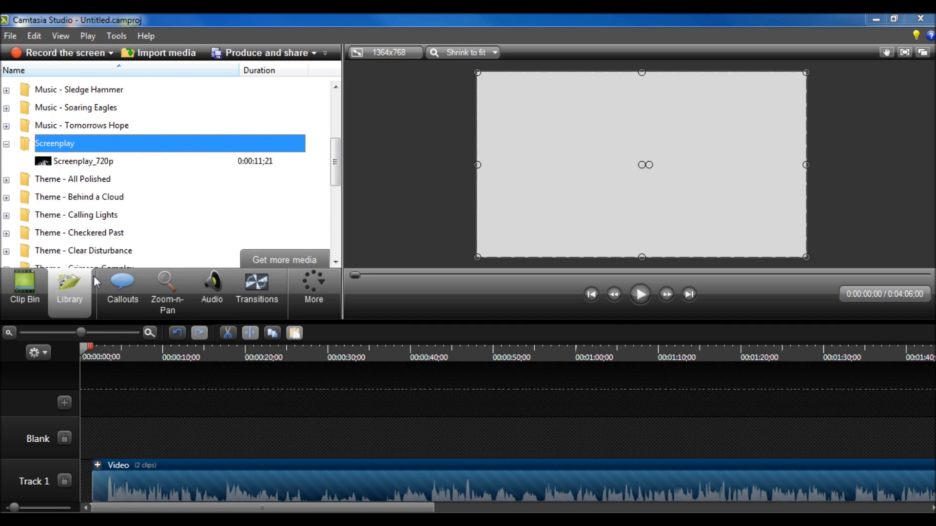
mouse_move(281, 209)
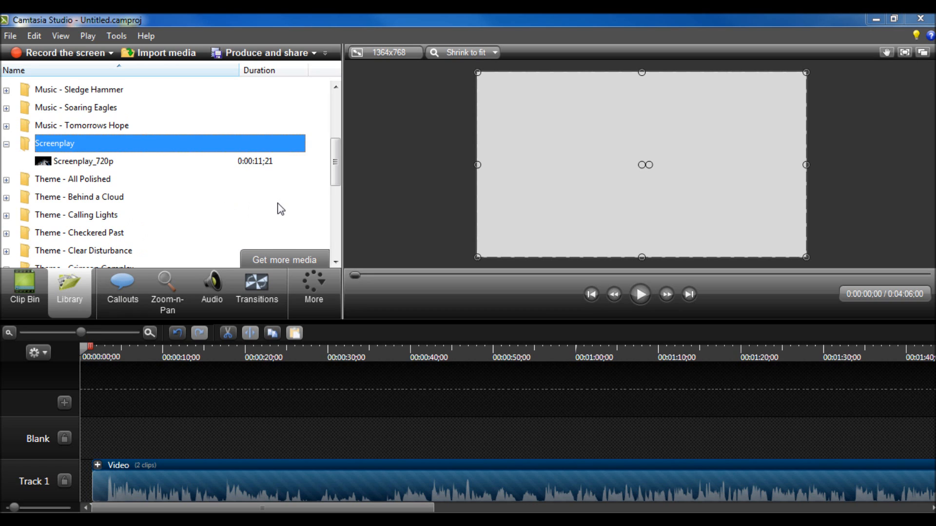
left_click(5, 144)
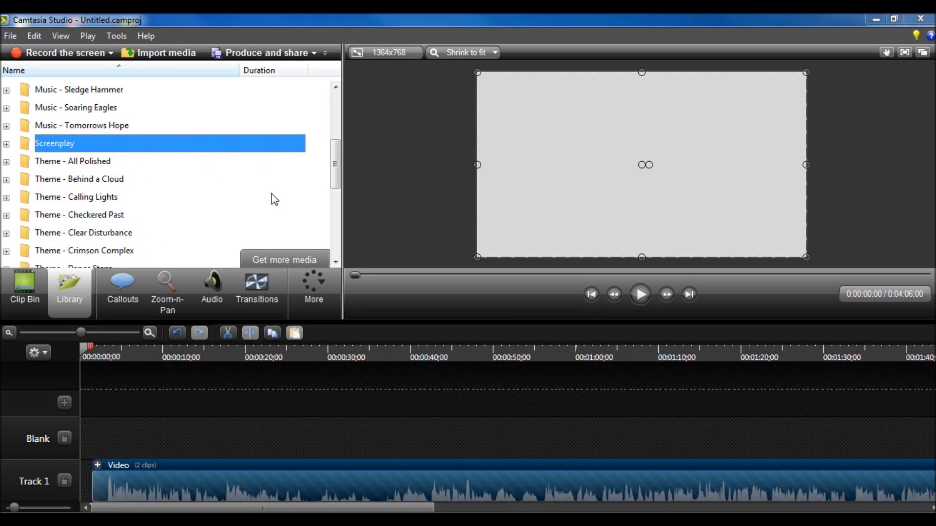
scroll("up", 3)
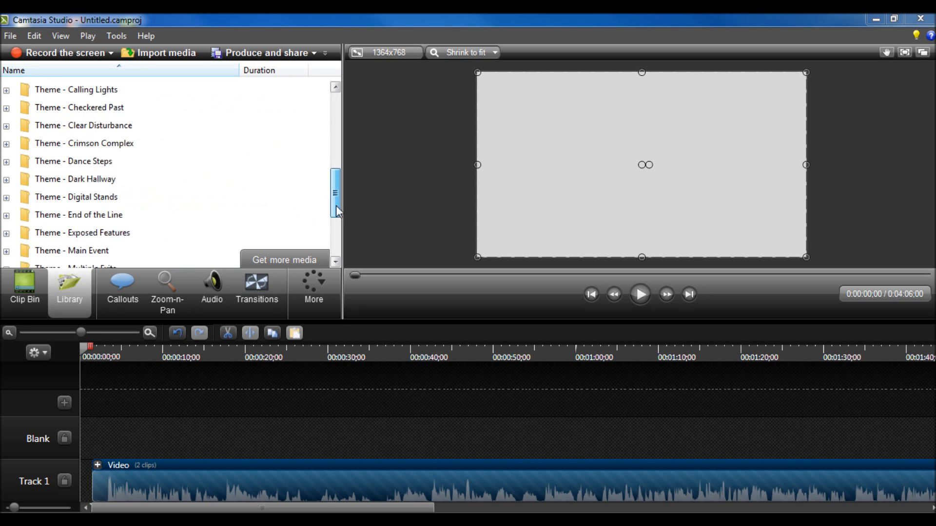
scroll("down", 3)
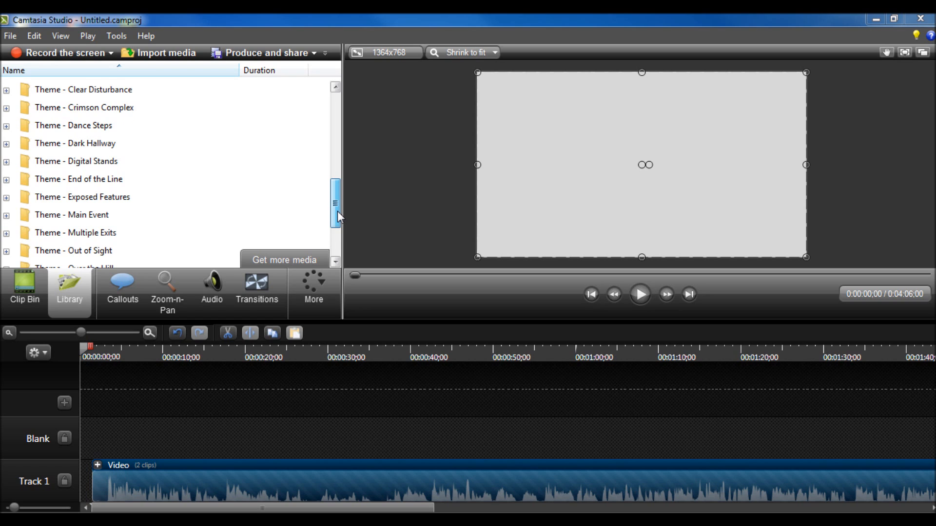
scroll("down", 3)
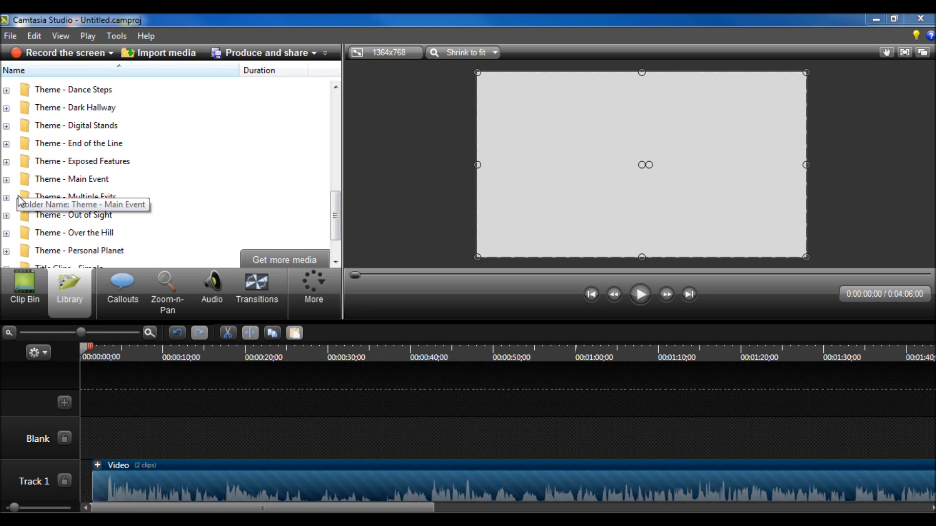
mouse_move(22, 152)
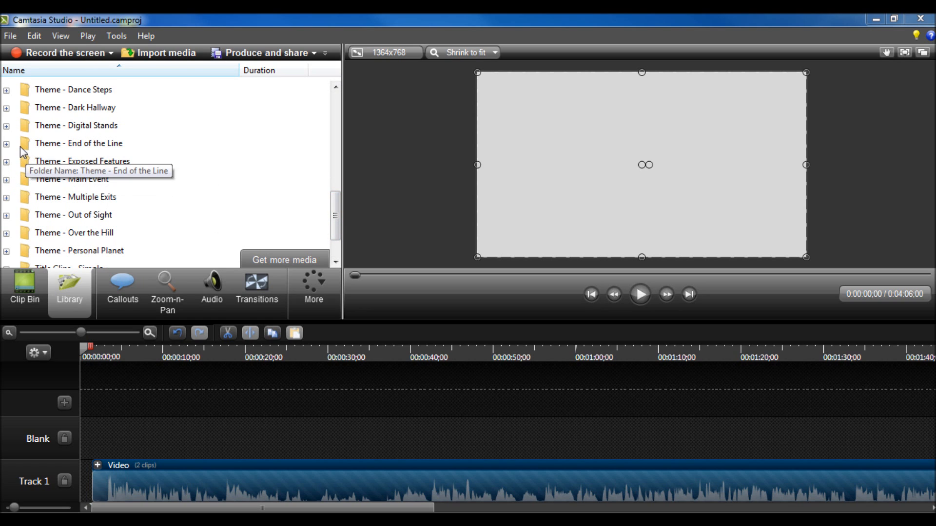
Expand and collapse the 'Theme - End of the Line' folder to preview its assets
left_click(5, 143)
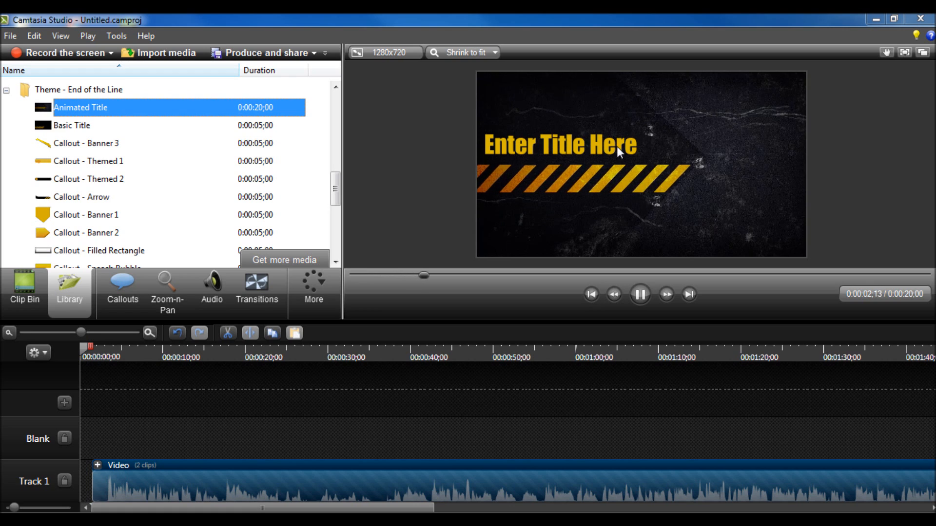
left_click(639, 293)
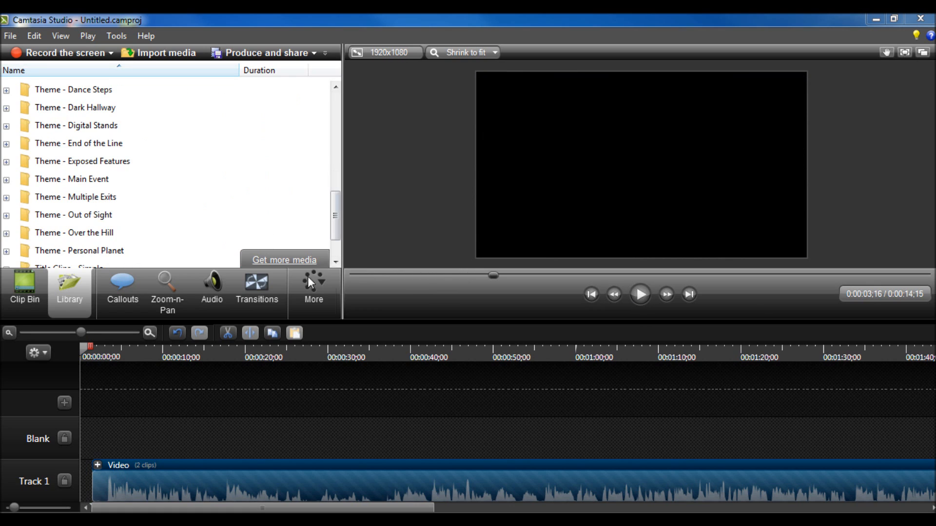
mouse_move(281, 268)
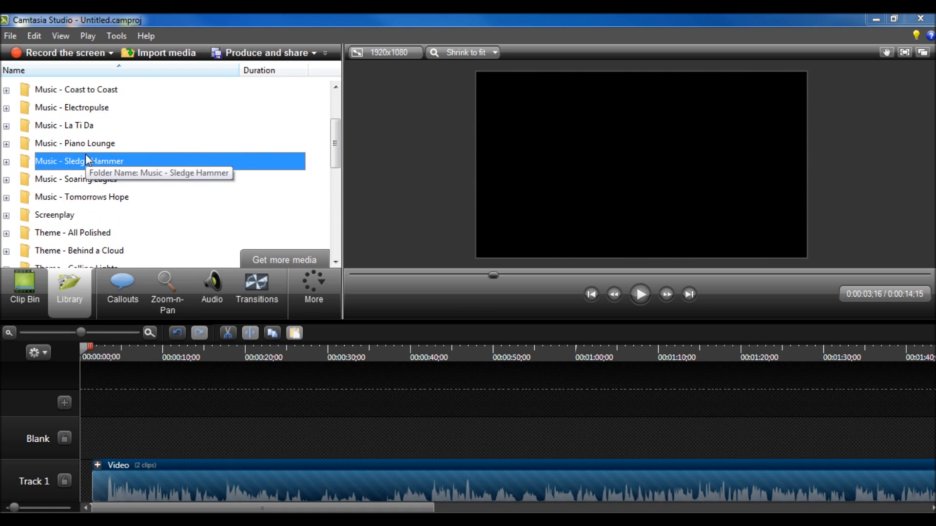
scroll("up", 3)
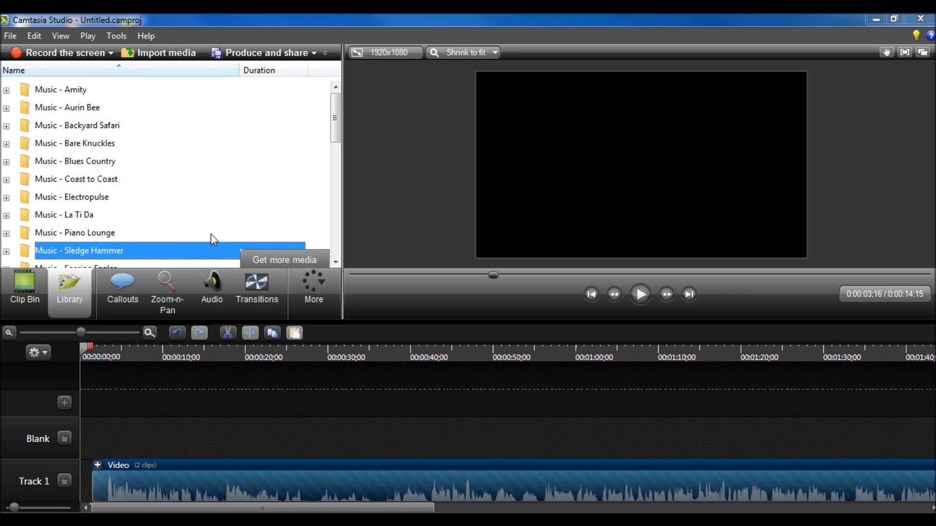
mouse_move(210, 240)
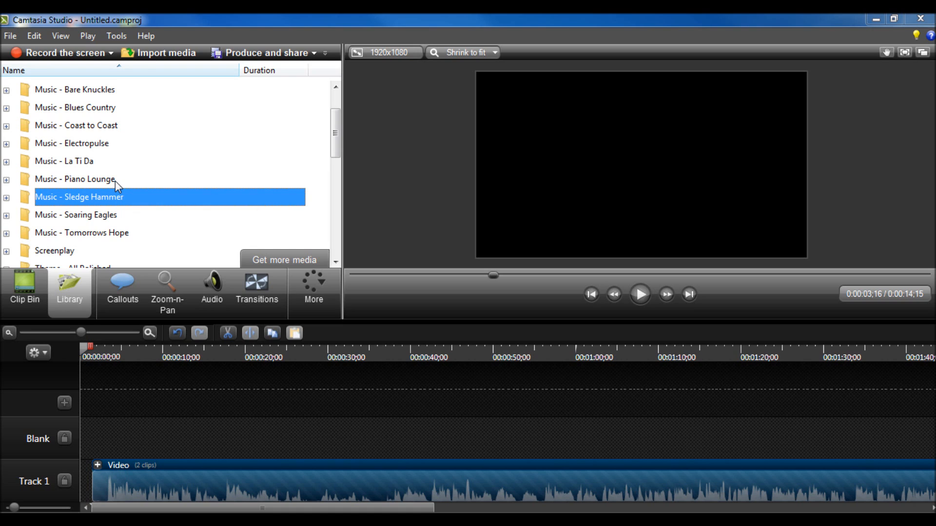
scroll("down", 3)
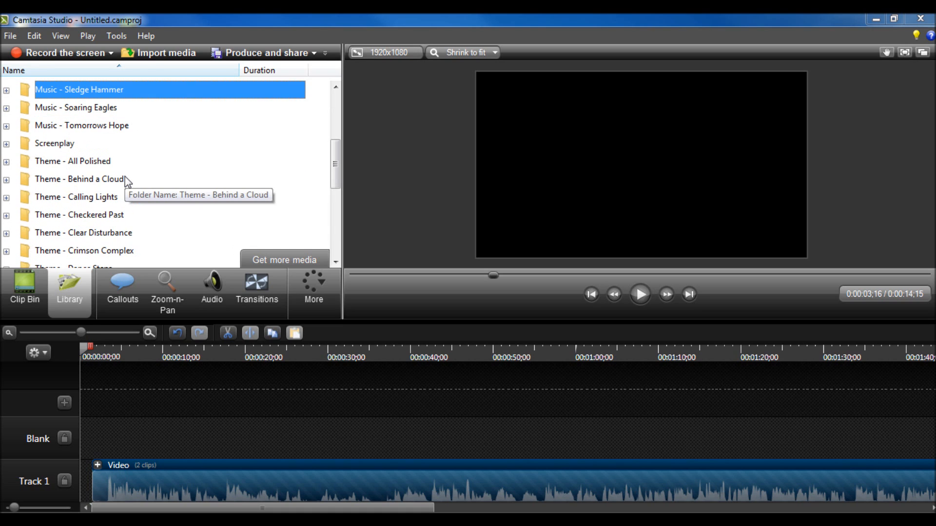
mouse_move(115, 265)
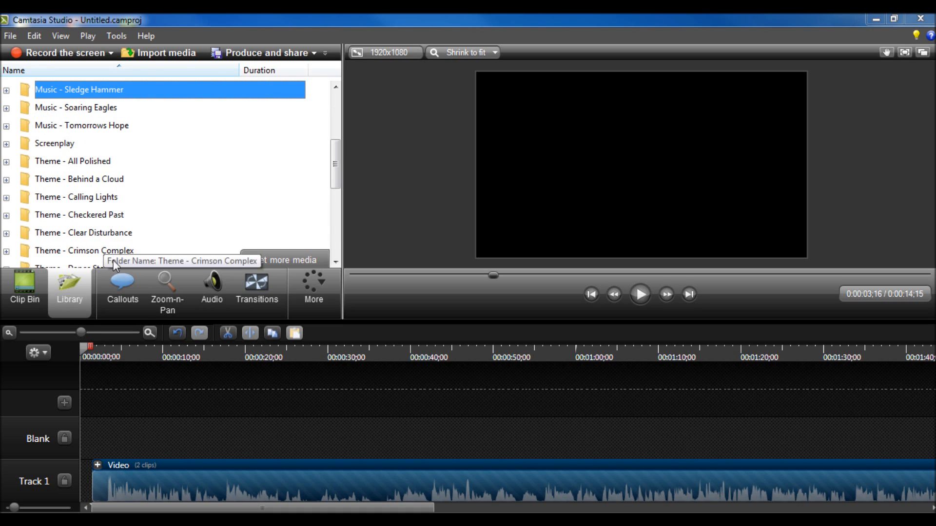
left_click(123, 289)
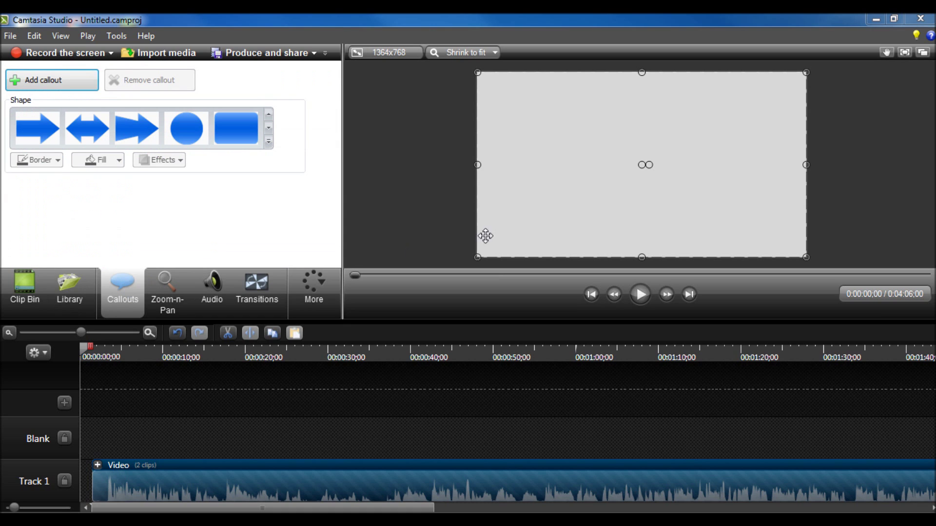
mouse_move(373, 183)
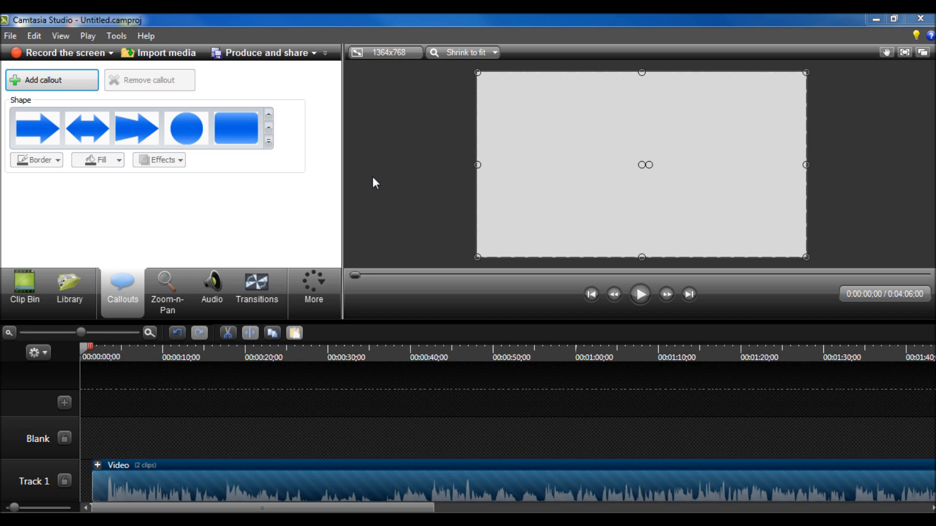
mouse_move(200, 472)
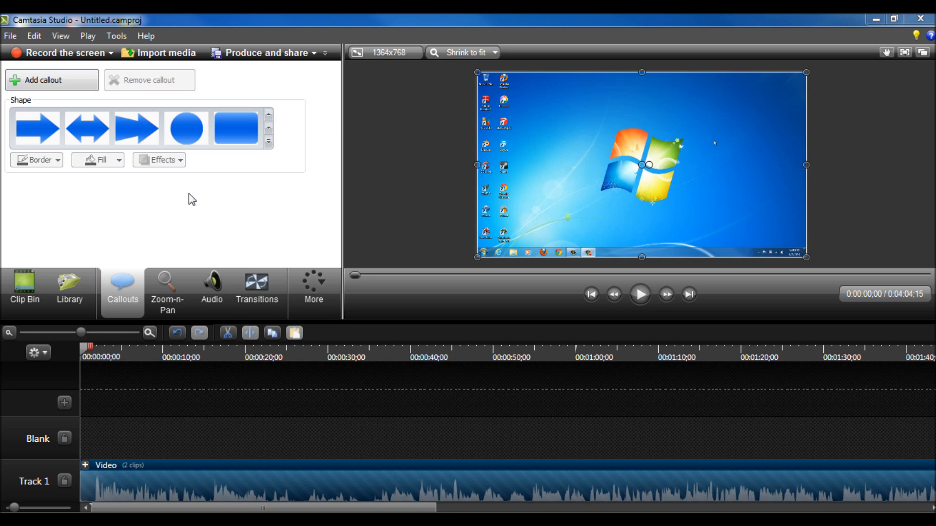
Add a blue arrow callout from the shape gallery over the video and preview it with play/pause
left_click(267, 127)
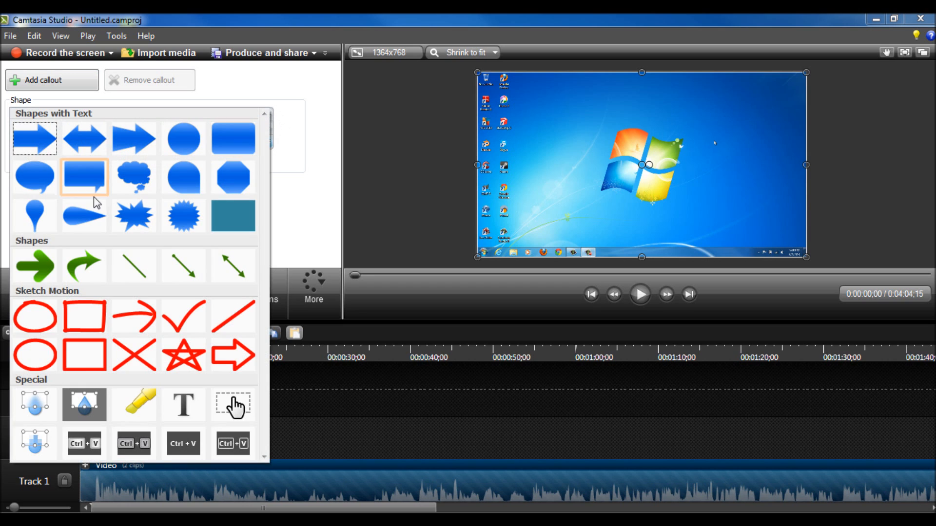
left_click(136, 128)
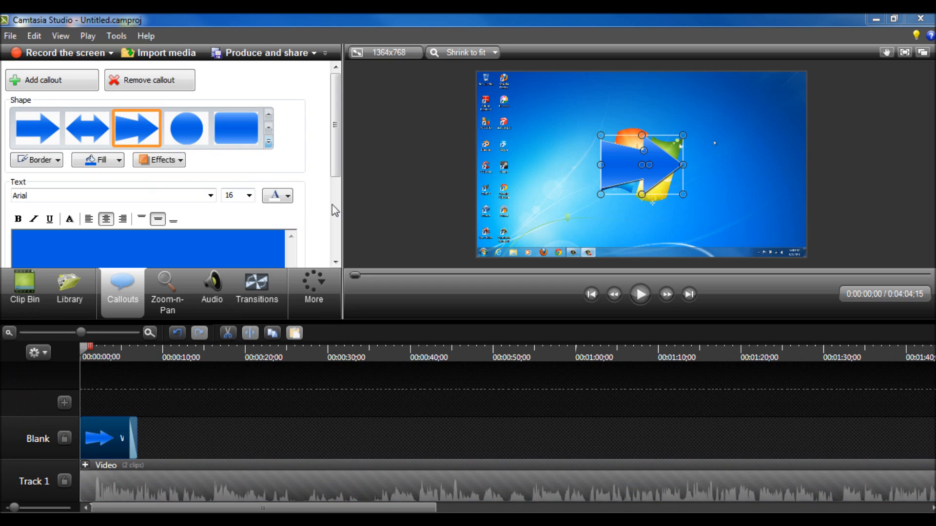
left_click(493, 53)
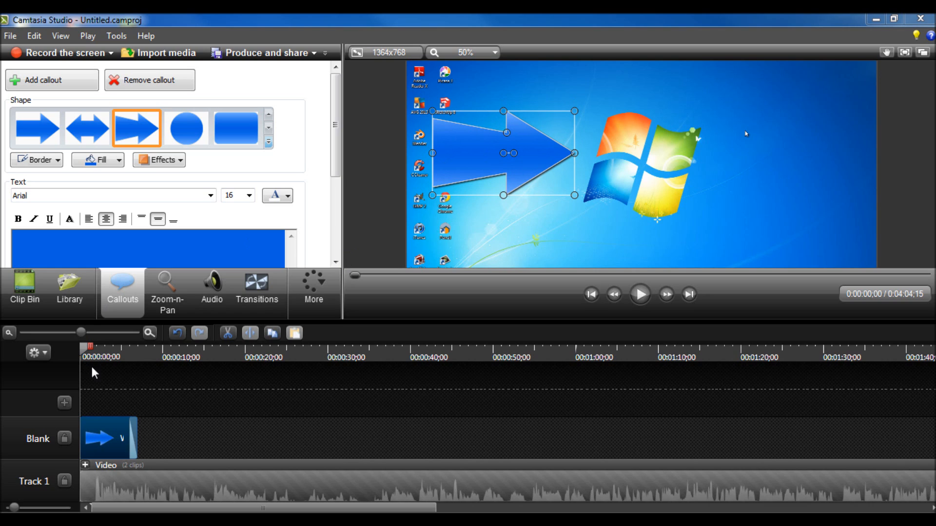
mouse_move(579, 296)
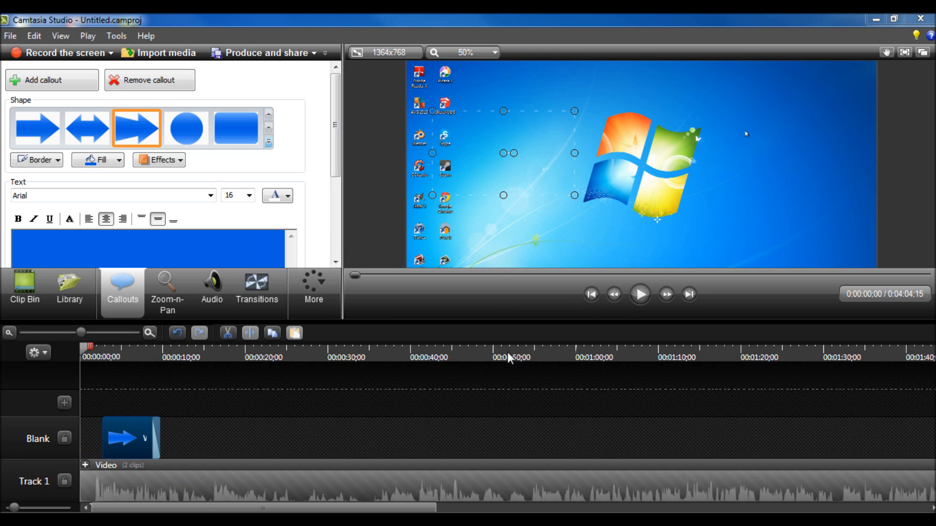
left_click(639, 293)
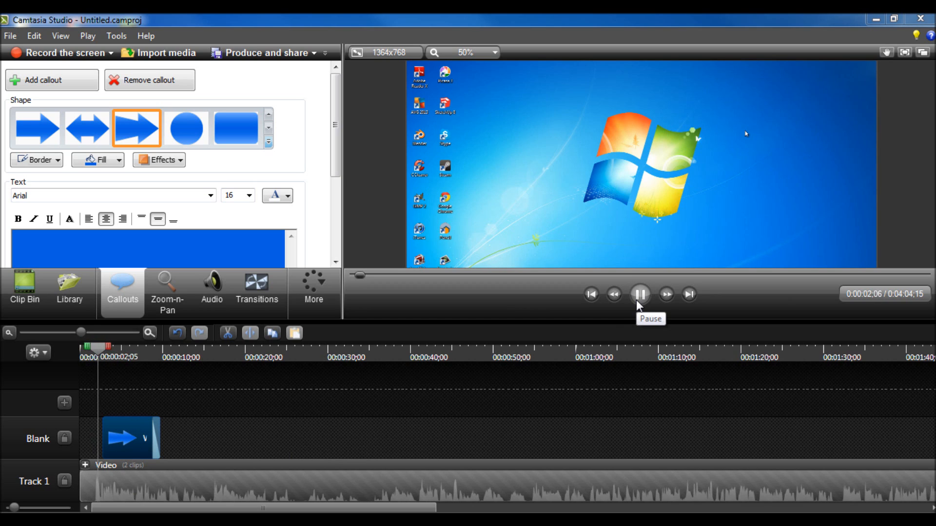
left_click(640, 294)
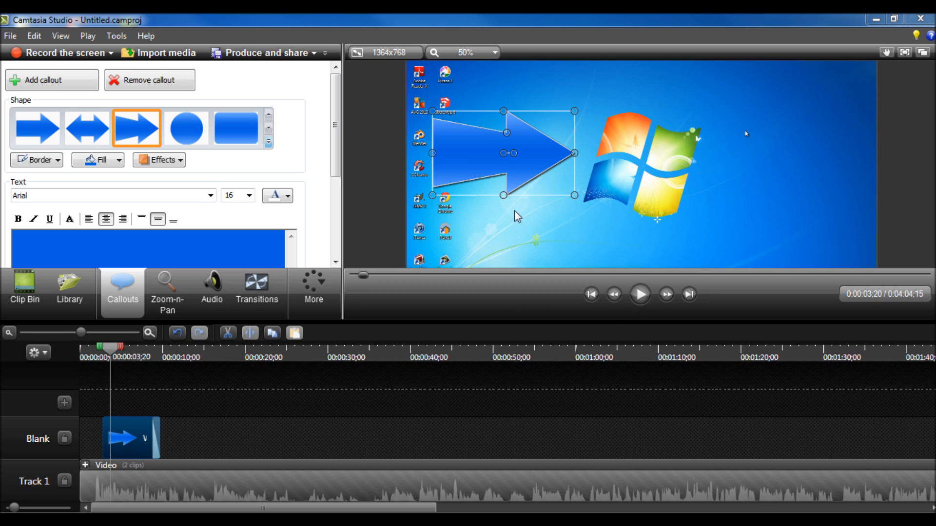
Set the arrow callout's Fade in slider to 1.00 sec and preview the fade
scroll("down", 3)
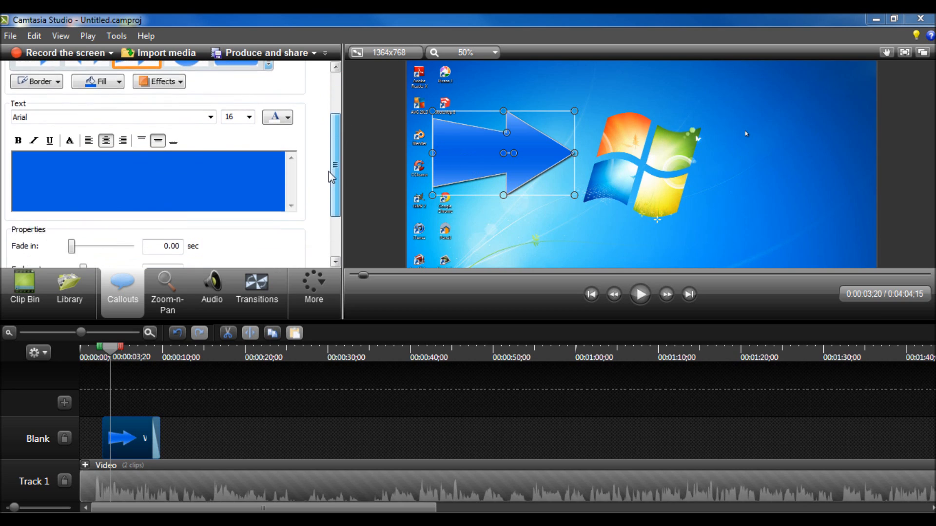
scroll("down", 3)
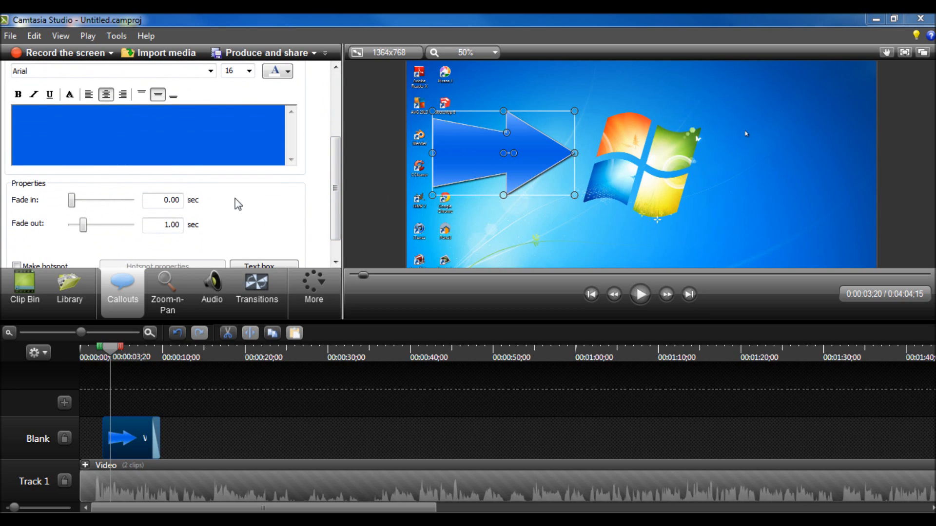
left_click_drag(72, 200, 90, 199)
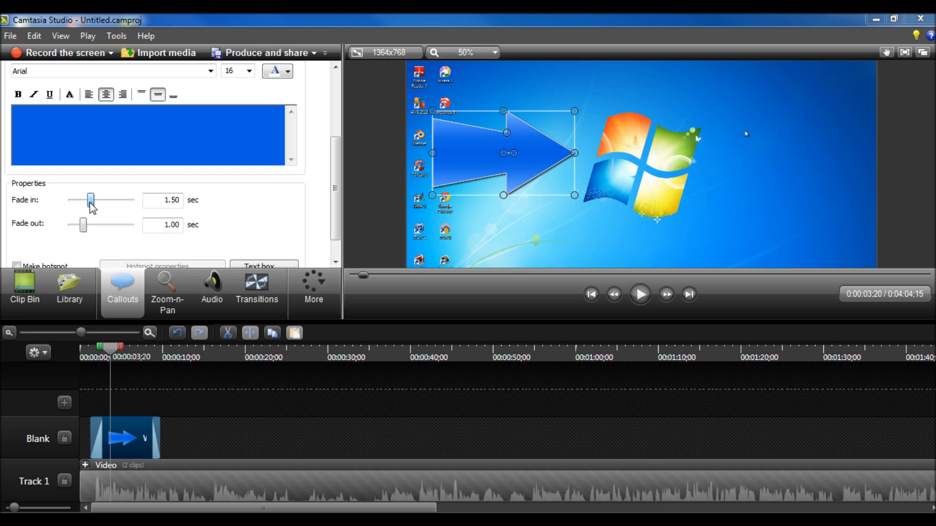
left_click_drag(91, 199, 84, 198)
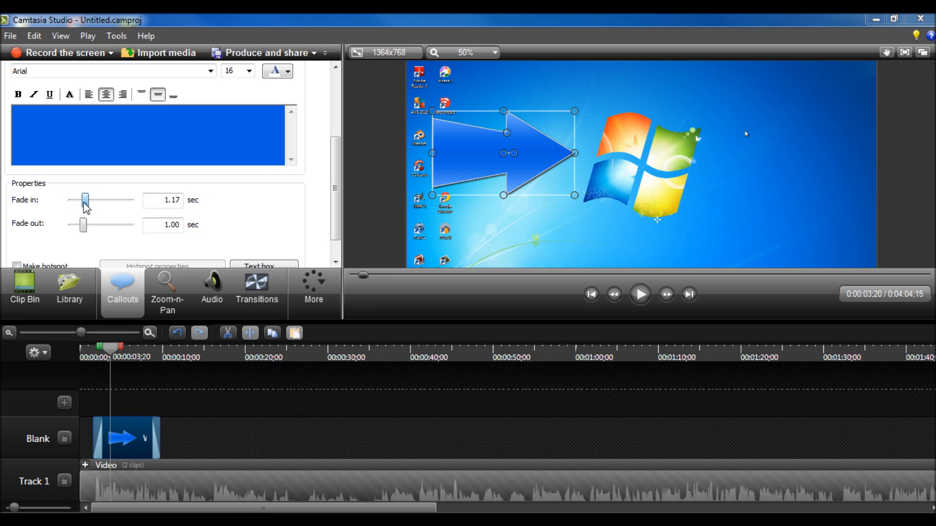
left_click_drag(85, 199, 82, 199)
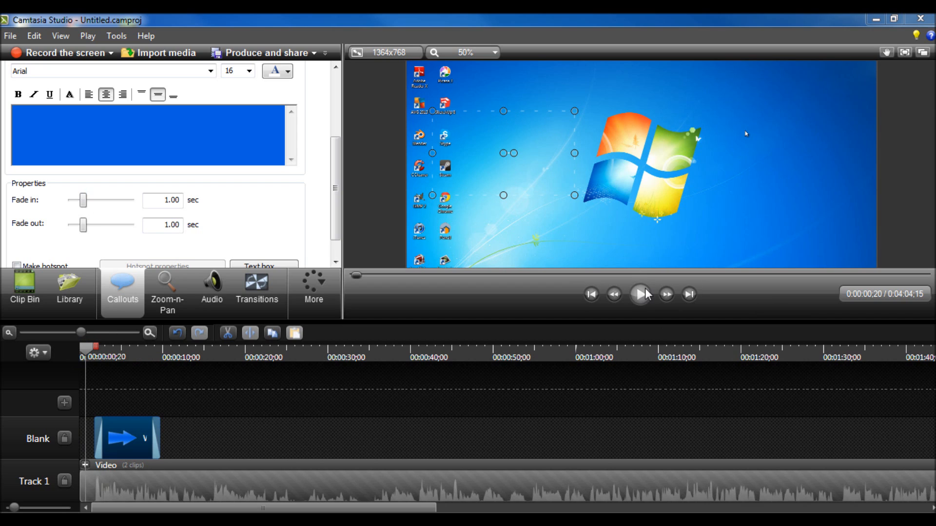
left_click(641, 293)
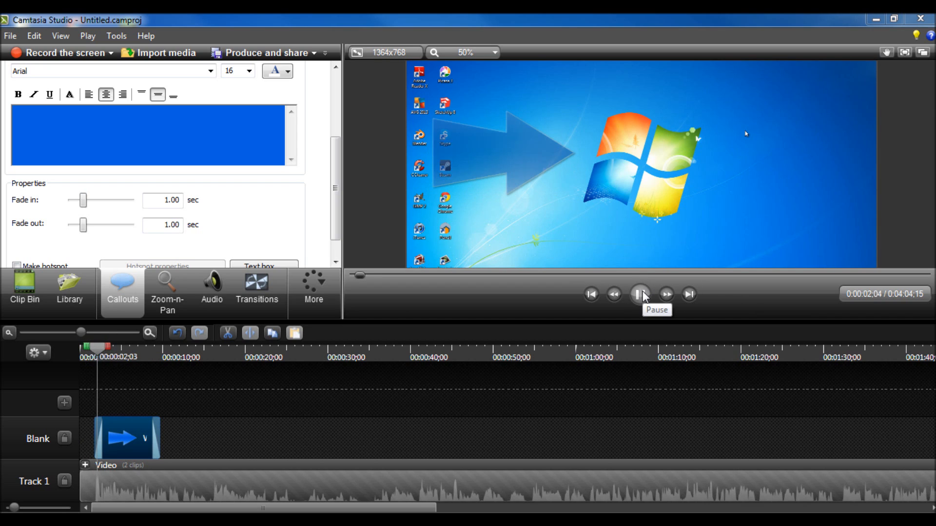
left_click(640, 294)
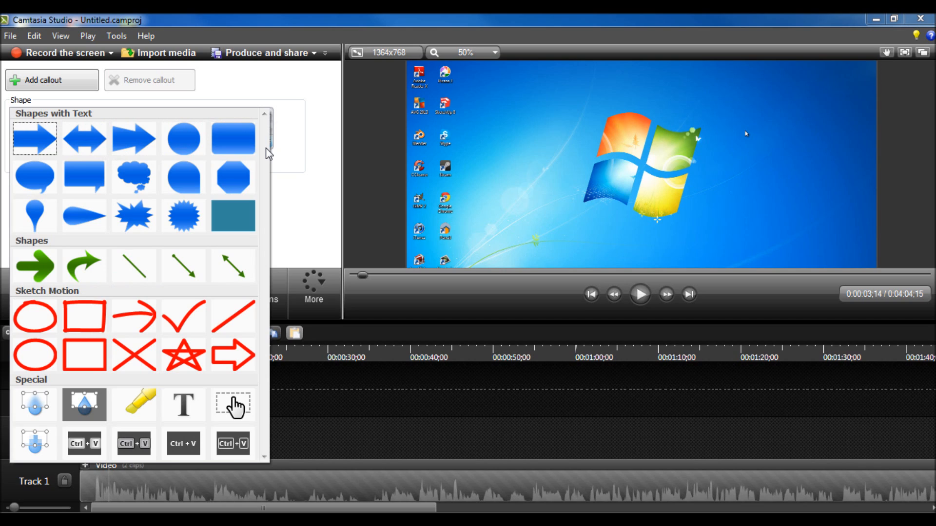
mouse_move(84, 355)
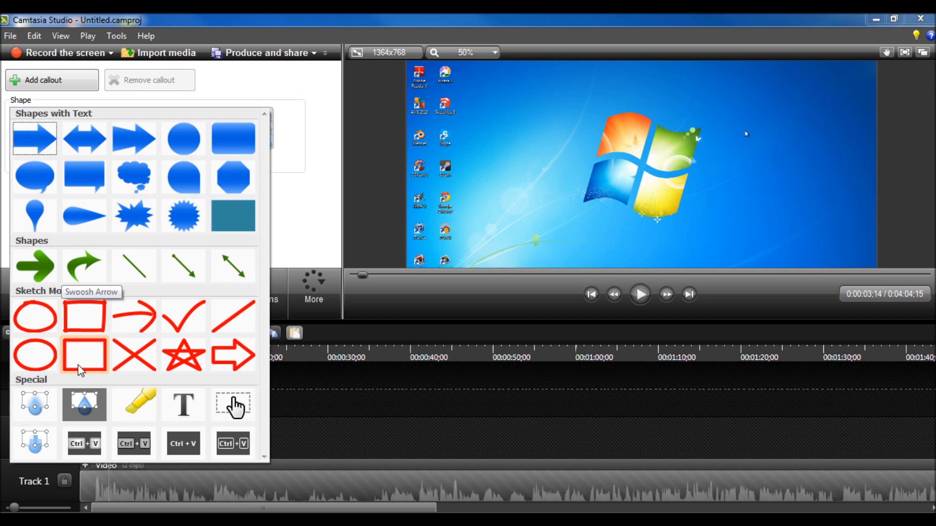
mouse_move(84, 405)
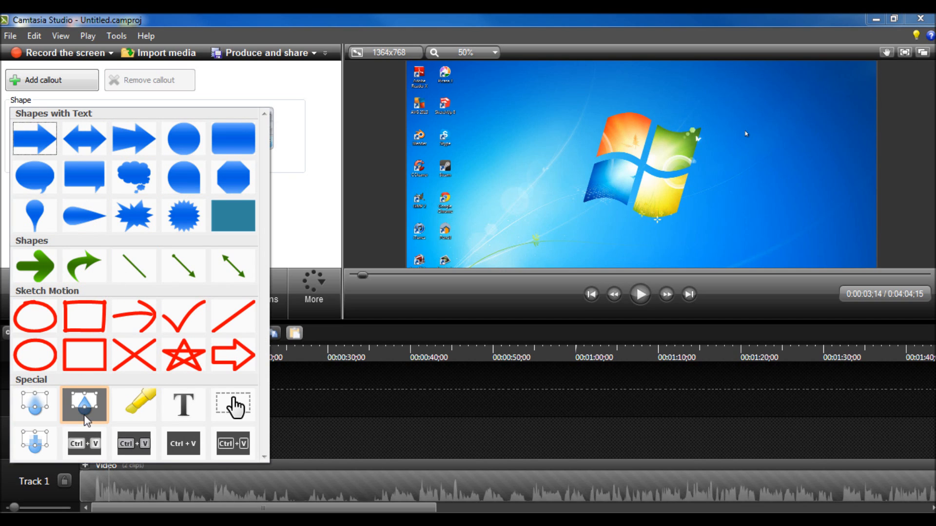
mouse_move(83, 404)
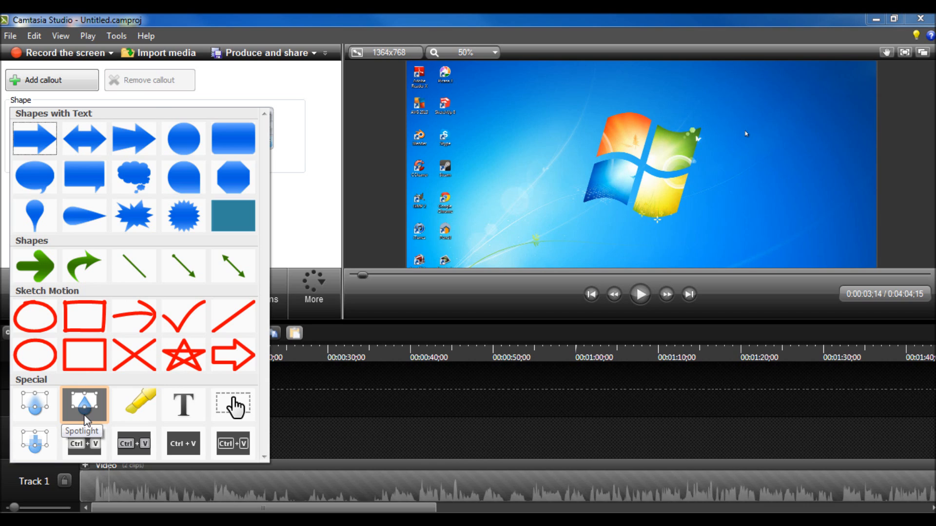
Apply the Spotlight callout around the Windows logo and play/pause twice to check the darkening
left_click(84, 404)
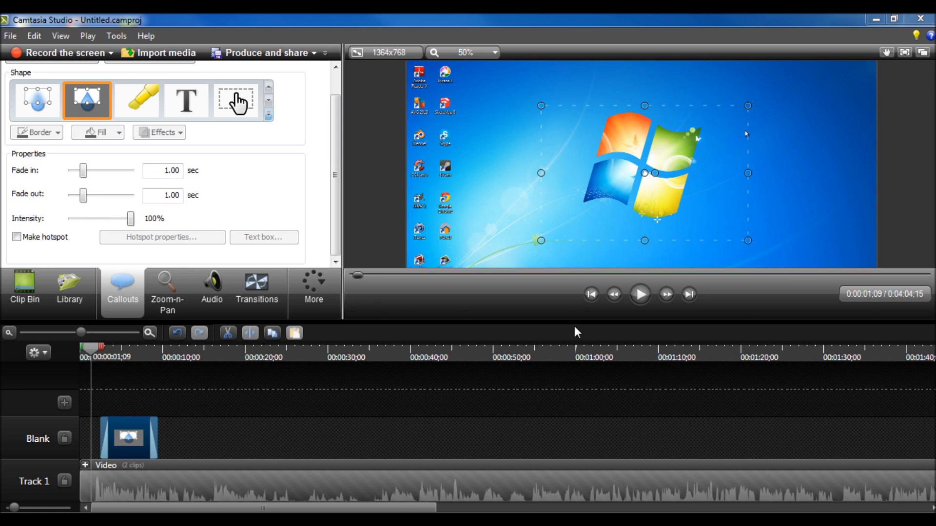
left_click(640, 293)
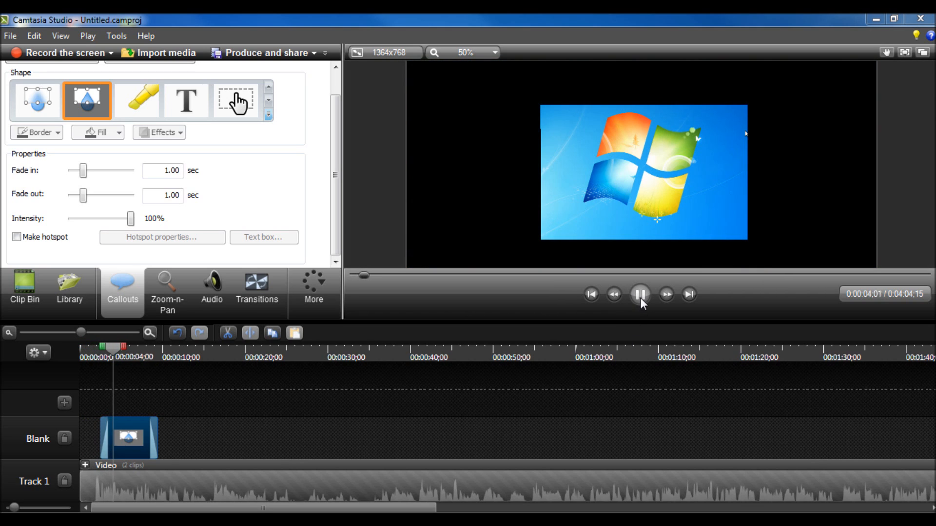
left_click(641, 293)
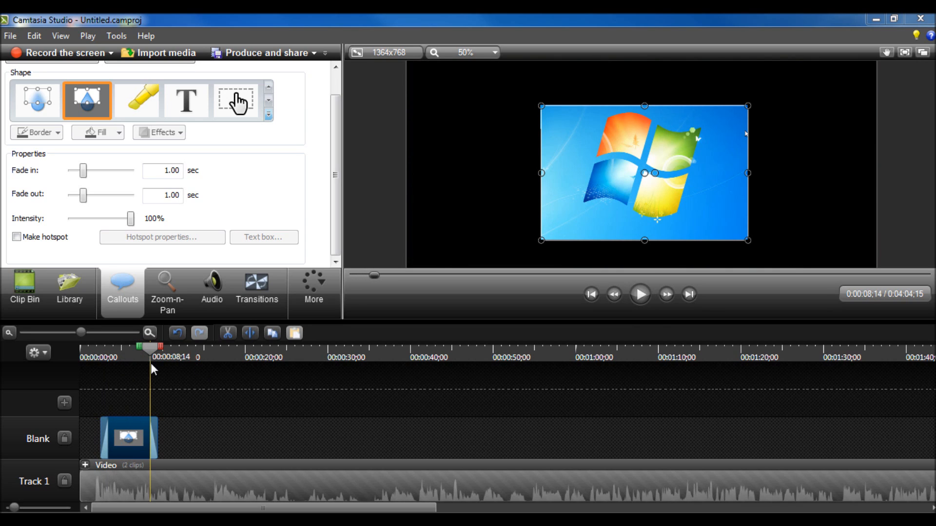
left_click(639, 293)
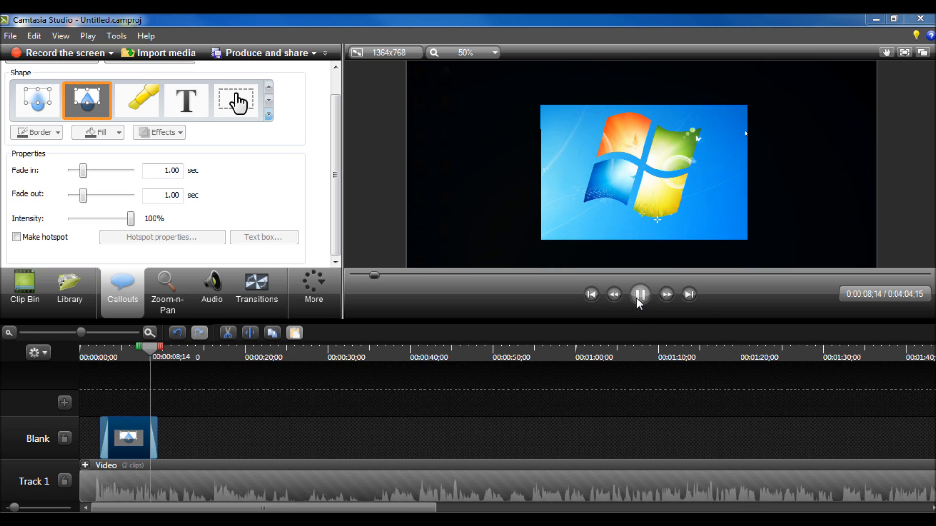
left_click(639, 293)
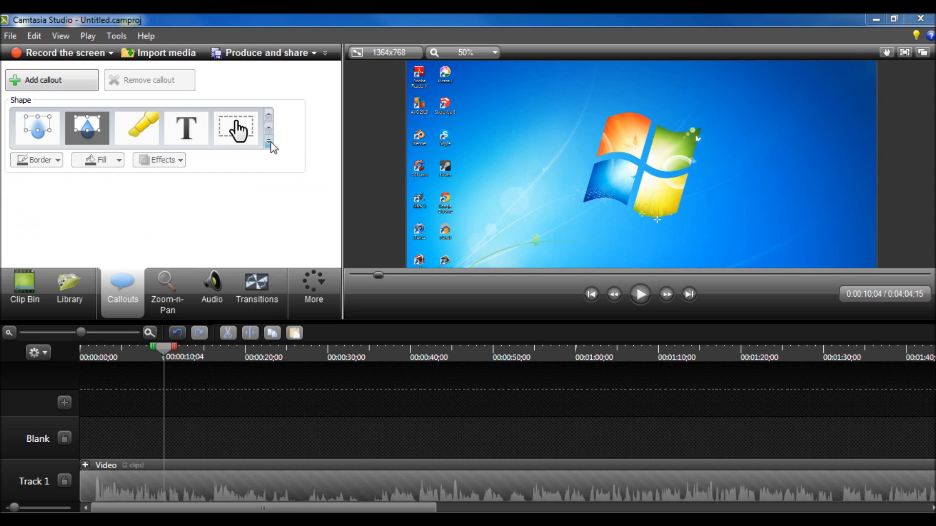
Add a Gray Keystrokes callout from the shape gallery, then switch to the Zoom-n-Pan settings
left_click(269, 144)
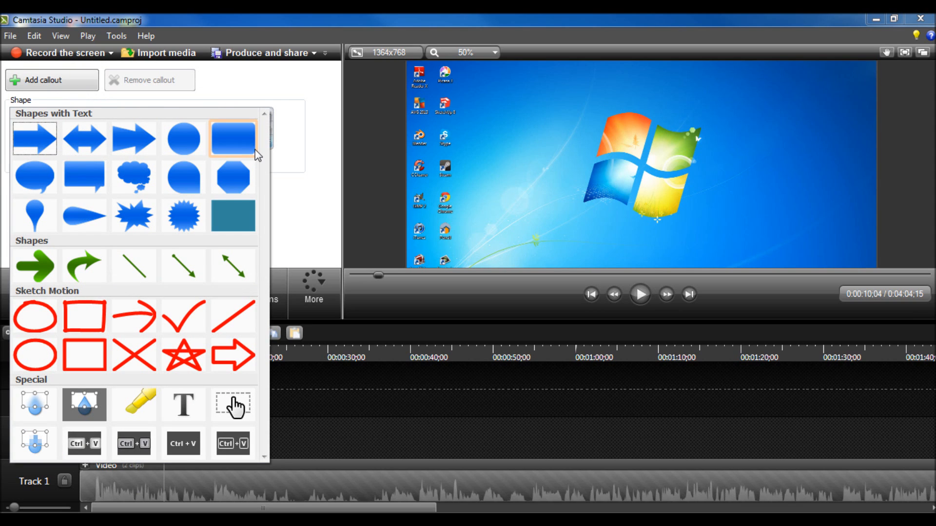
mouse_move(233, 405)
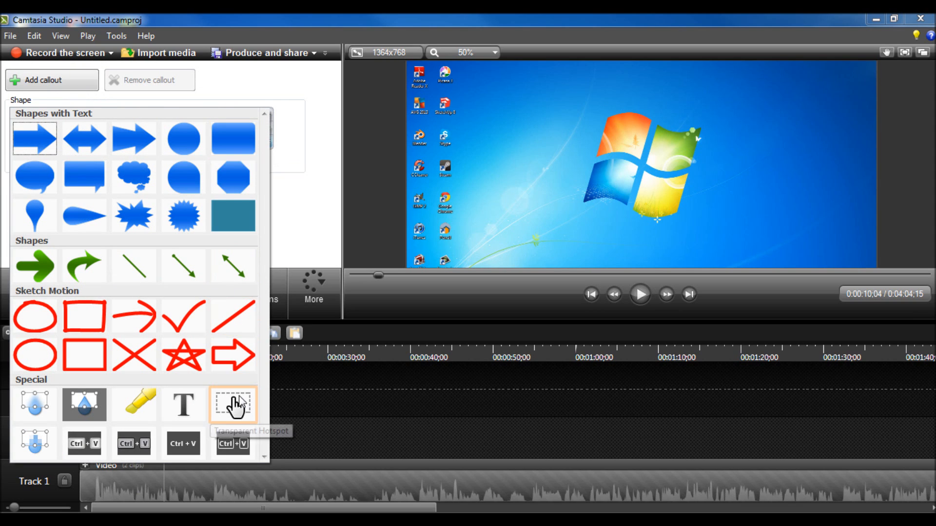
mouse_move(183, 404)
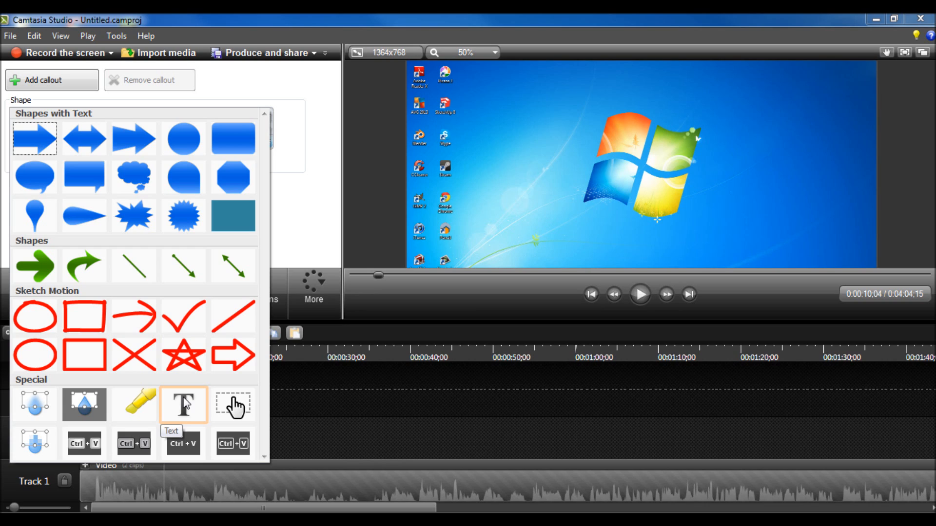
mouse_move(33, 441)
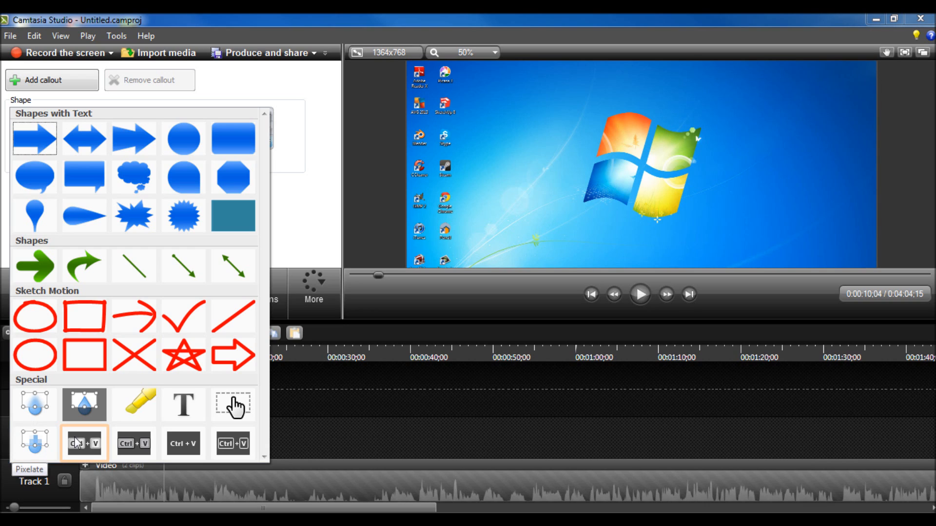
mouse_move(233, 441)
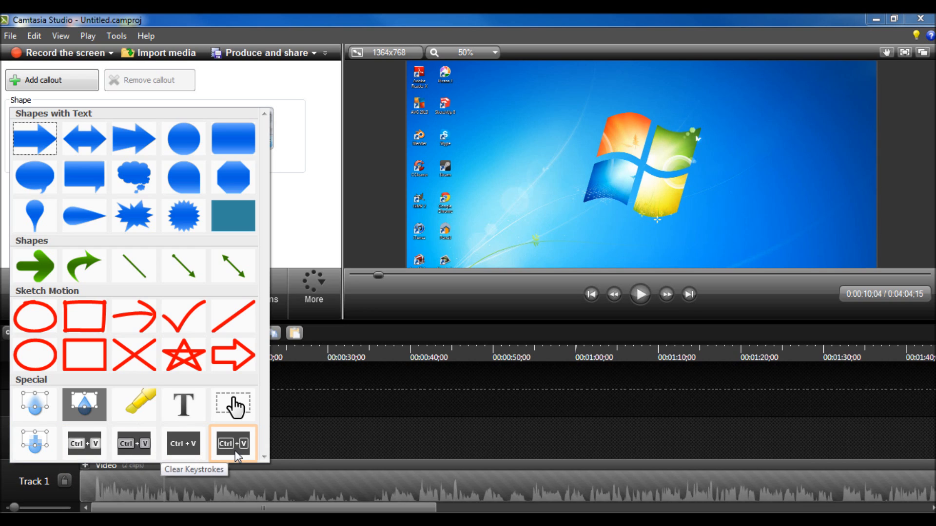
mouse_move(84, 443)
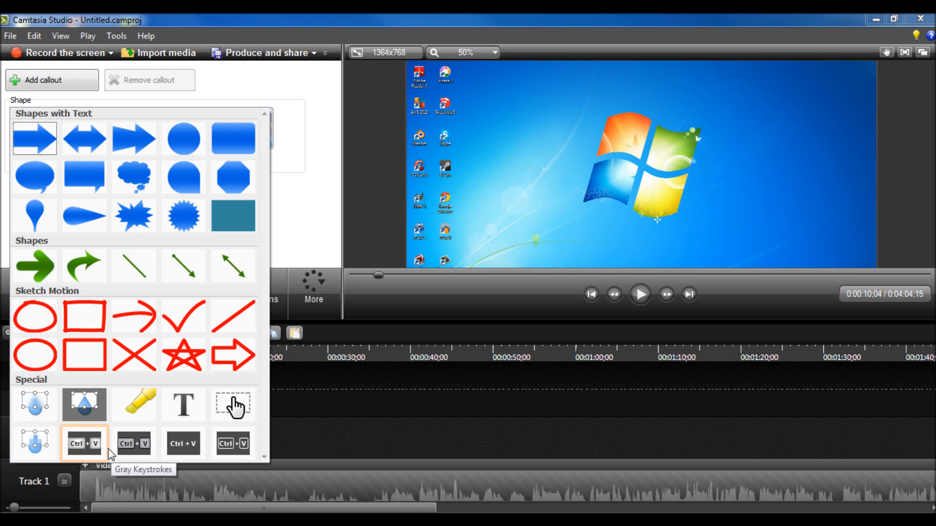
left_click(84, 442)
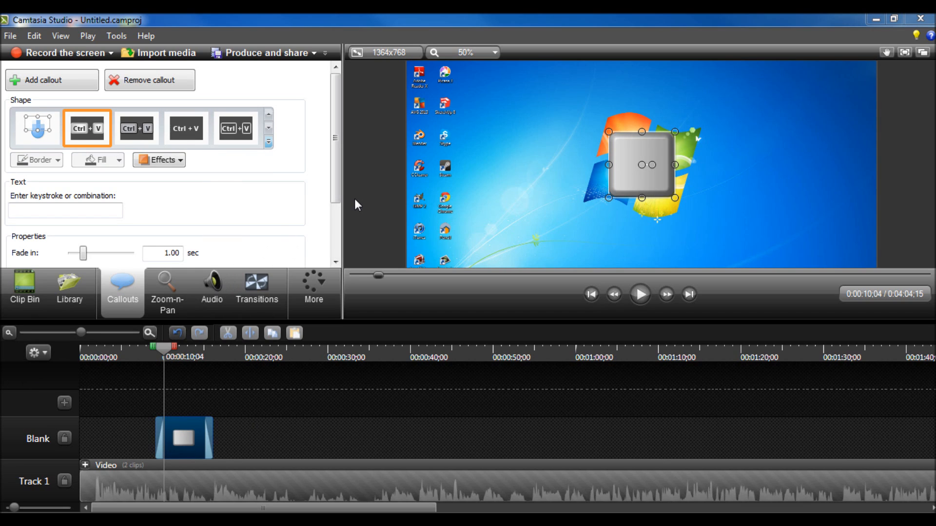
mouse_move(631, 153)
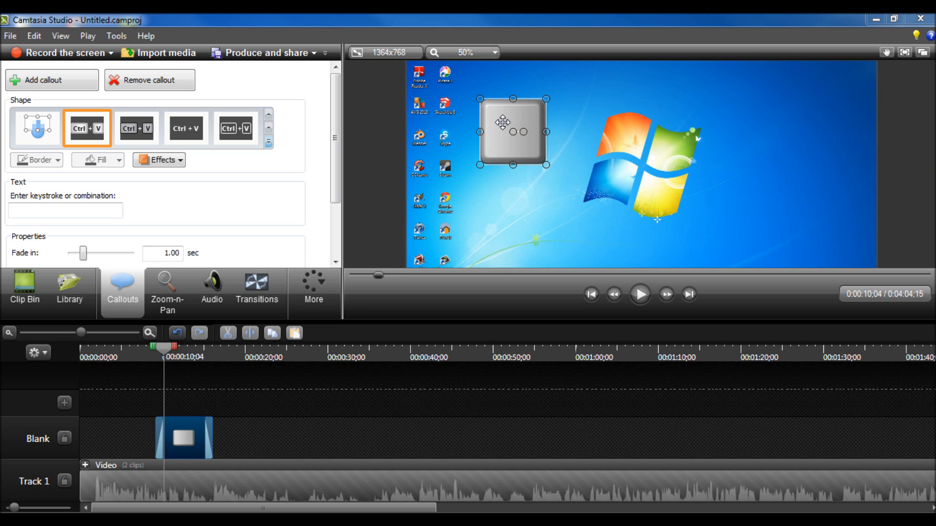
left_click(148, 80)
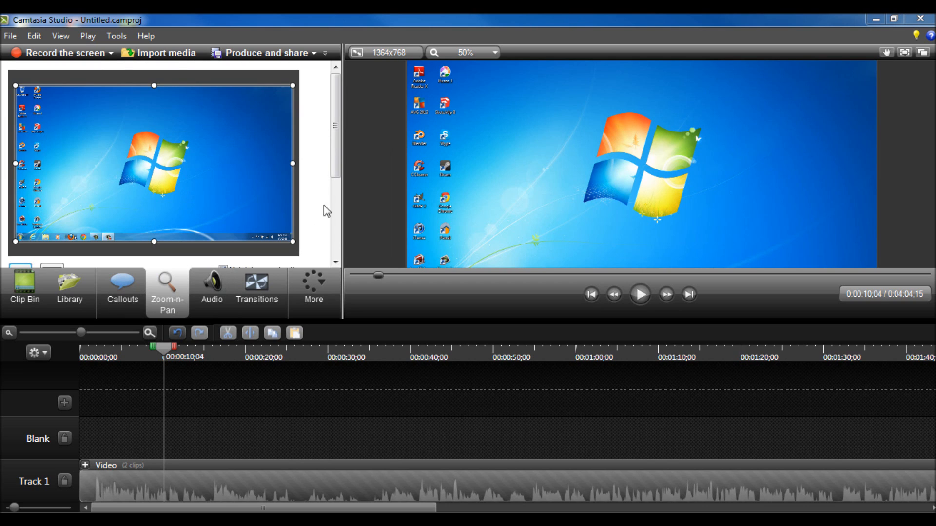
scroll("down", 3)
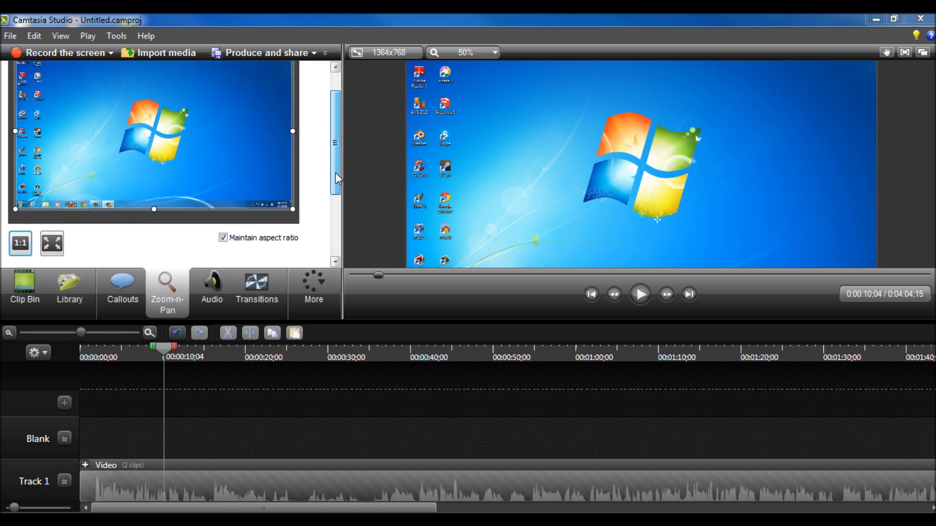
scroll("up", 3)
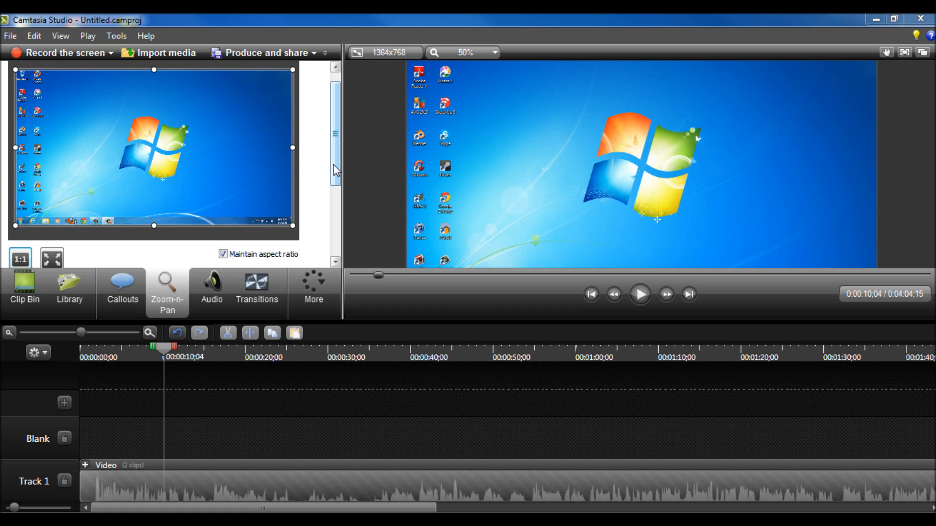
scroll("down", 3)
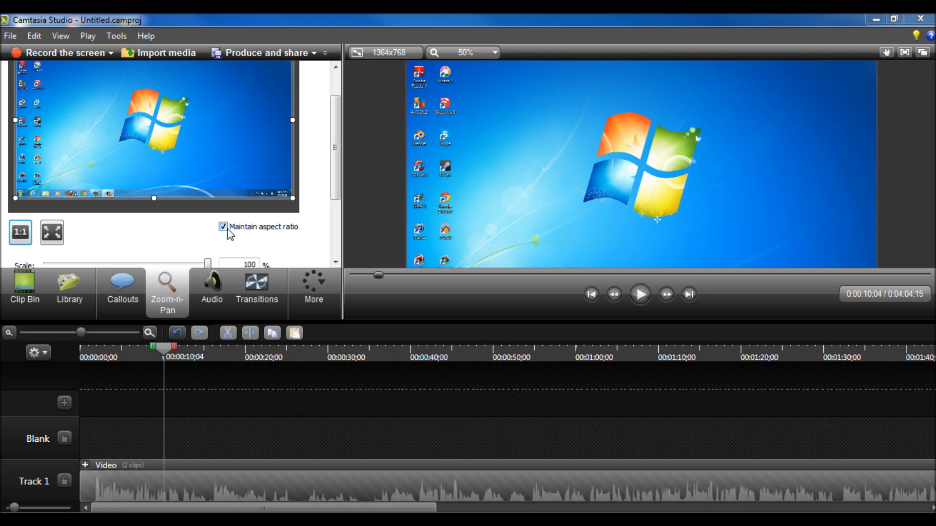
mouse_move(389, 70)
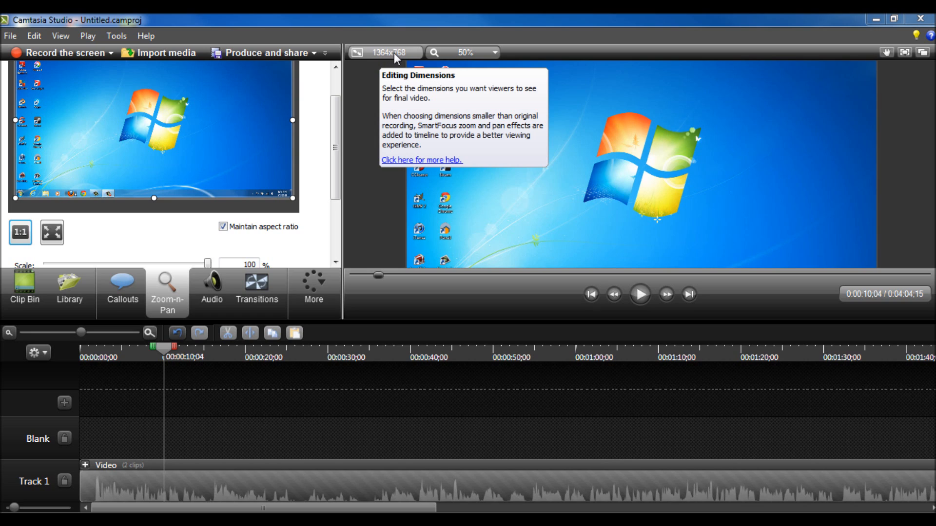
mouse_move(269, 111)
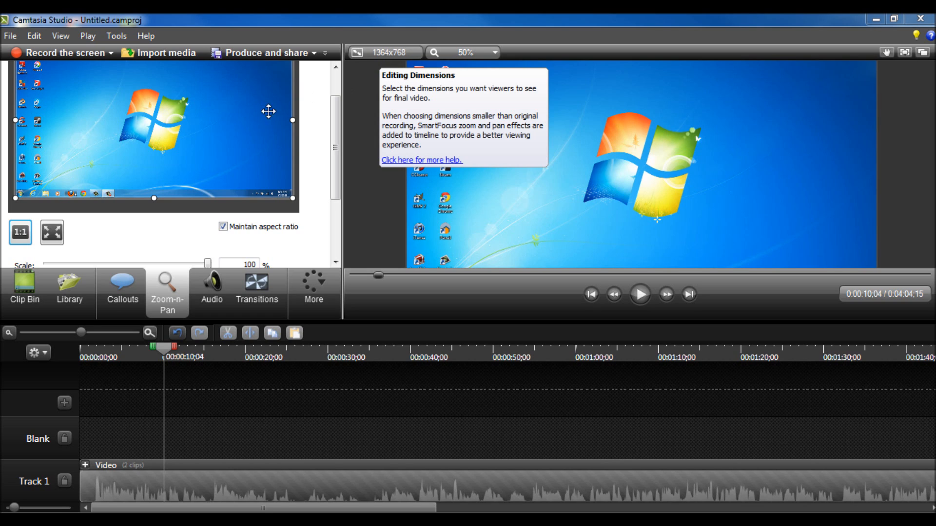
mouse_move(284, 194)
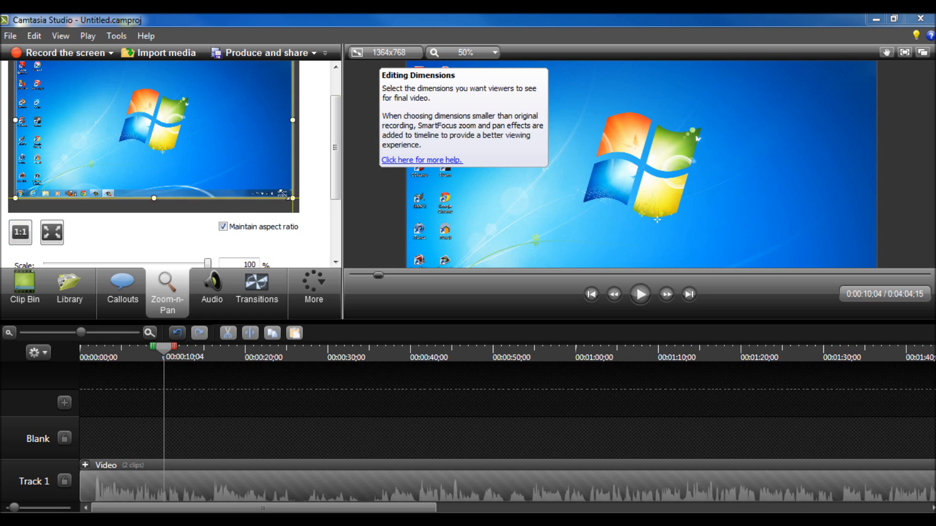
Frame the zoom rectangle over the bottom-left taskbar at about 336% zoom
left_click_drag(286, 194, 183, 136)
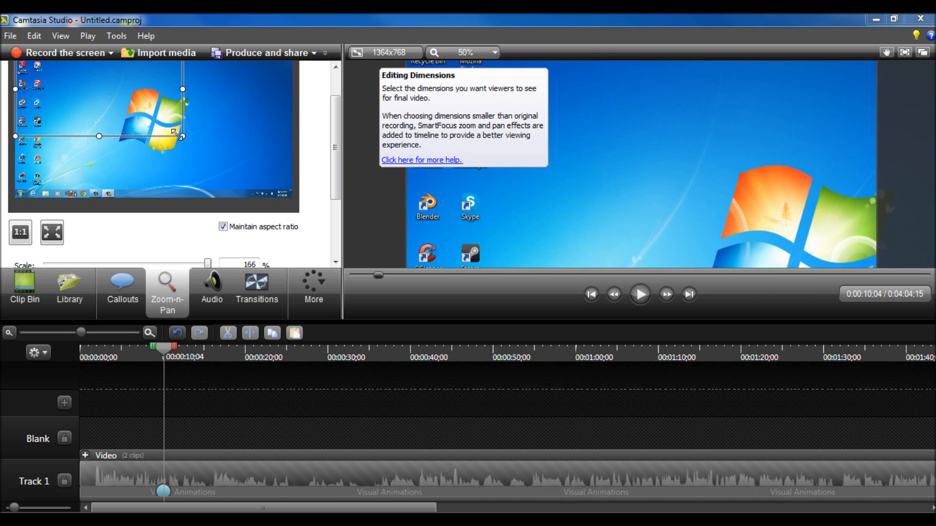
left_click_drag(182, 136, 292, 198)
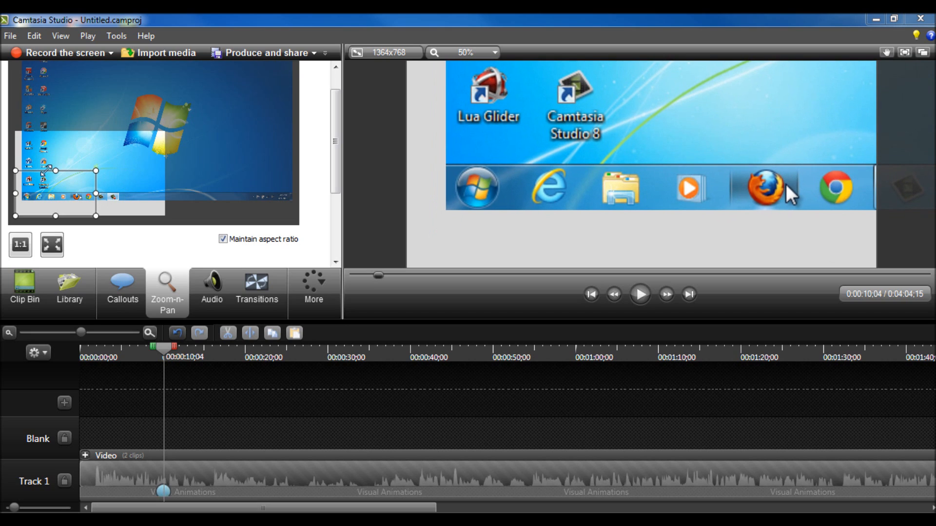
left_click_drag(54, 170, 53, 199)
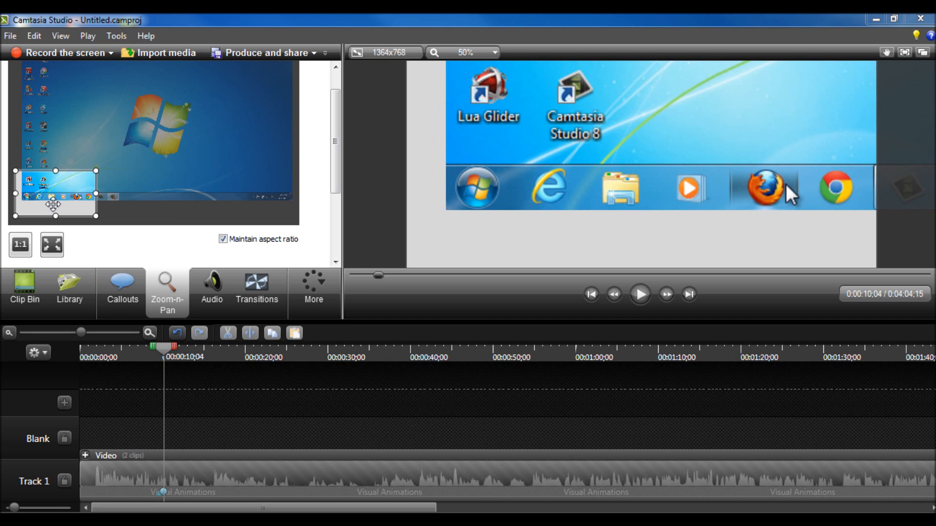
mouse_move(320, 158)
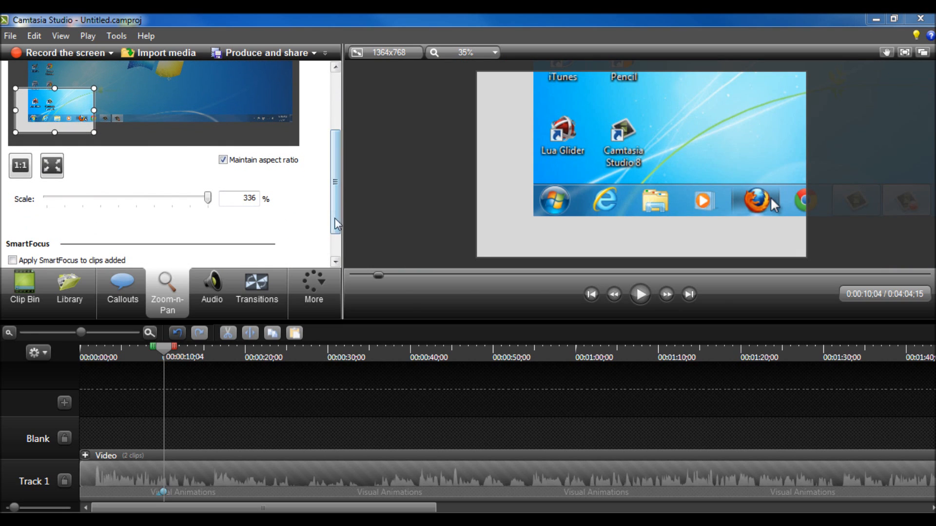
mouse_move(164, 495)
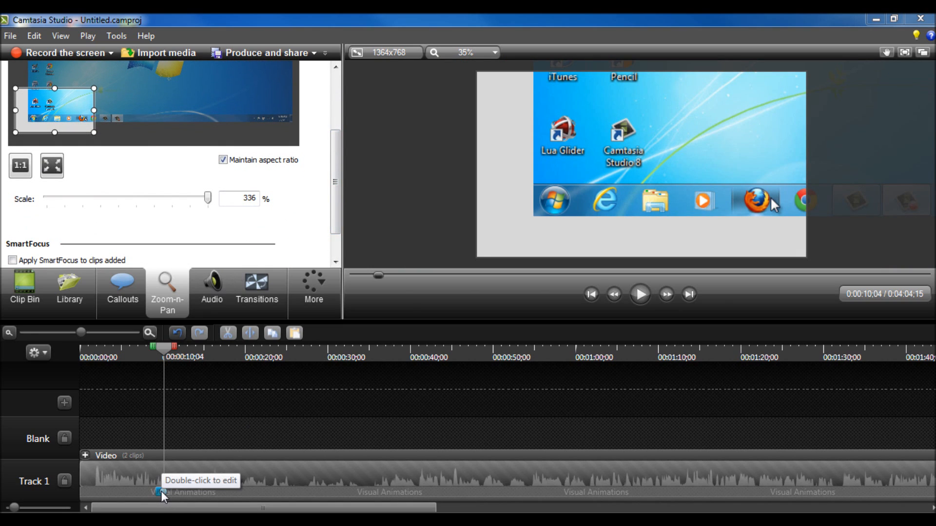
mouse_move(164, 358)
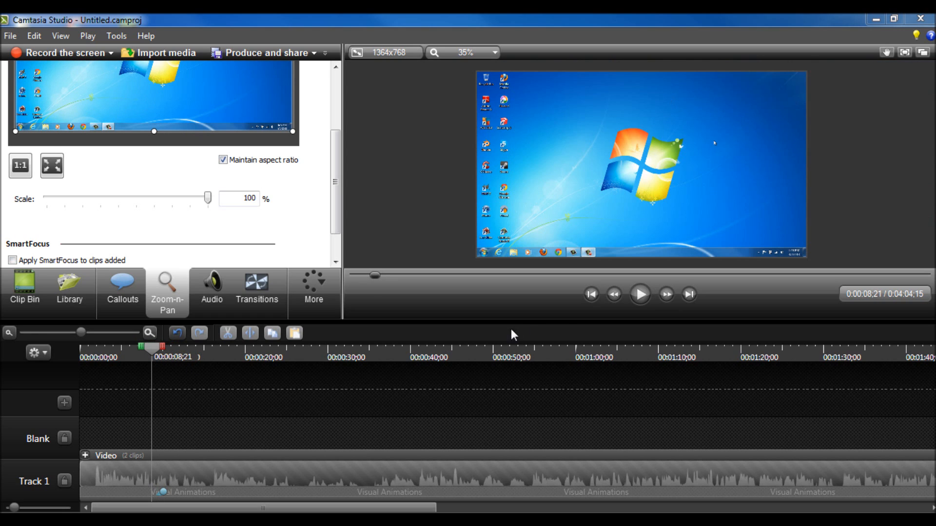
mouse_move(640, 295)
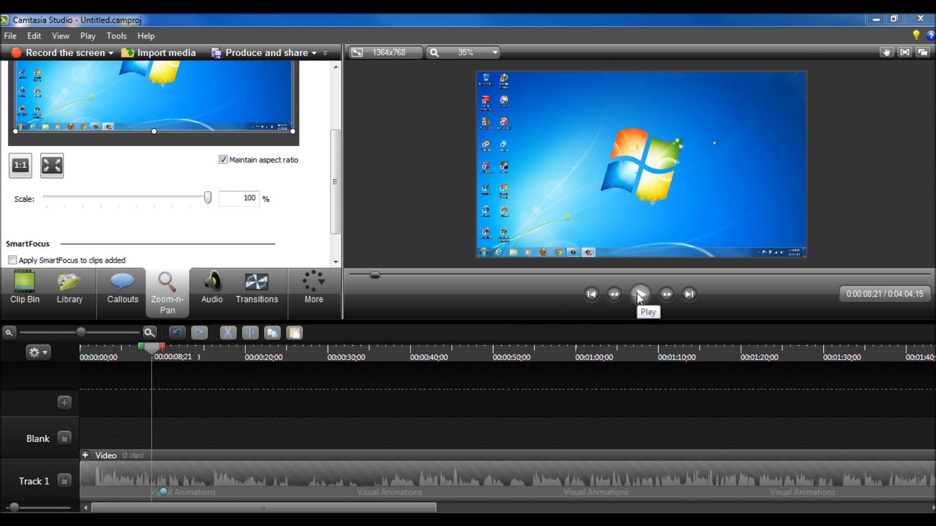
Preview the taskbar zoom, pausing and resuming until the Firefox window fills the frame
left_click(639, 294)
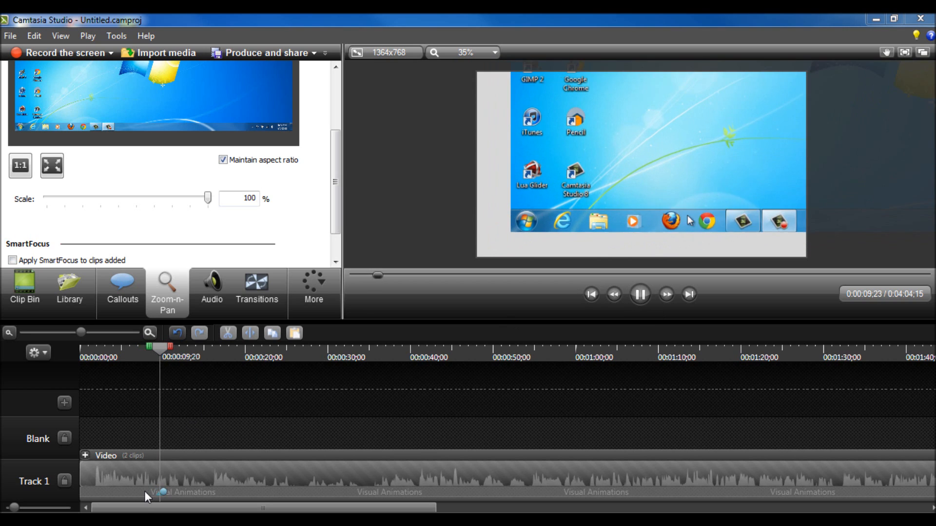
left_click(640, 293)
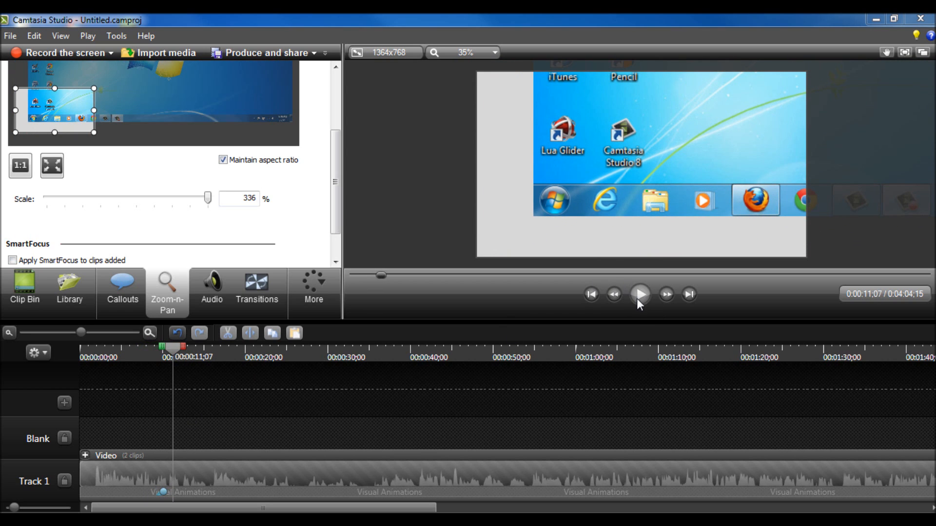
mouse_move(610, 304)
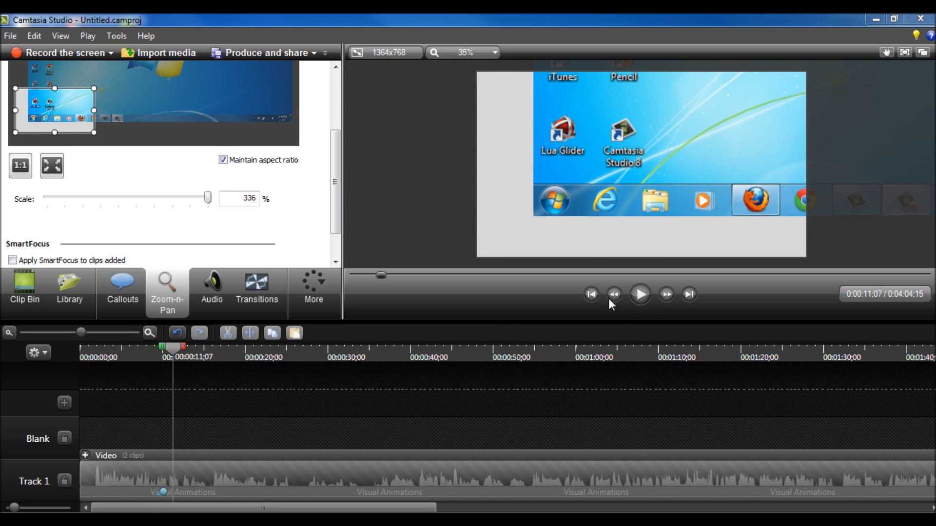
mouse_move(166, 498)
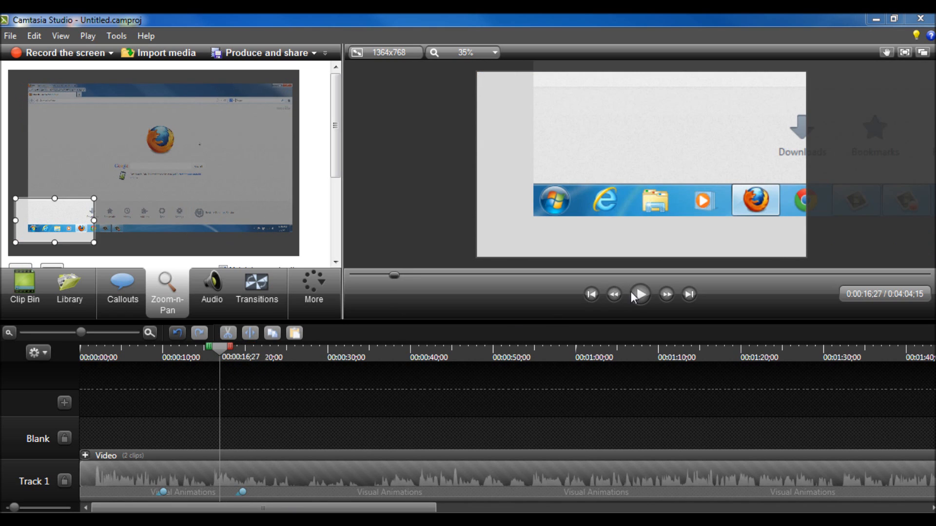
left_click(638, 293)
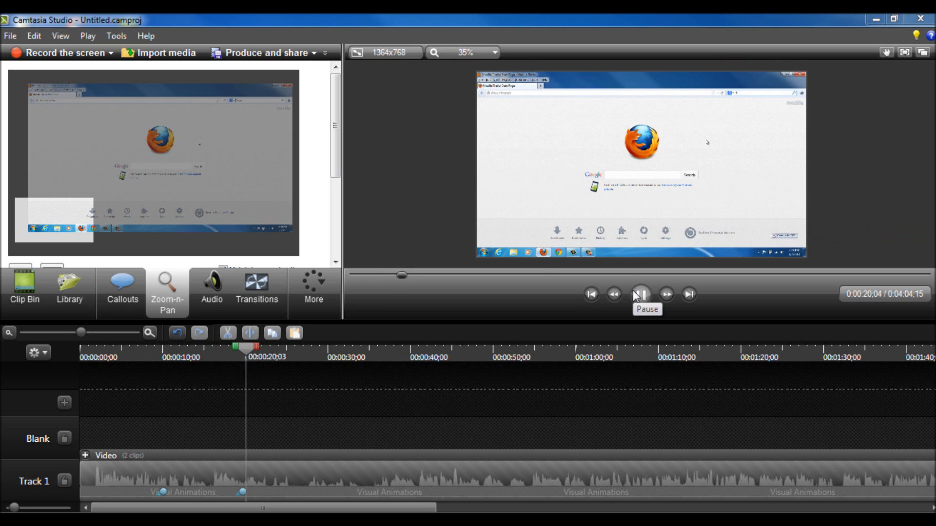
left_click(640, 294)
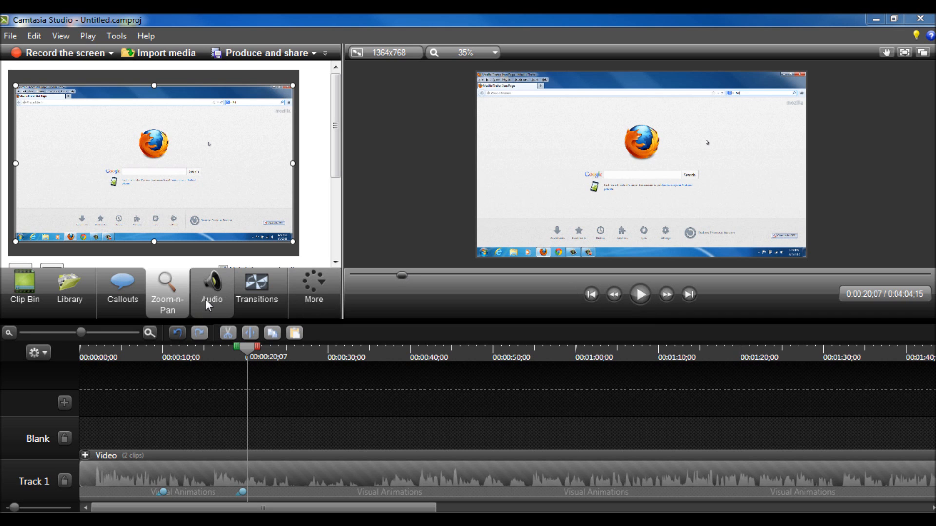
Show the Audio tools with volume leveling, noise removal and fades
left_click(212, 284)
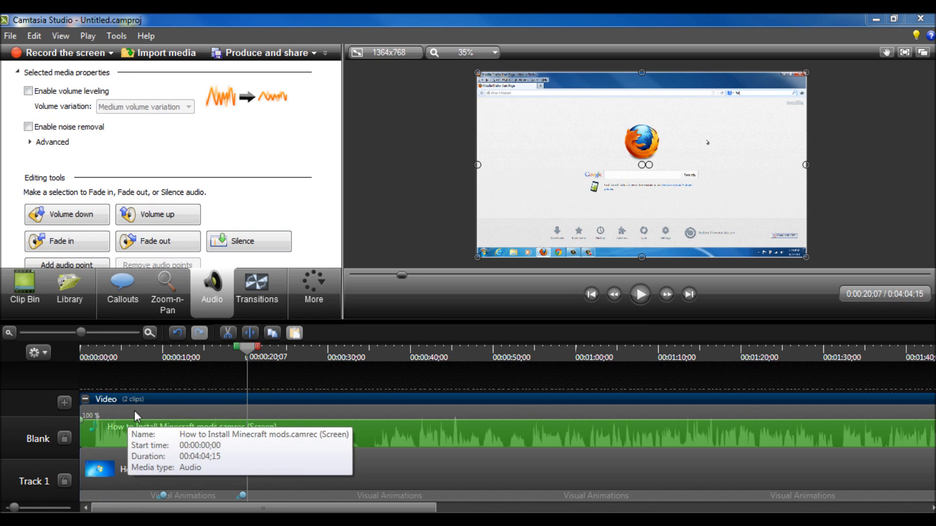
mouse_move(151, 416)
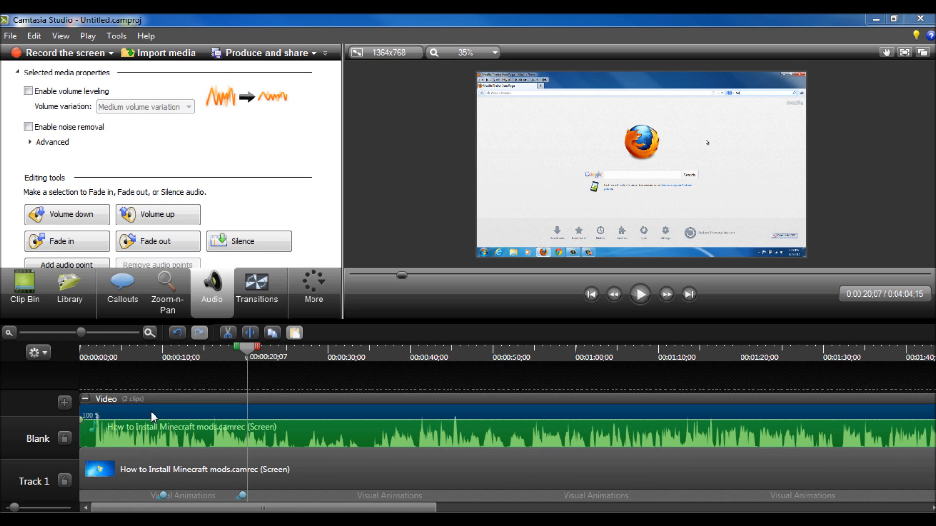
mouse_move(255, 292)
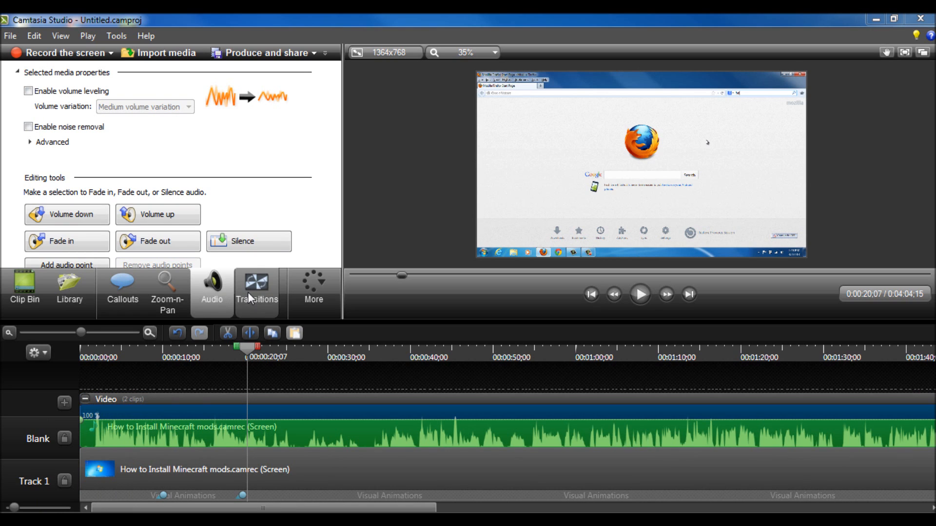
Browse the Transitions gallery with Barn, Blinds, Checkerboard and Cube rotate effects
left_click(256, 293)
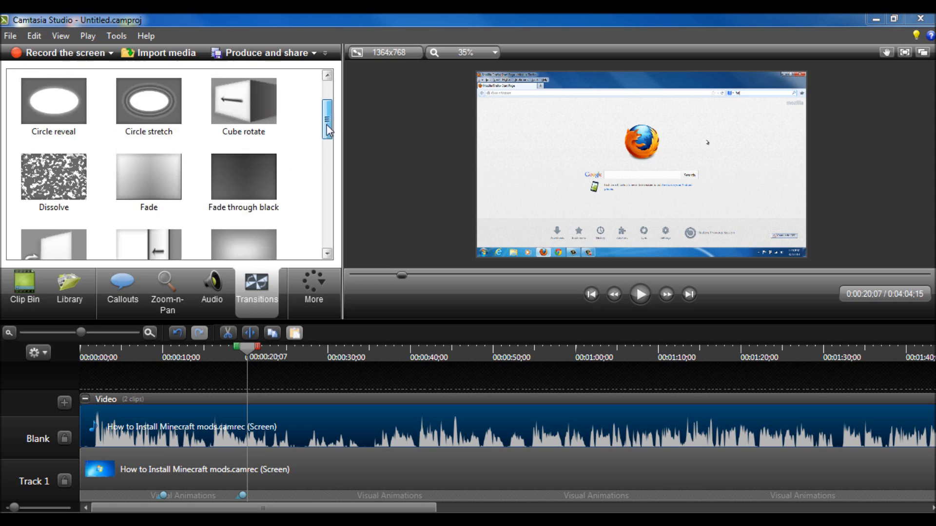
scroll("down", 3)
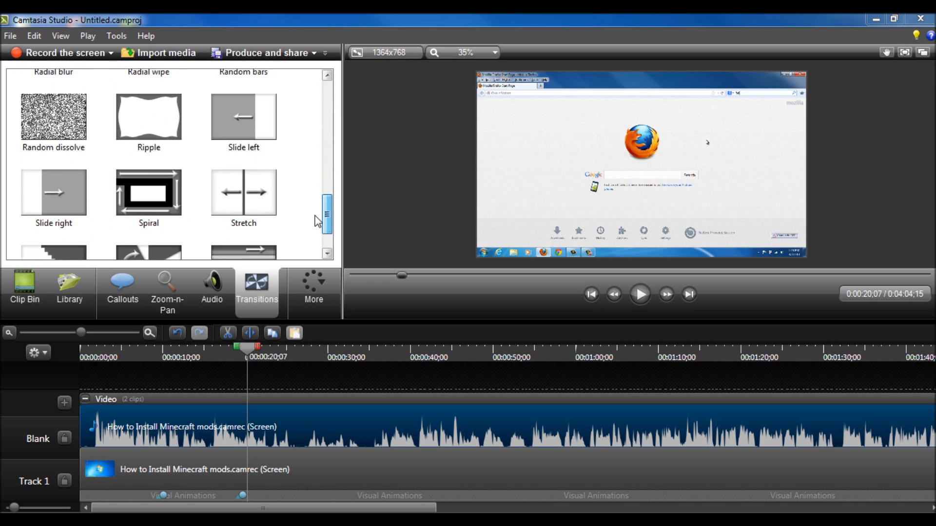
scroll("up", 3)
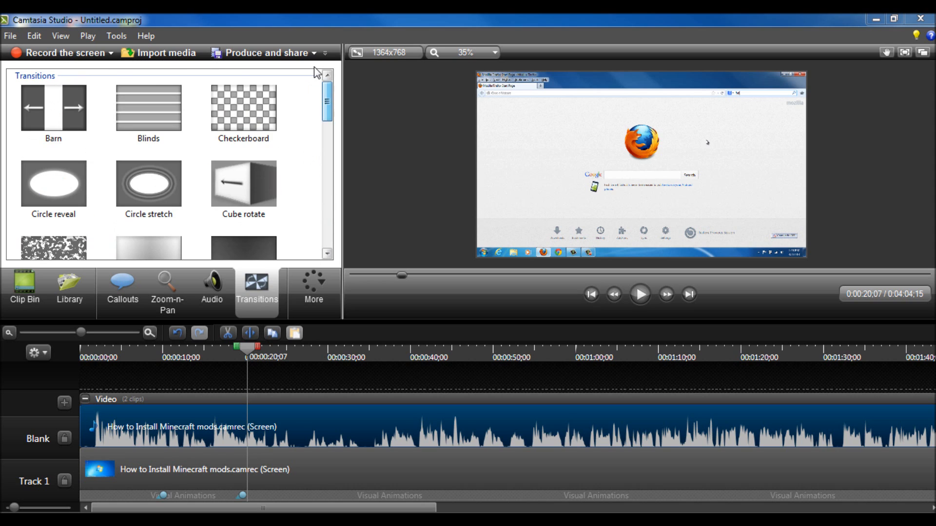
mouse_move(268, 265)
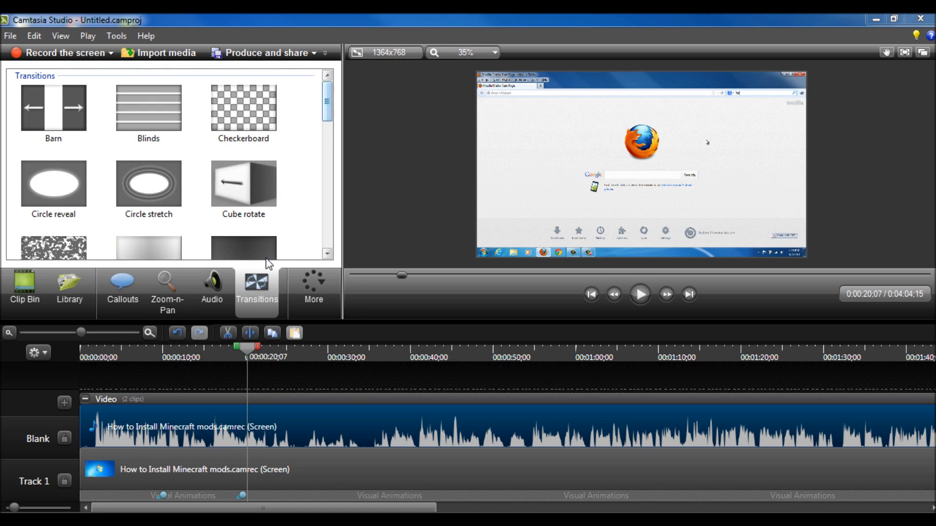
Show Cursor Effects, which requires a camrec recording, then the More tasks list
left_click(257, 282)
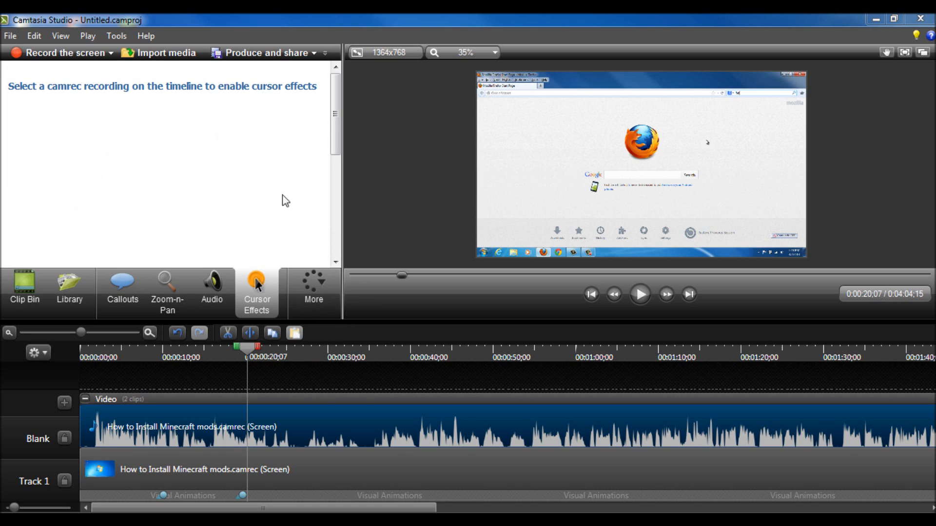
mouse_move(280, 306)
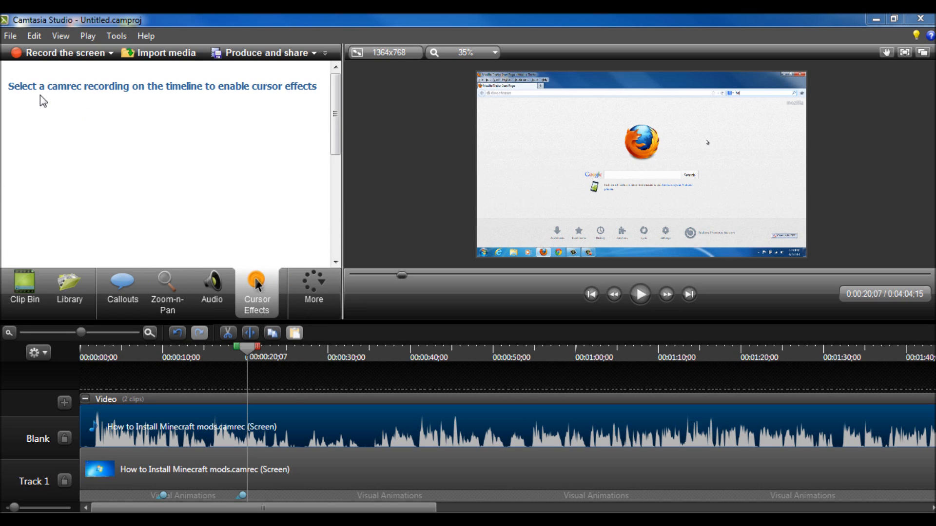
left_click(313, 287)
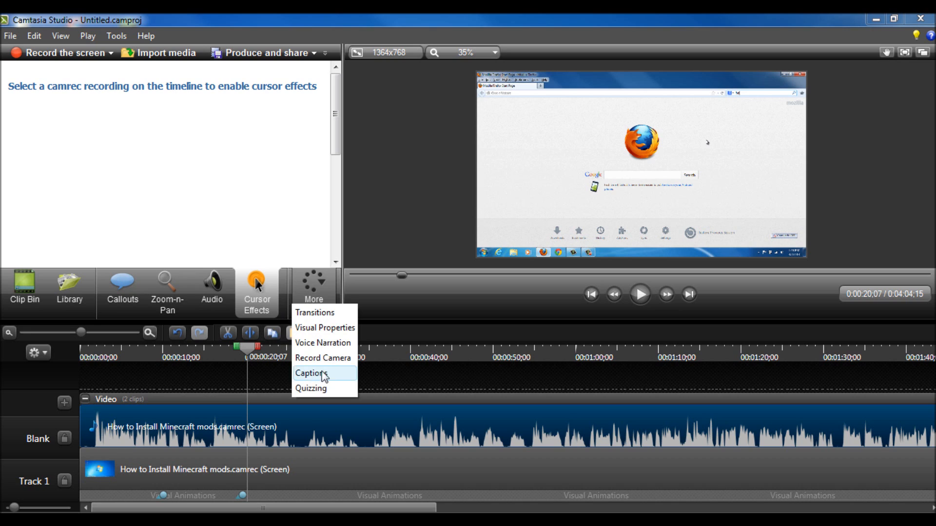
Show Visual Properties for the Track 1 screen clip: scale, opacity, position, rotation
left_click(323, 327)
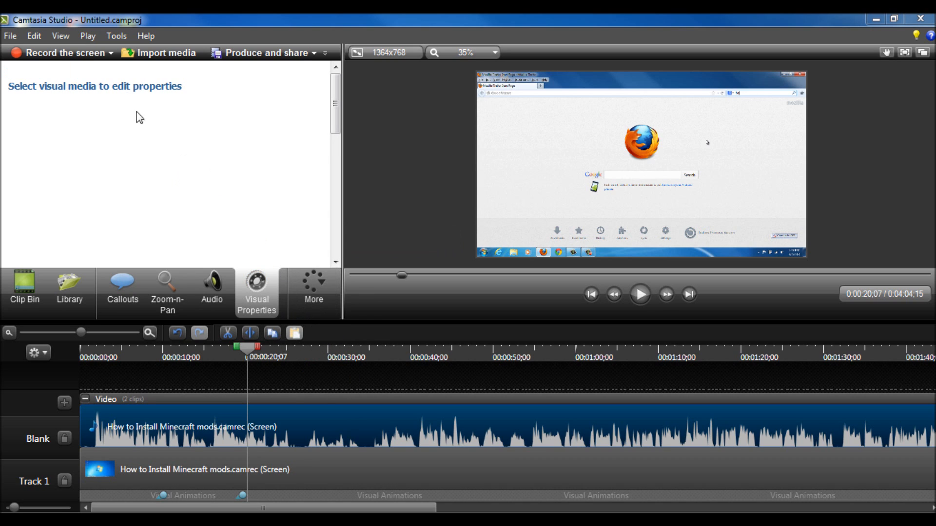
left_click(202, 468)
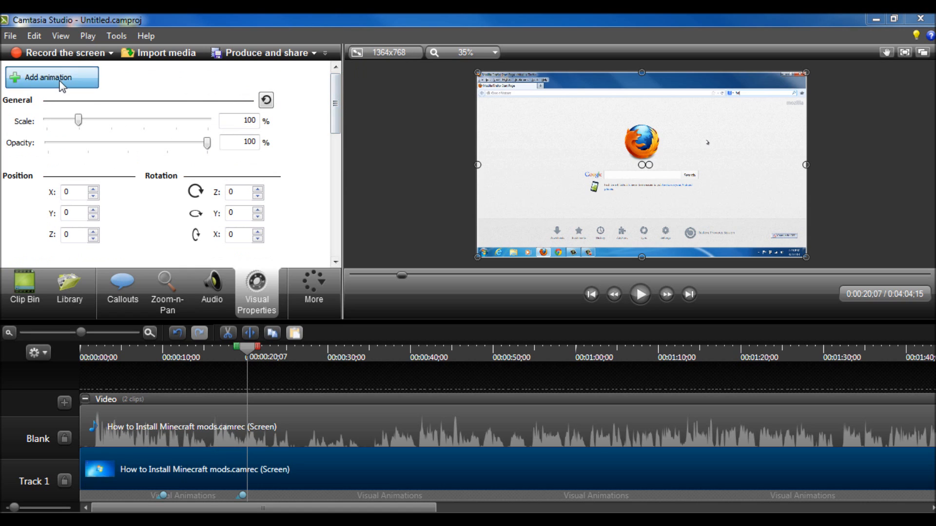
scroll("down", 3)
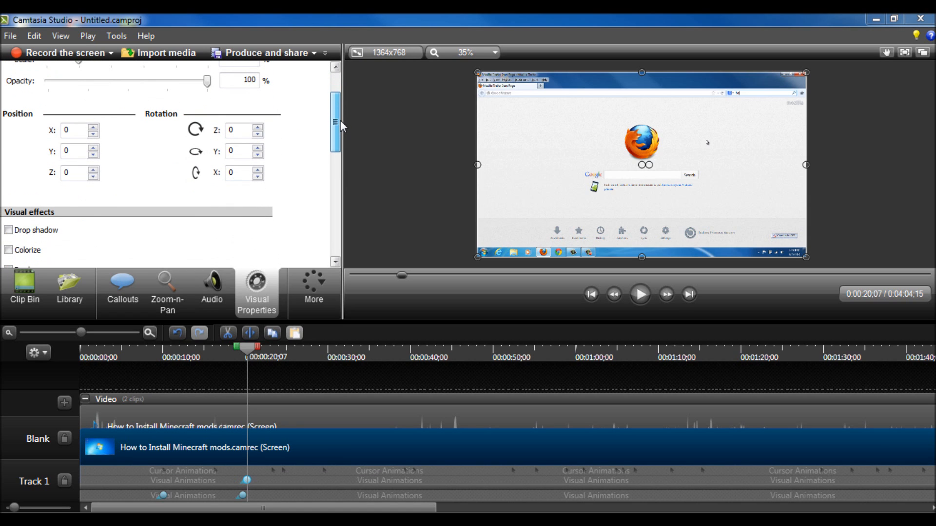
mouse_move(607, 185)
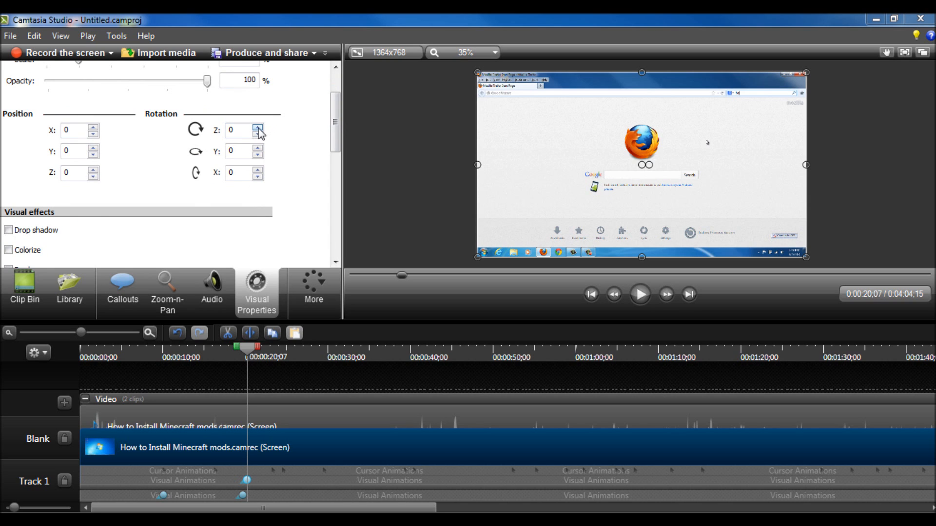
Rotate the screen clip to Z 9, Y 45, X 13, tilting it in 3D
left_click(258, 126)
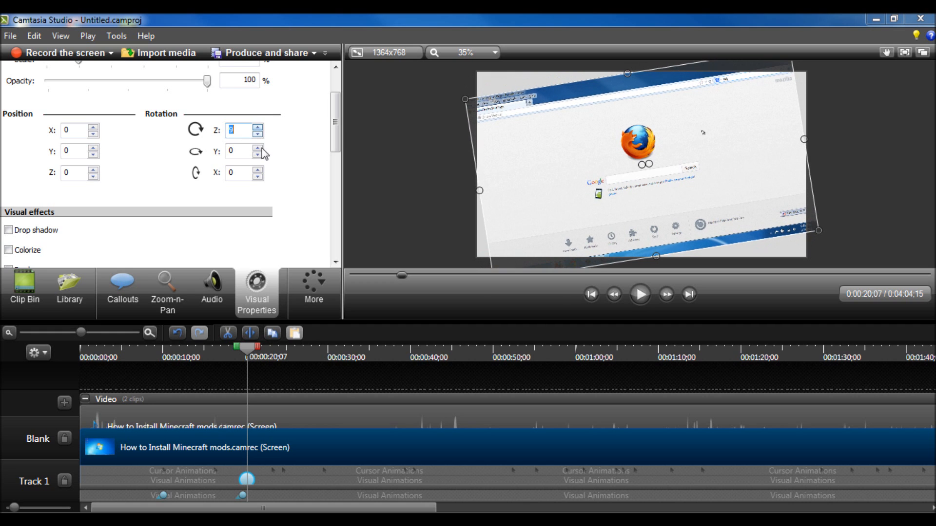
left_click(256, 148)
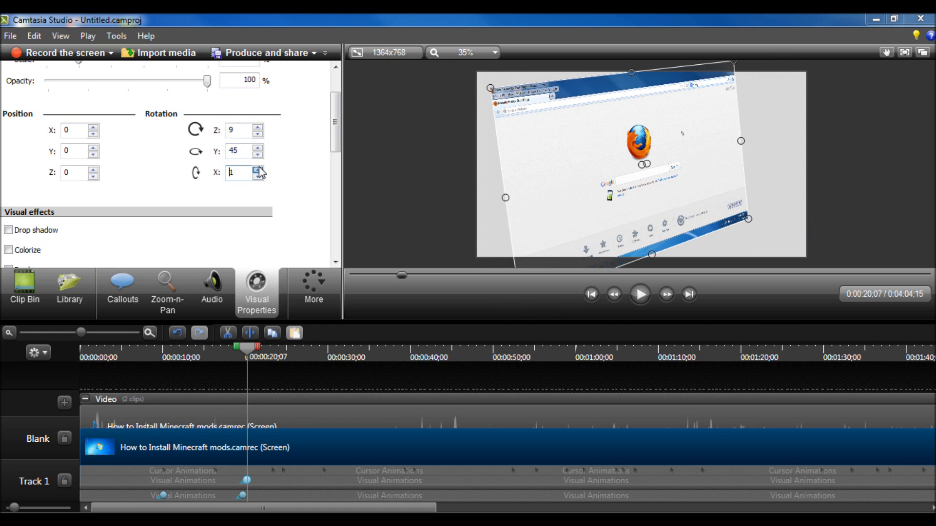
left_click(258, 170)
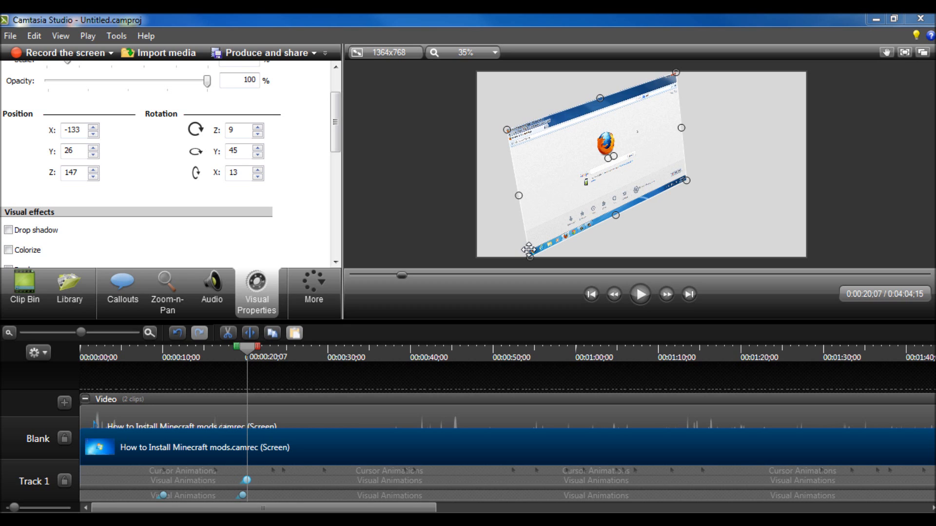
mouse_move(233, 387)
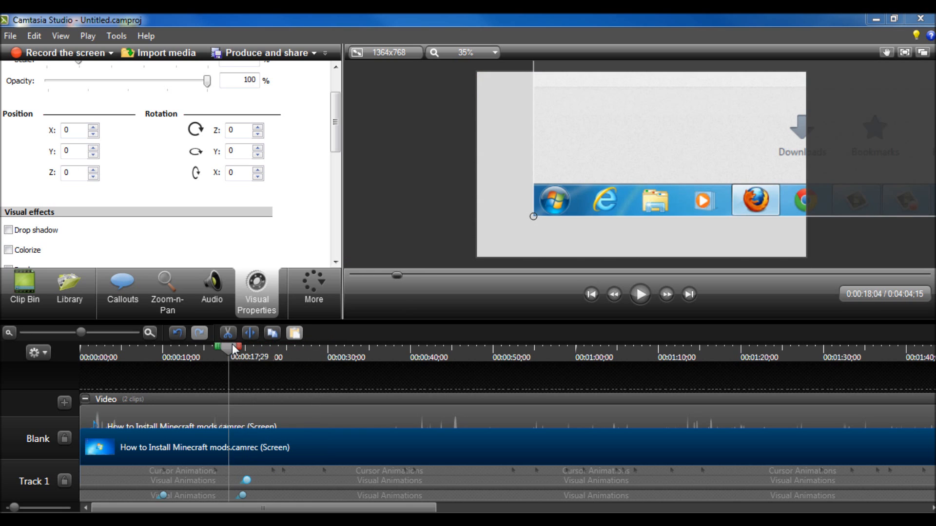
Play the rotated clip animation, stop at 0:24:00, and expand the Video group
left_click(639, 294)
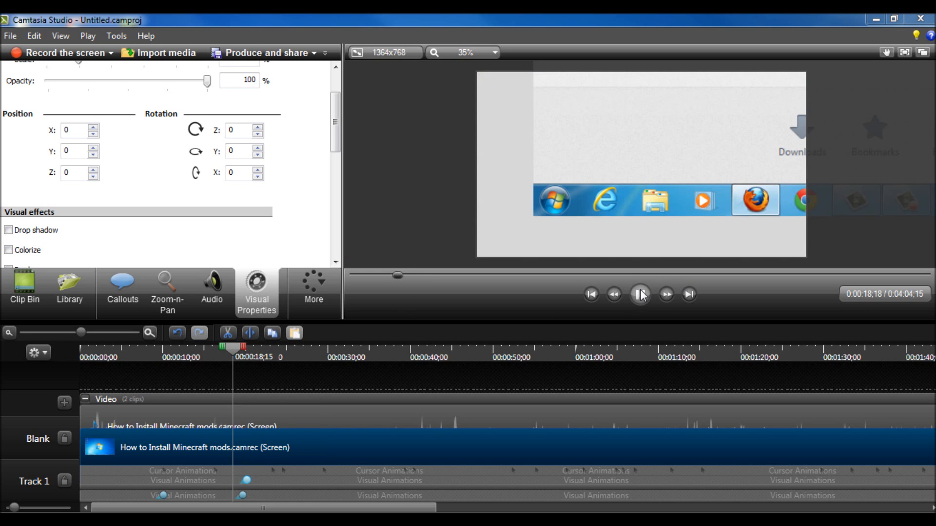
left_click(639, 293)
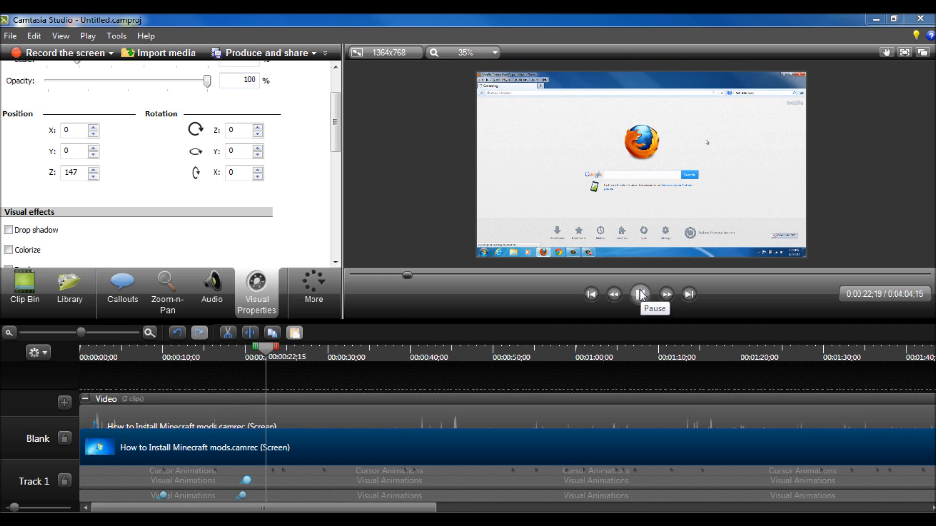
left_click(639, 294)
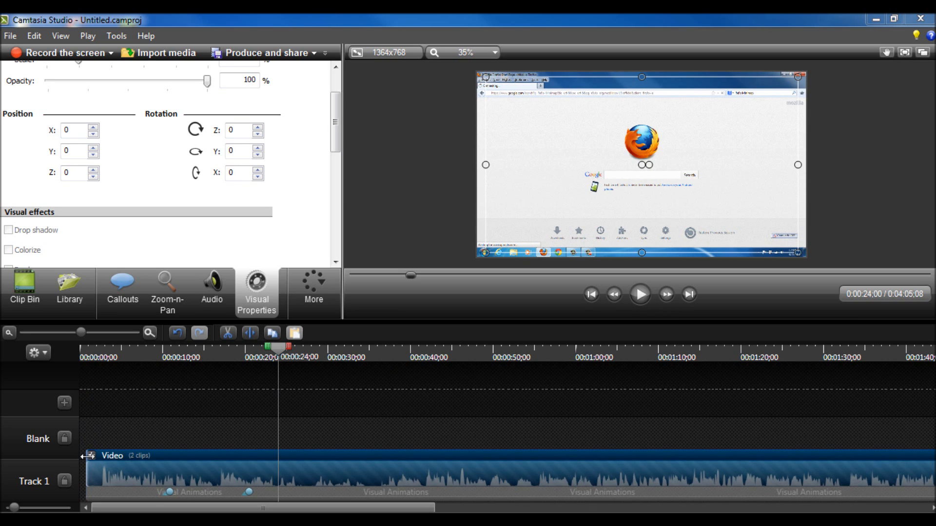
left_click(89, 399)
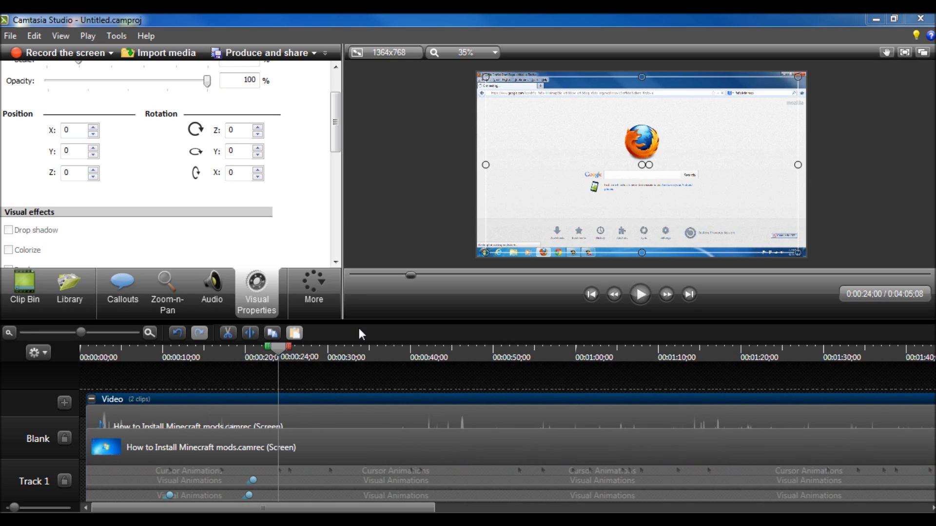
mouse_move(435, 313)
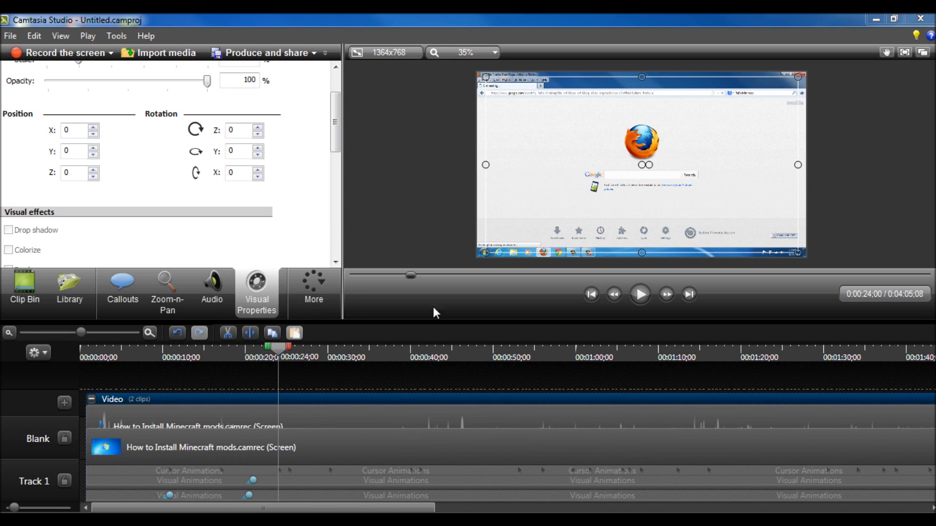
mouse_move(351, 129)
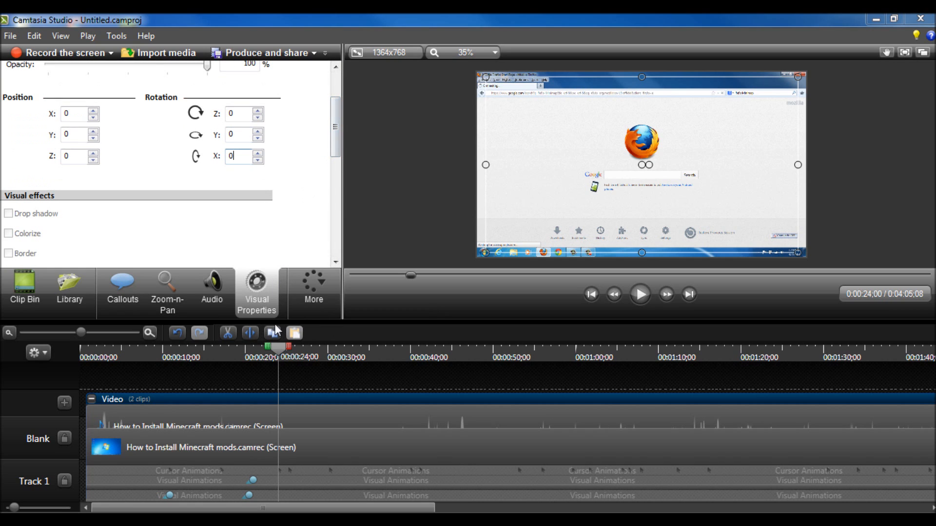
Look at the Voice Narration recorder, then switch to the Captions settings
left_click(312, 286)
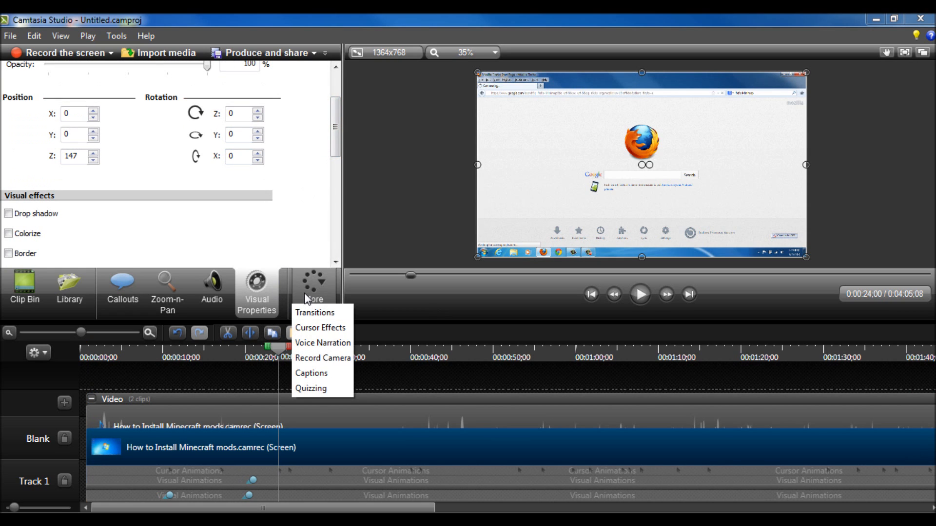
left_click(321, 343)
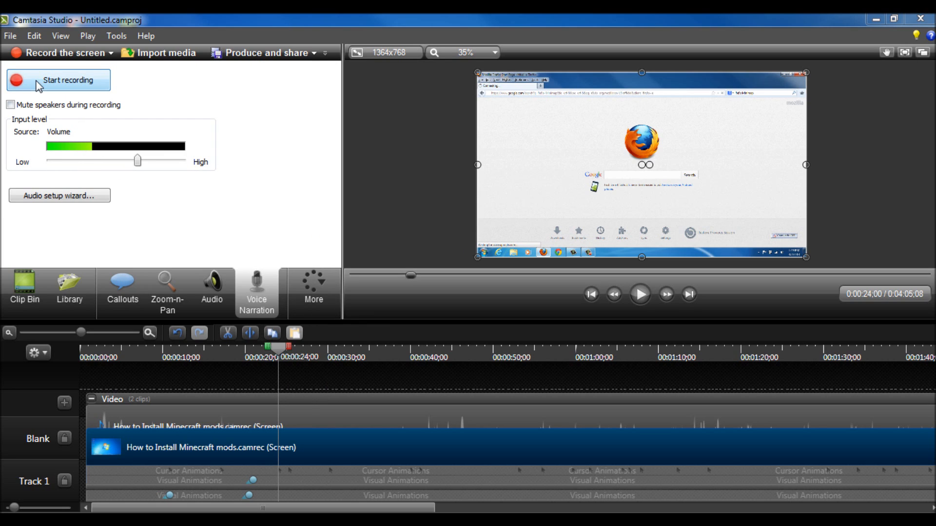
mouse_move(313, 292)
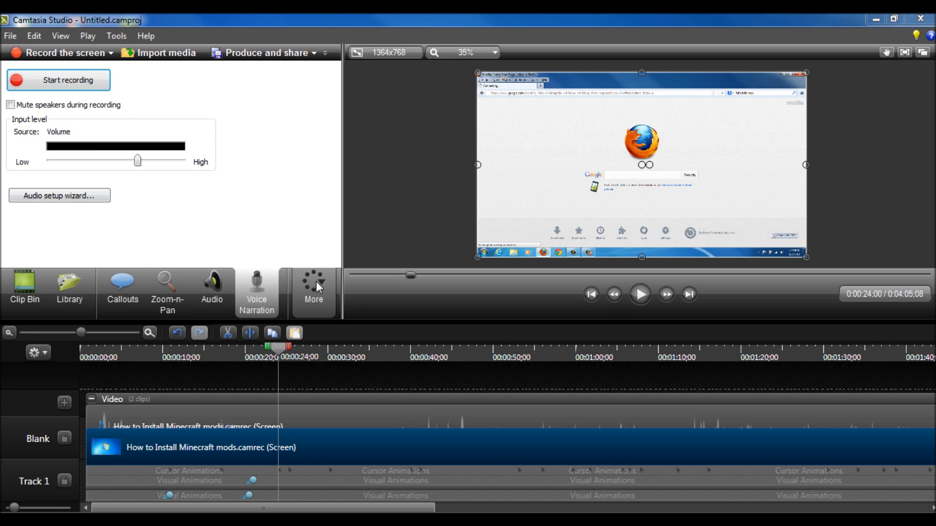
left_click(256, 291)
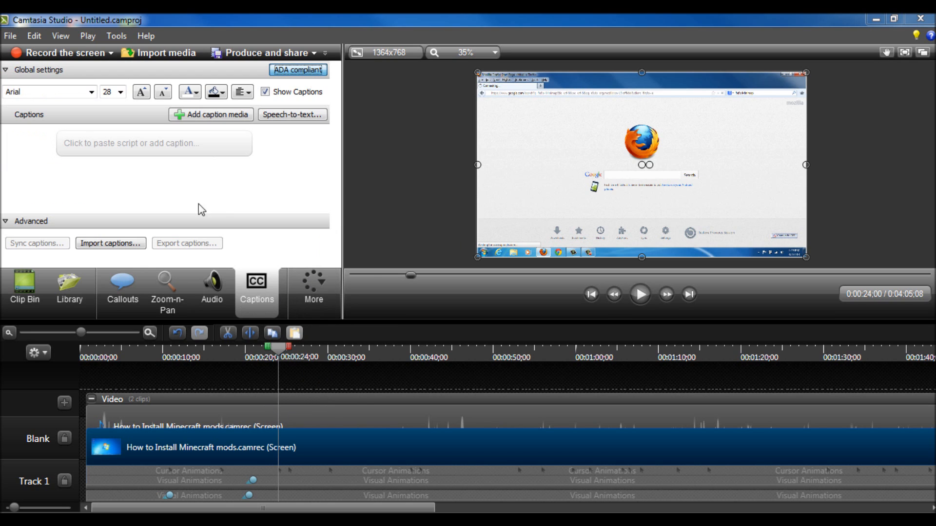
mouse_move(212, 293)
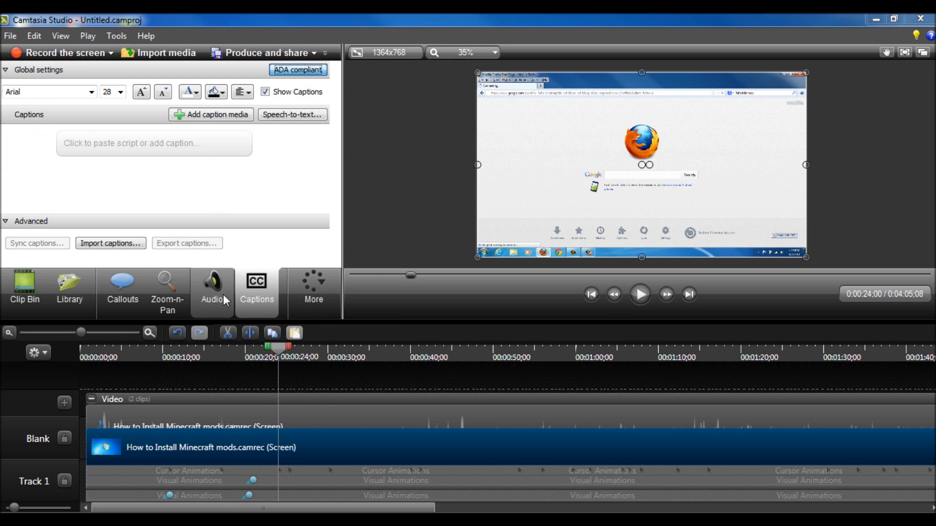
Show the Quizzing panel with quiz and question options
left_click(256, 285)
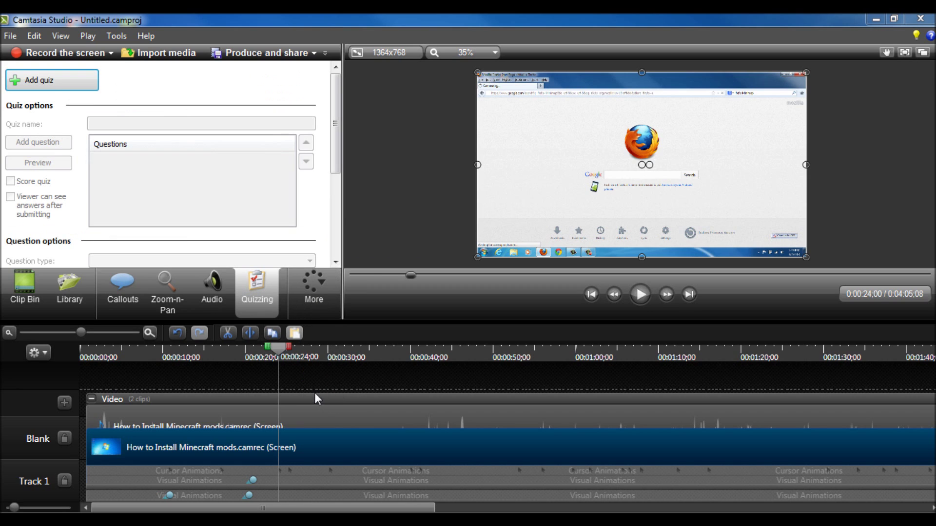
mouse_move(286, 358)
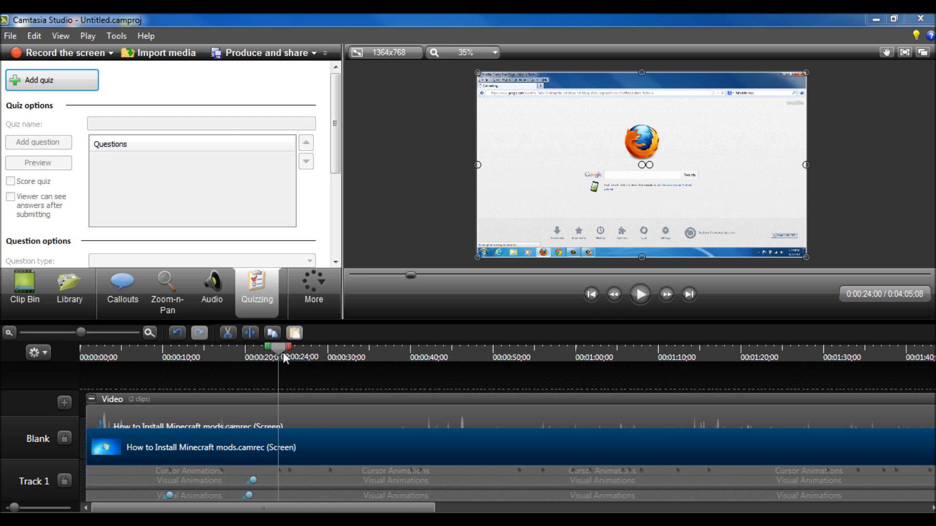
Enable Show Quiz view from the timeline gear menu so the Quiz track appears
left_click(35, 352)
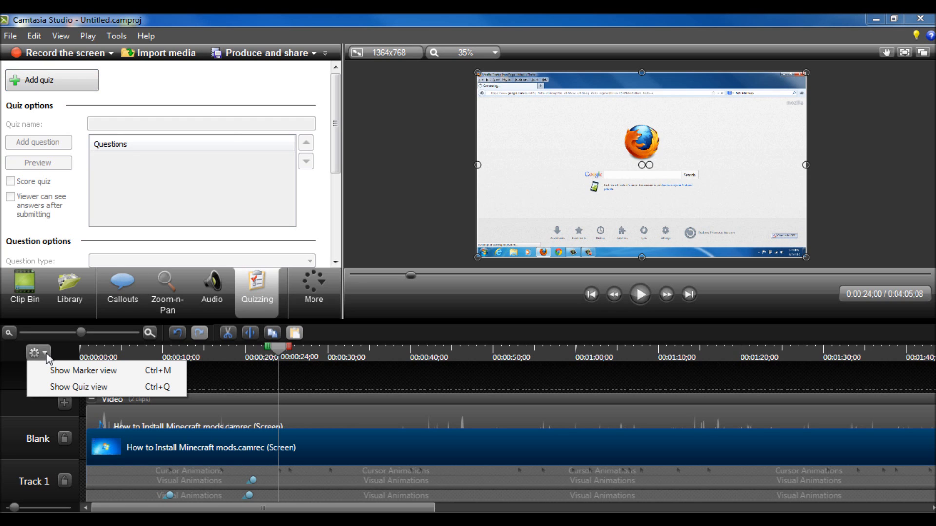
mouse_move(56, 387)
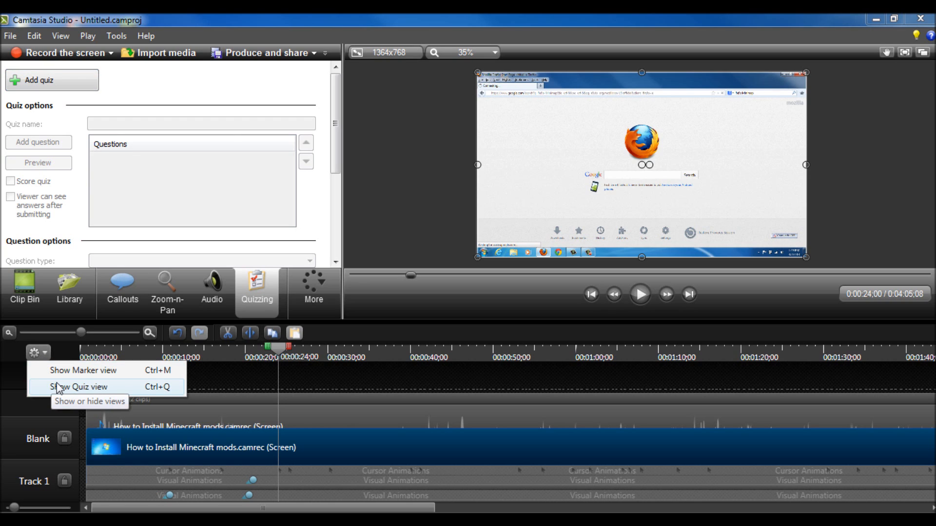
left_click(76, 387)
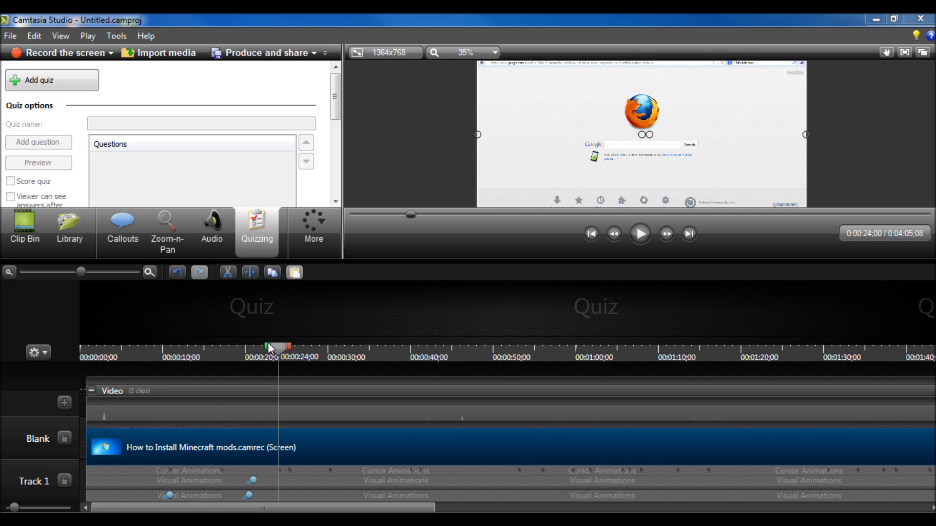
mouse_move(270, 348)
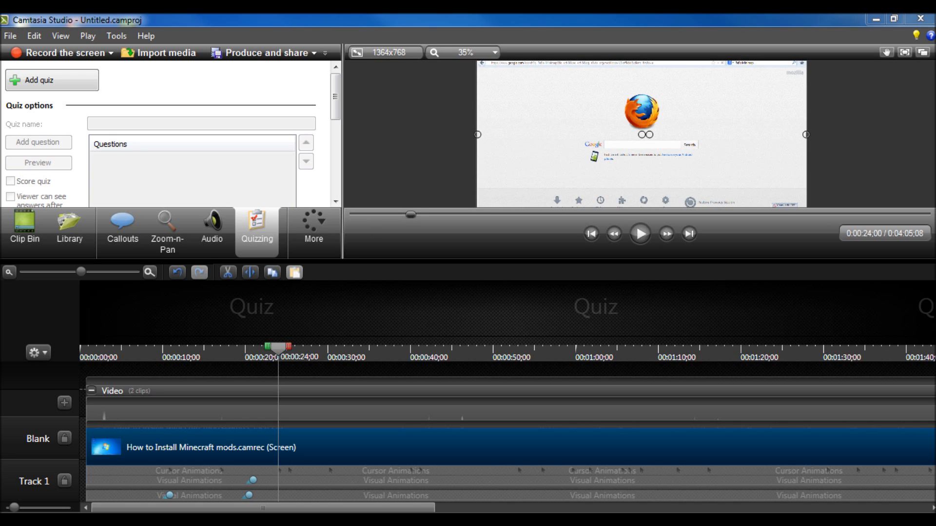